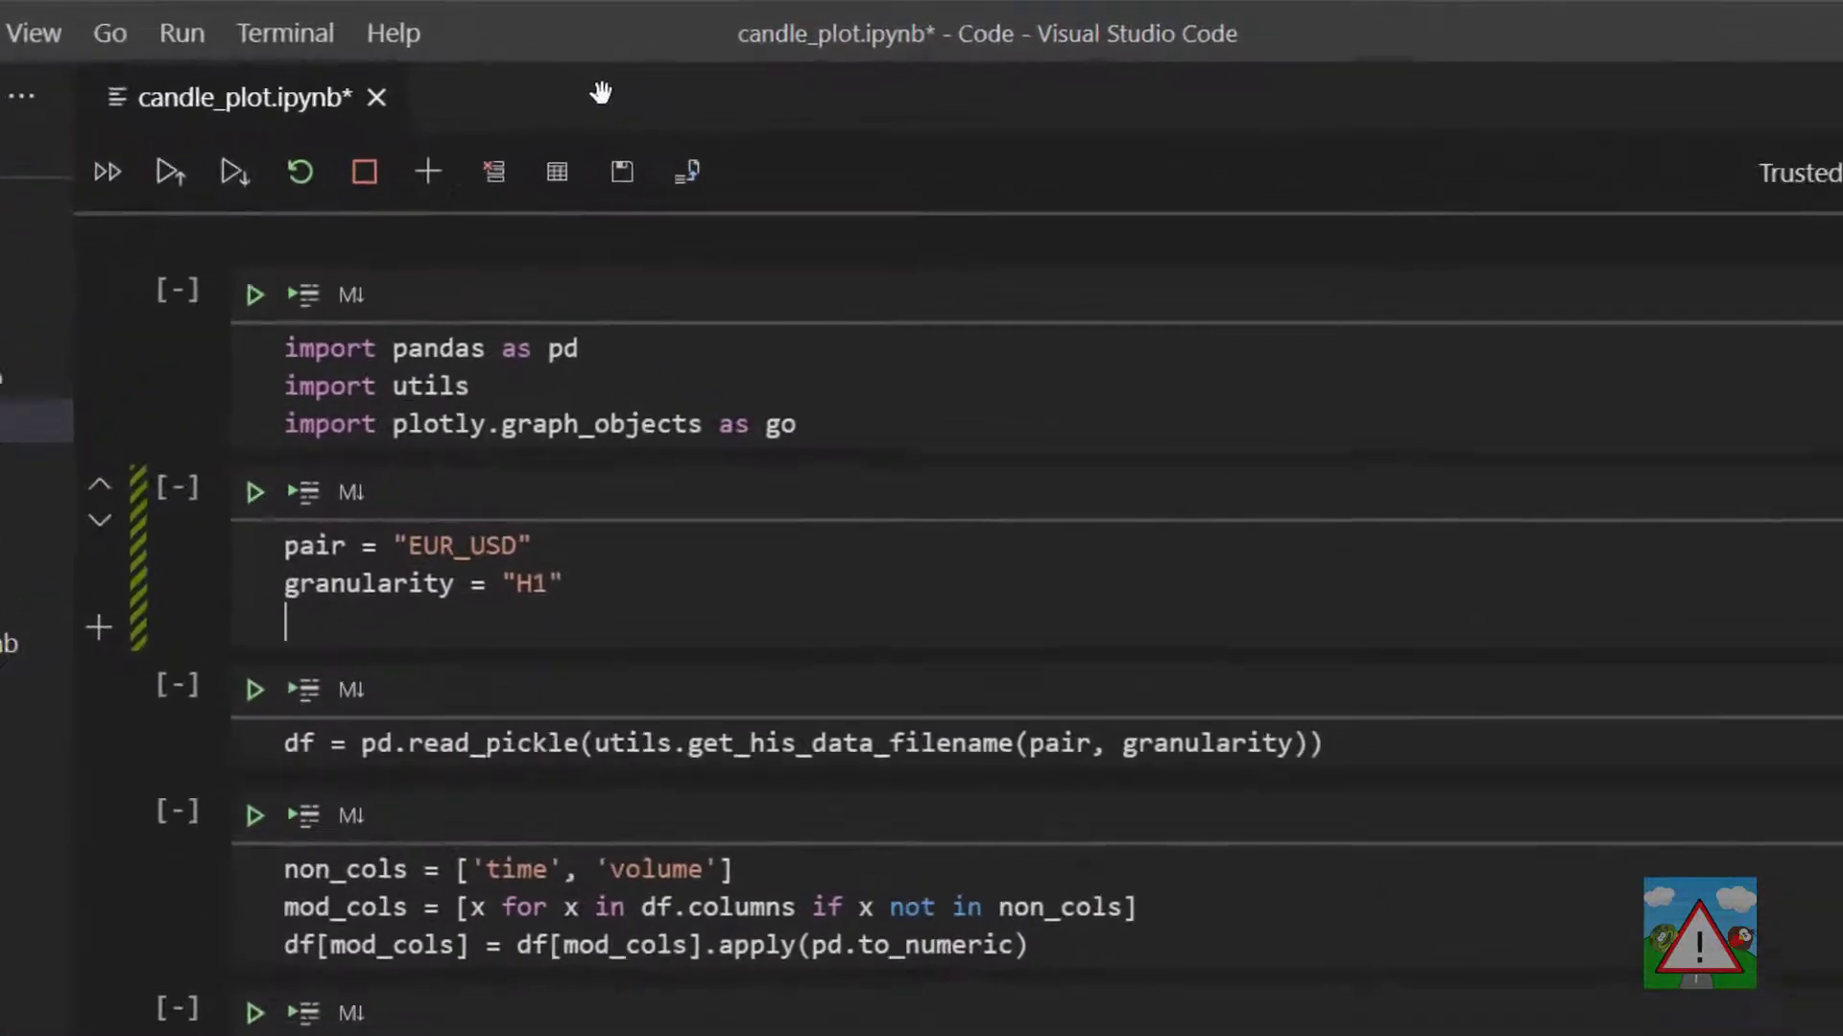
Define ma_list = [8,16,32,64,128,256] and run the notebook's setup cells
text(ma_list = [])
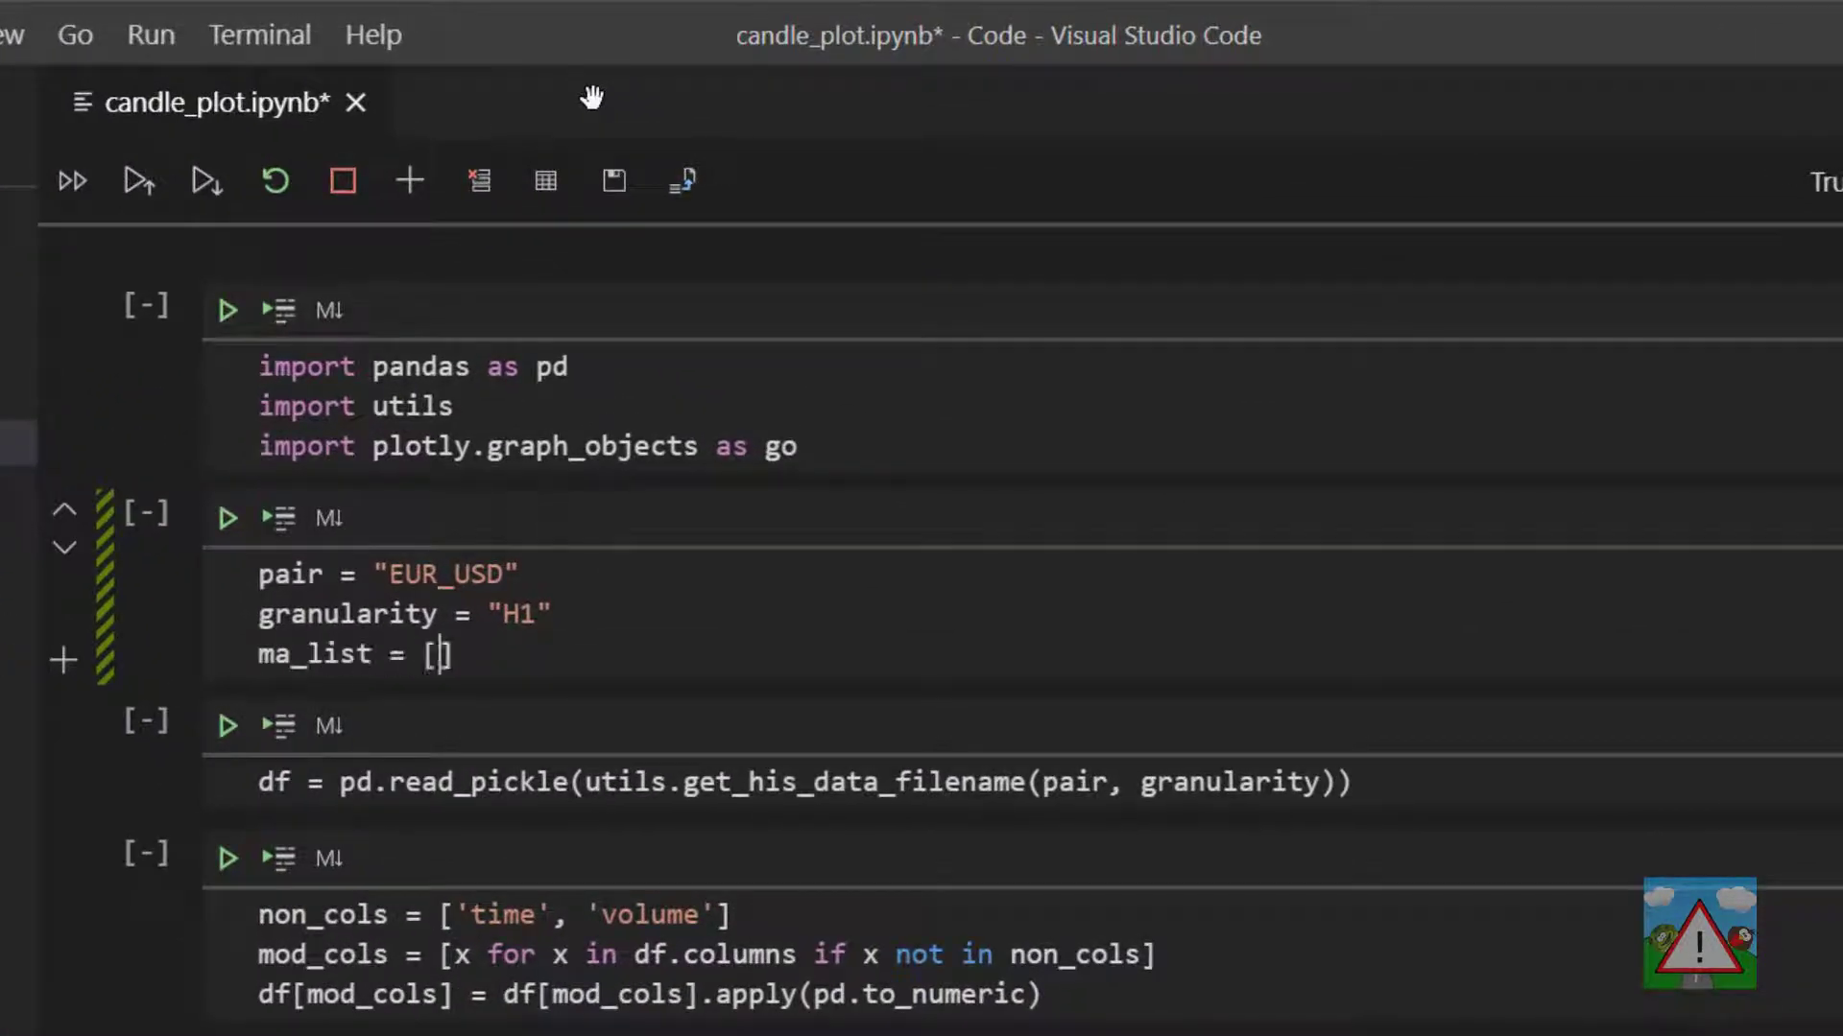
text(8,16,32,64,128,)
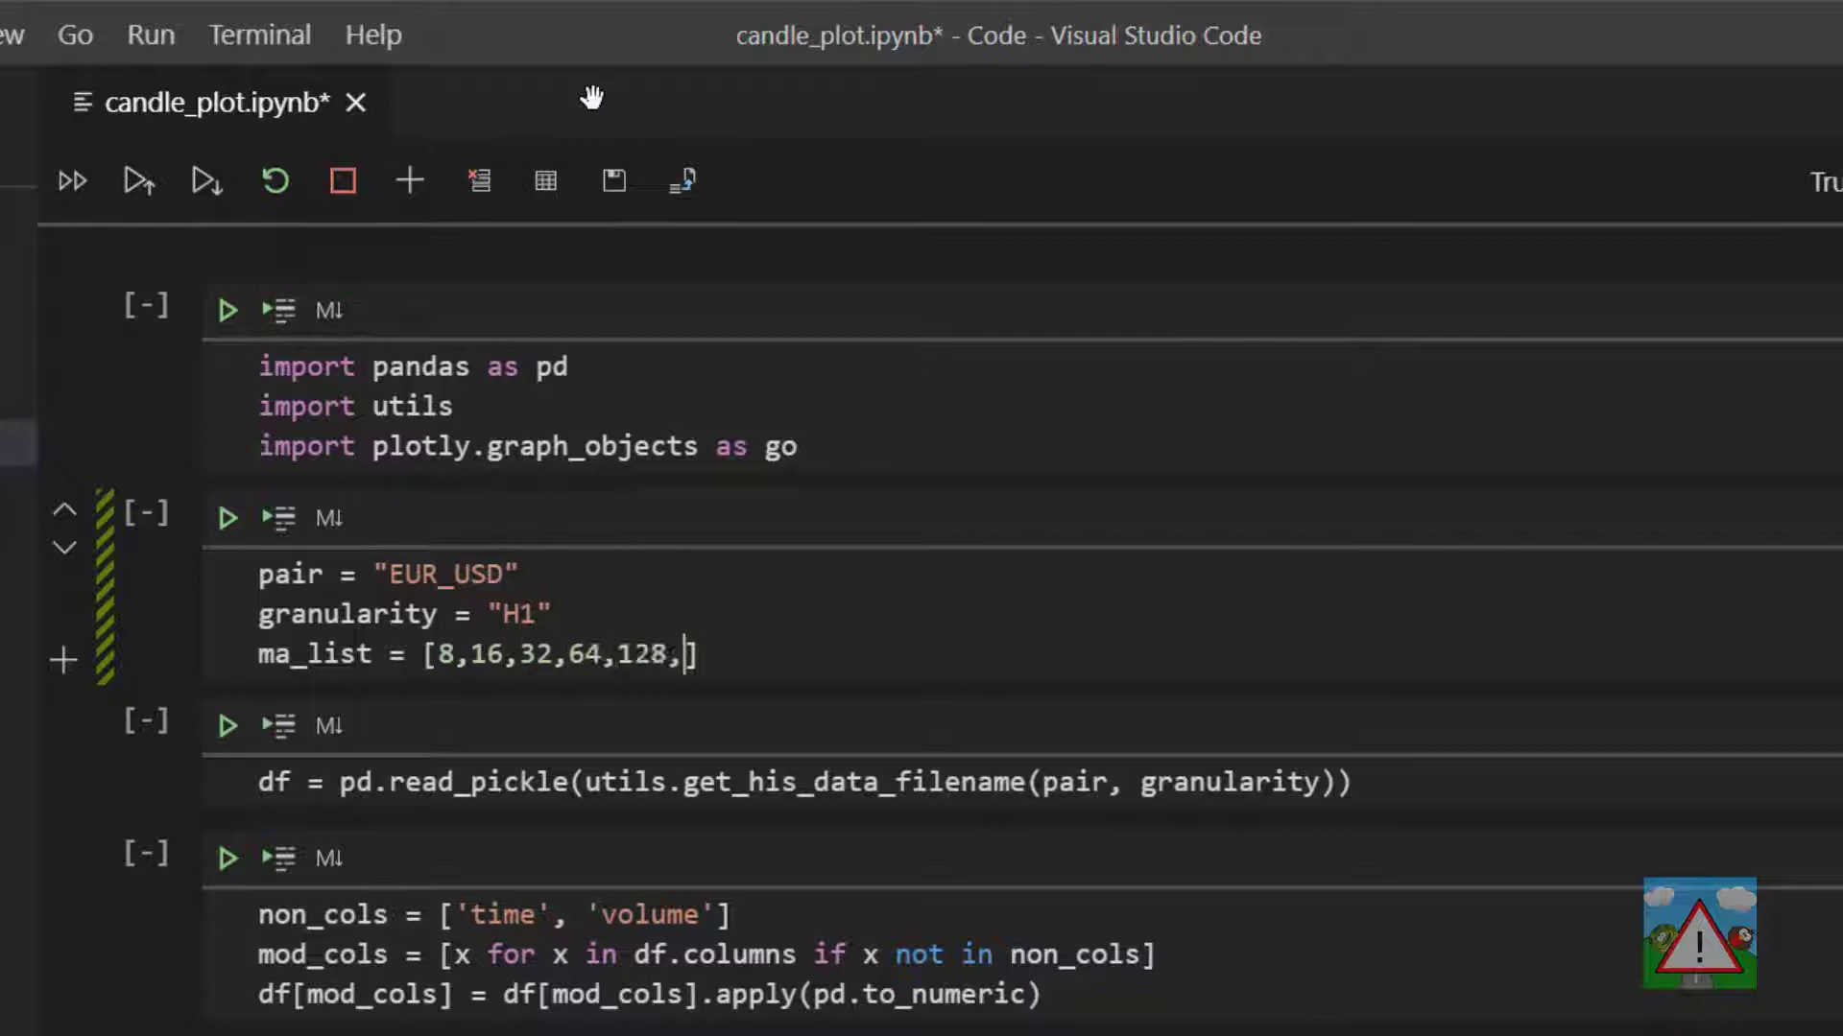
text(256)
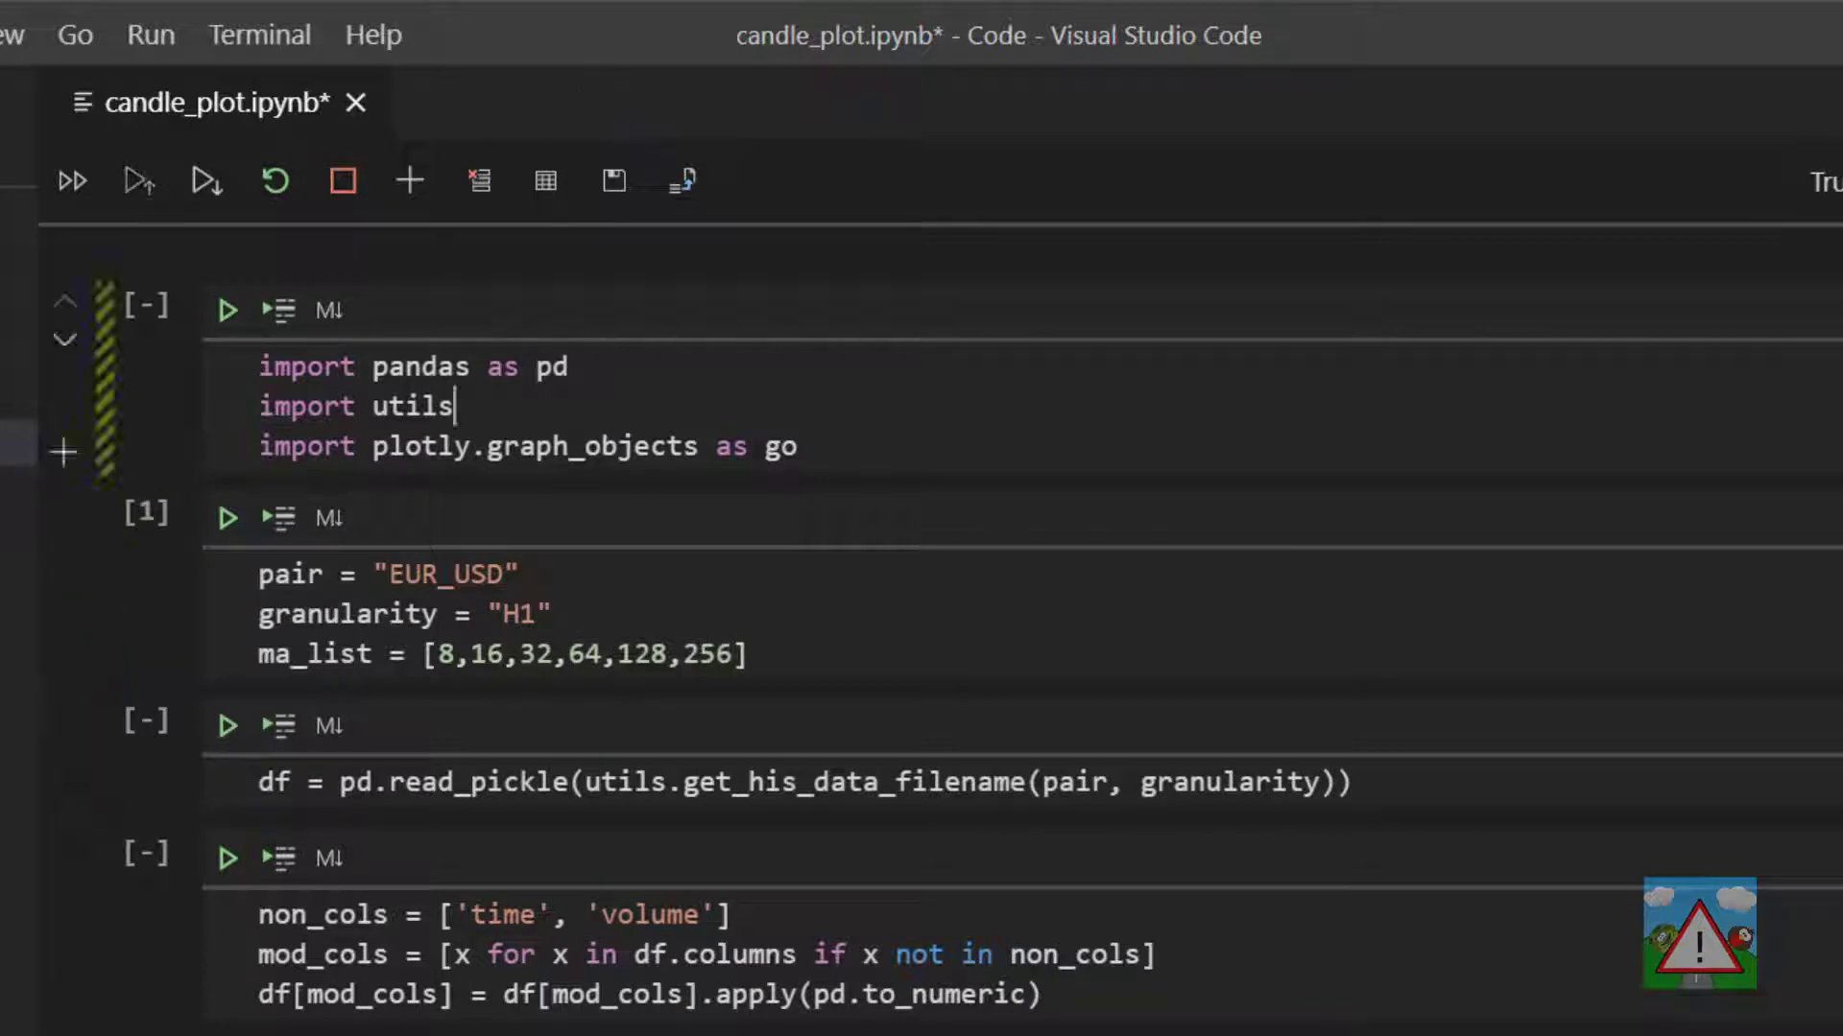
click(226, 309)
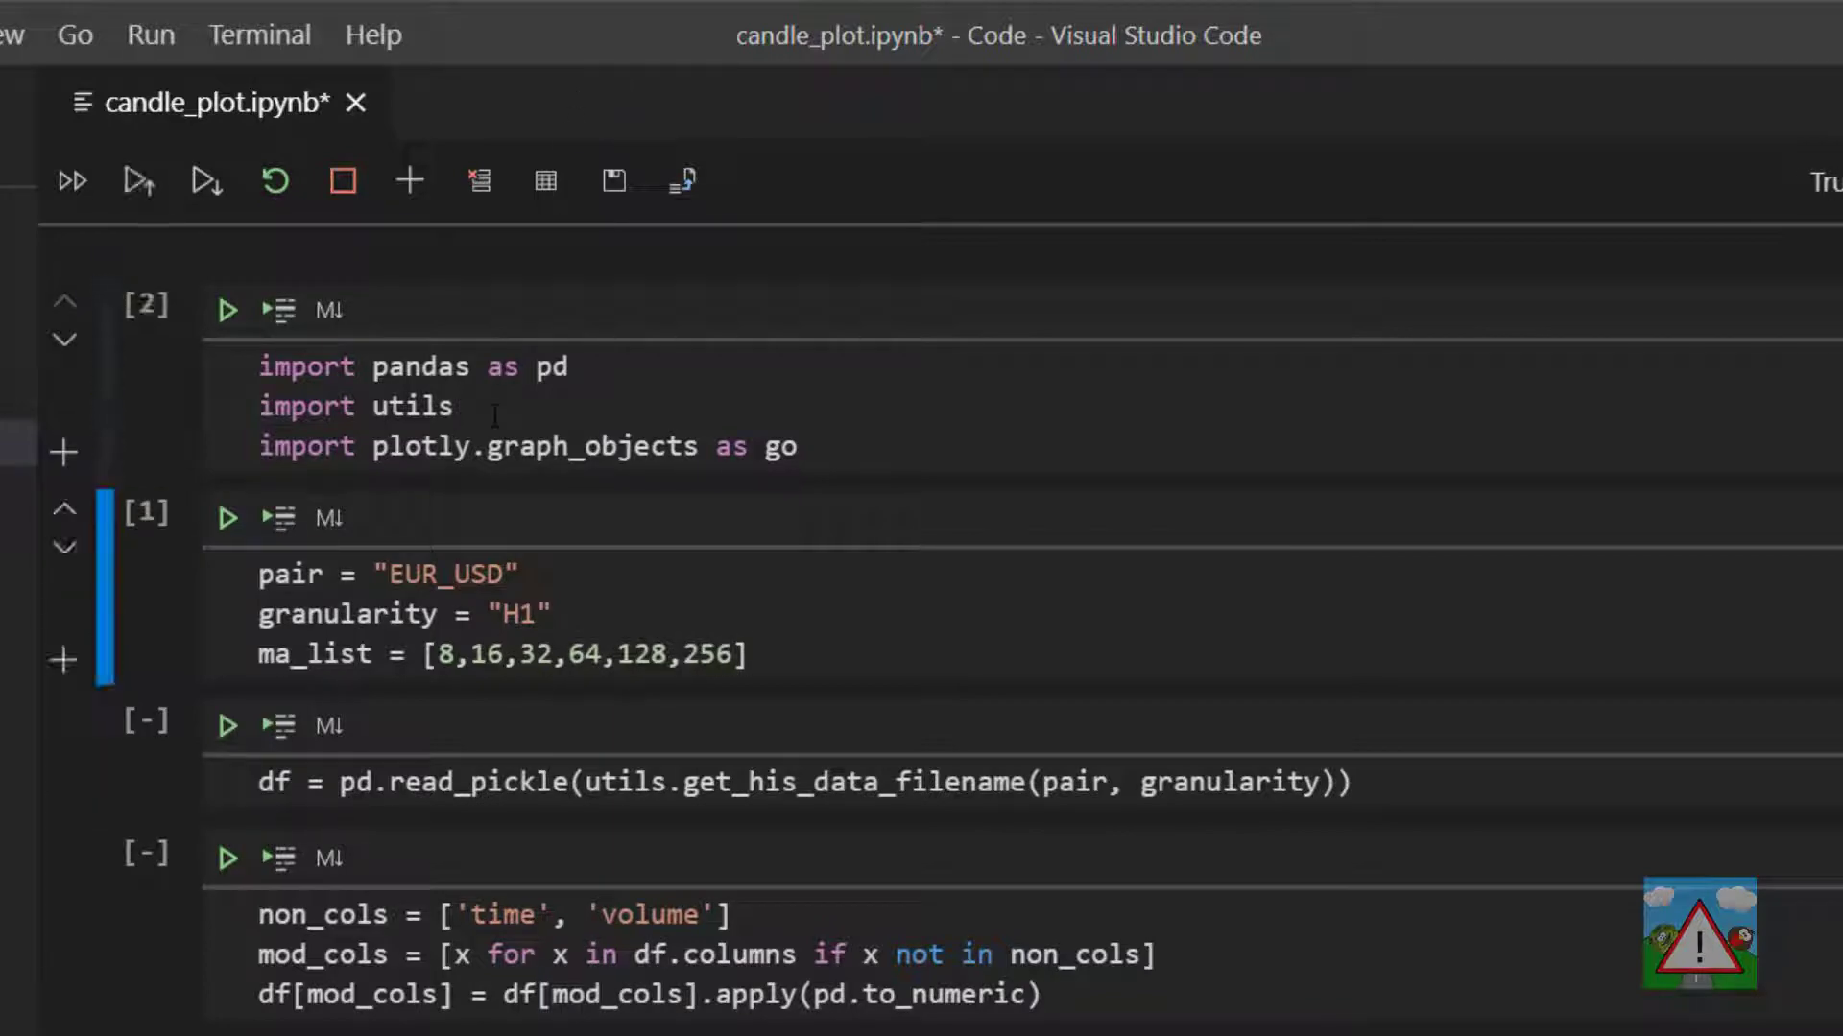
drag(433, 654, 515, 654)
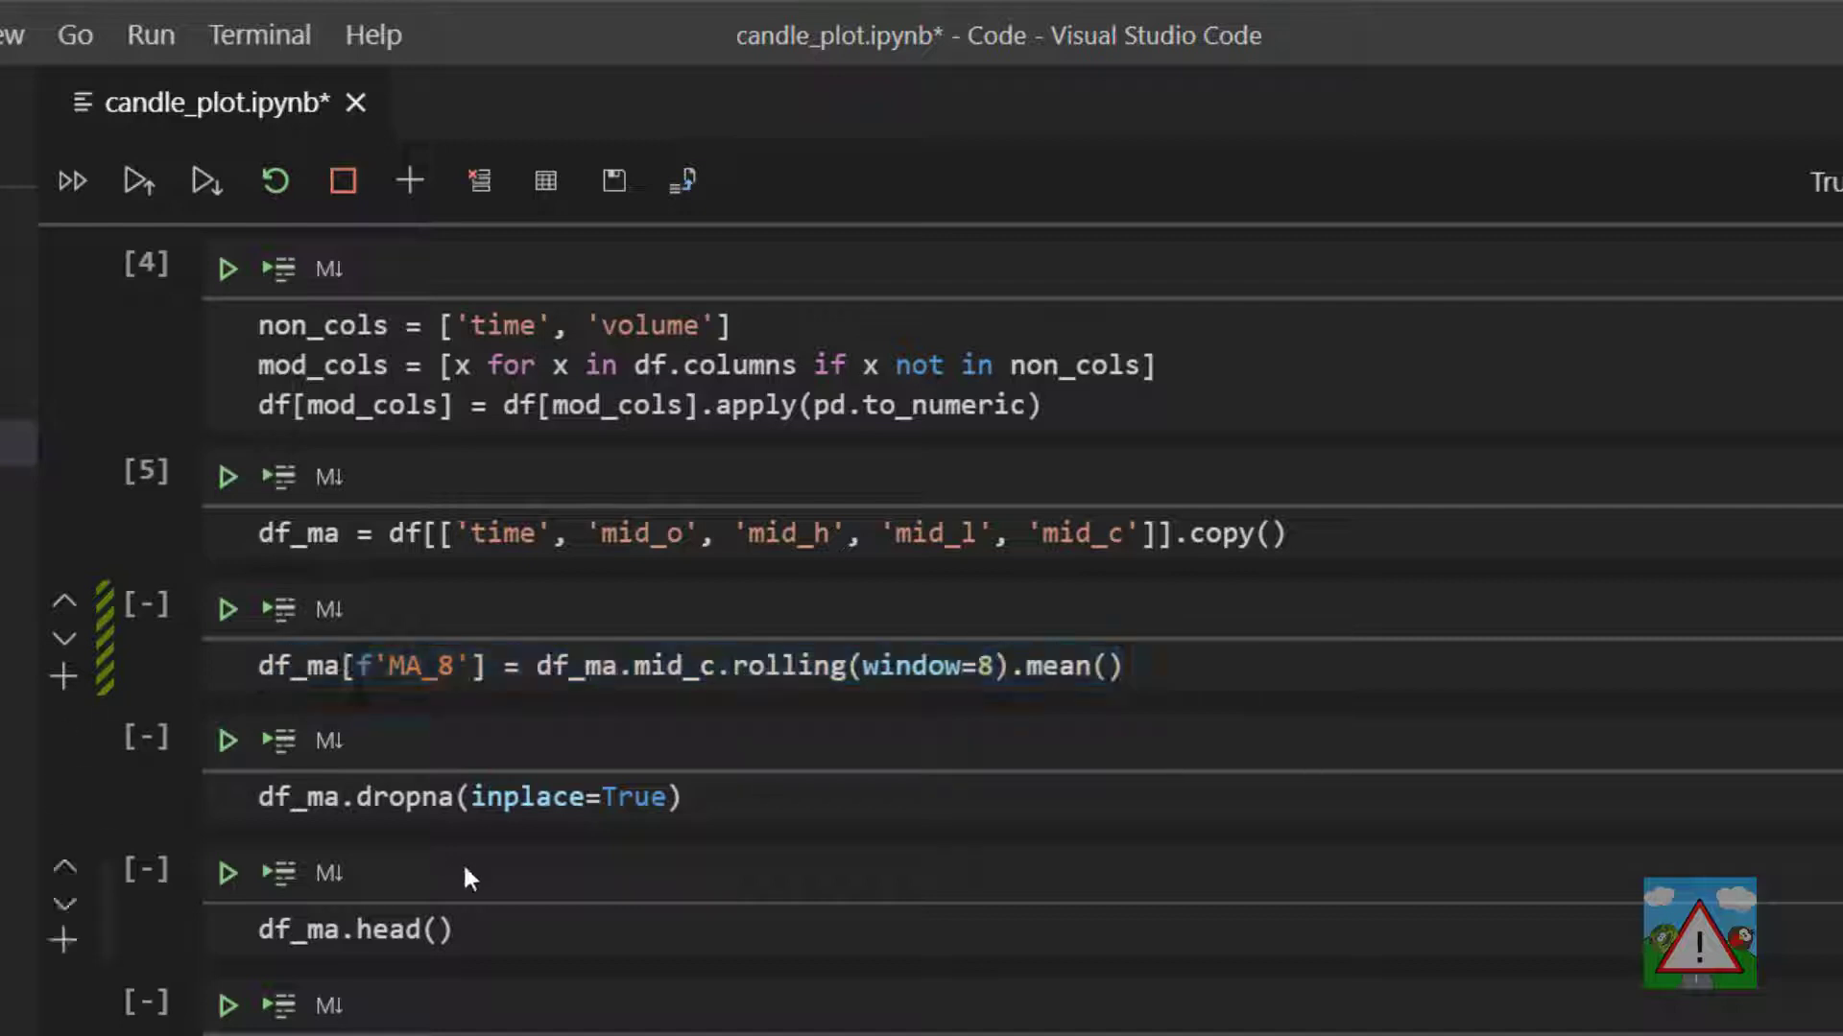
Preview df_ma.head() and open a blank line above the MA_8 rolling-mean line
click(226, 868)
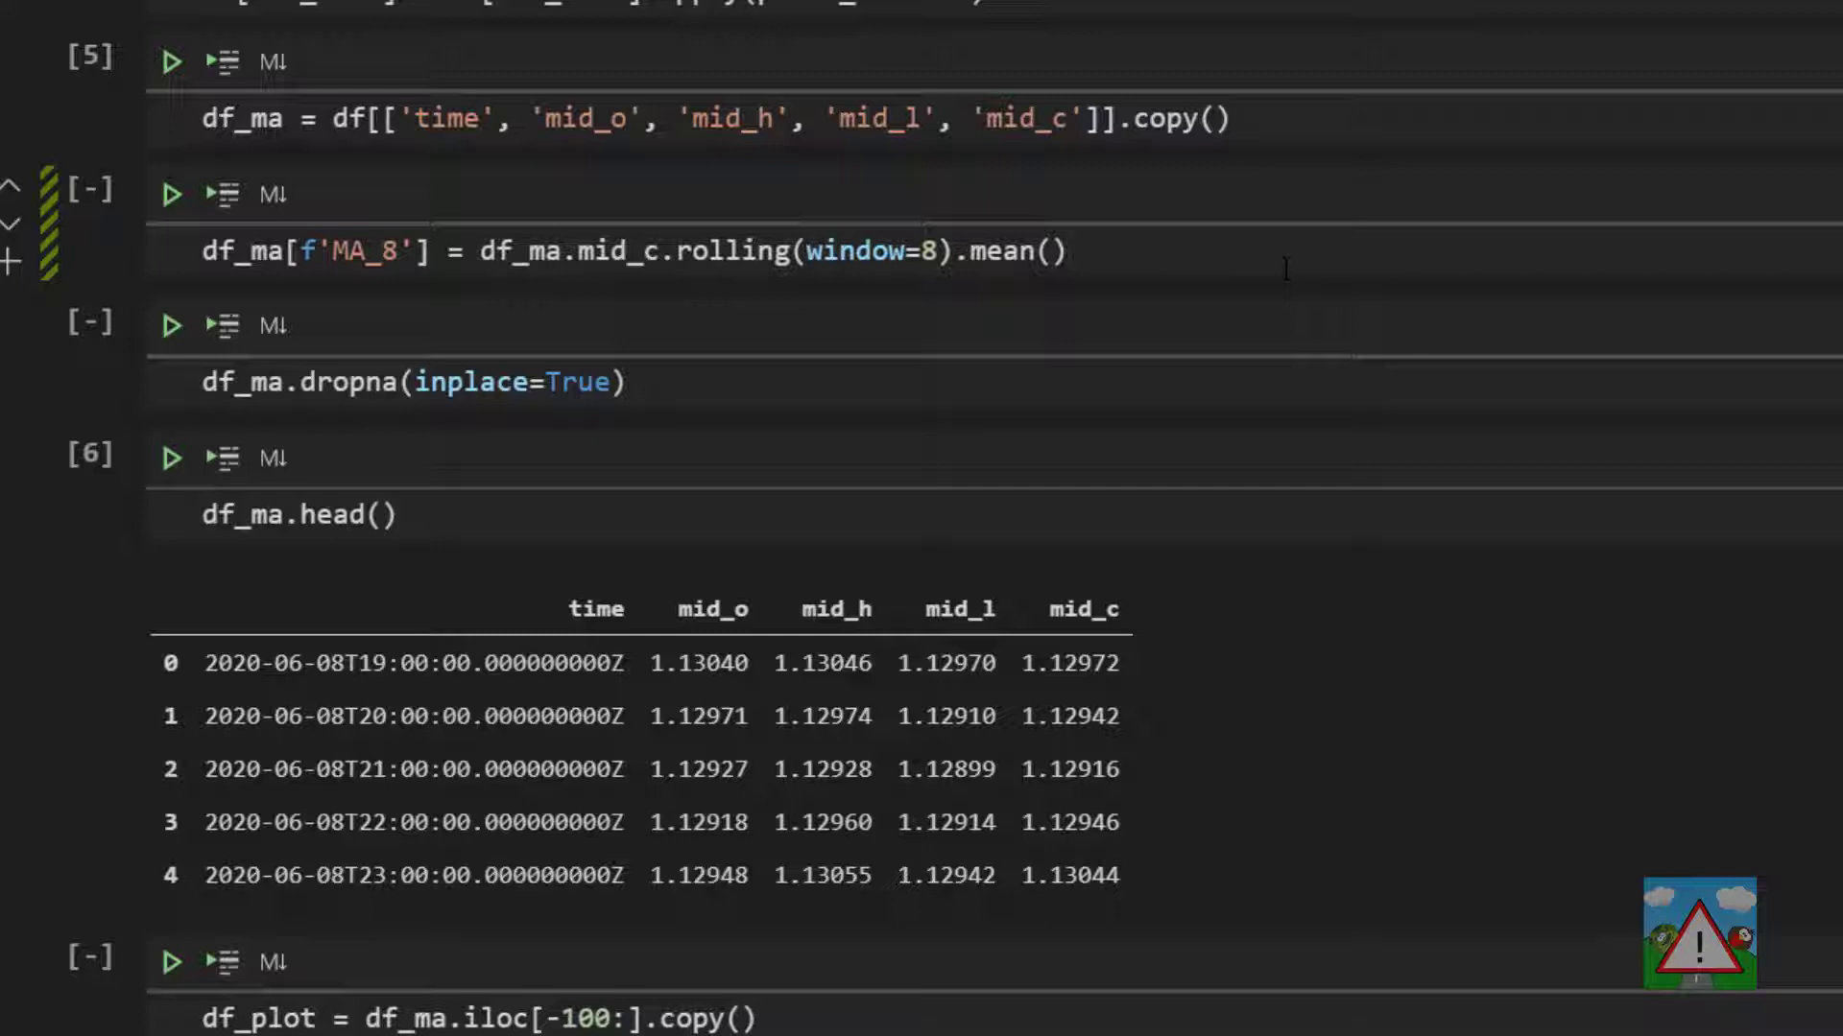
click(1063, 251)
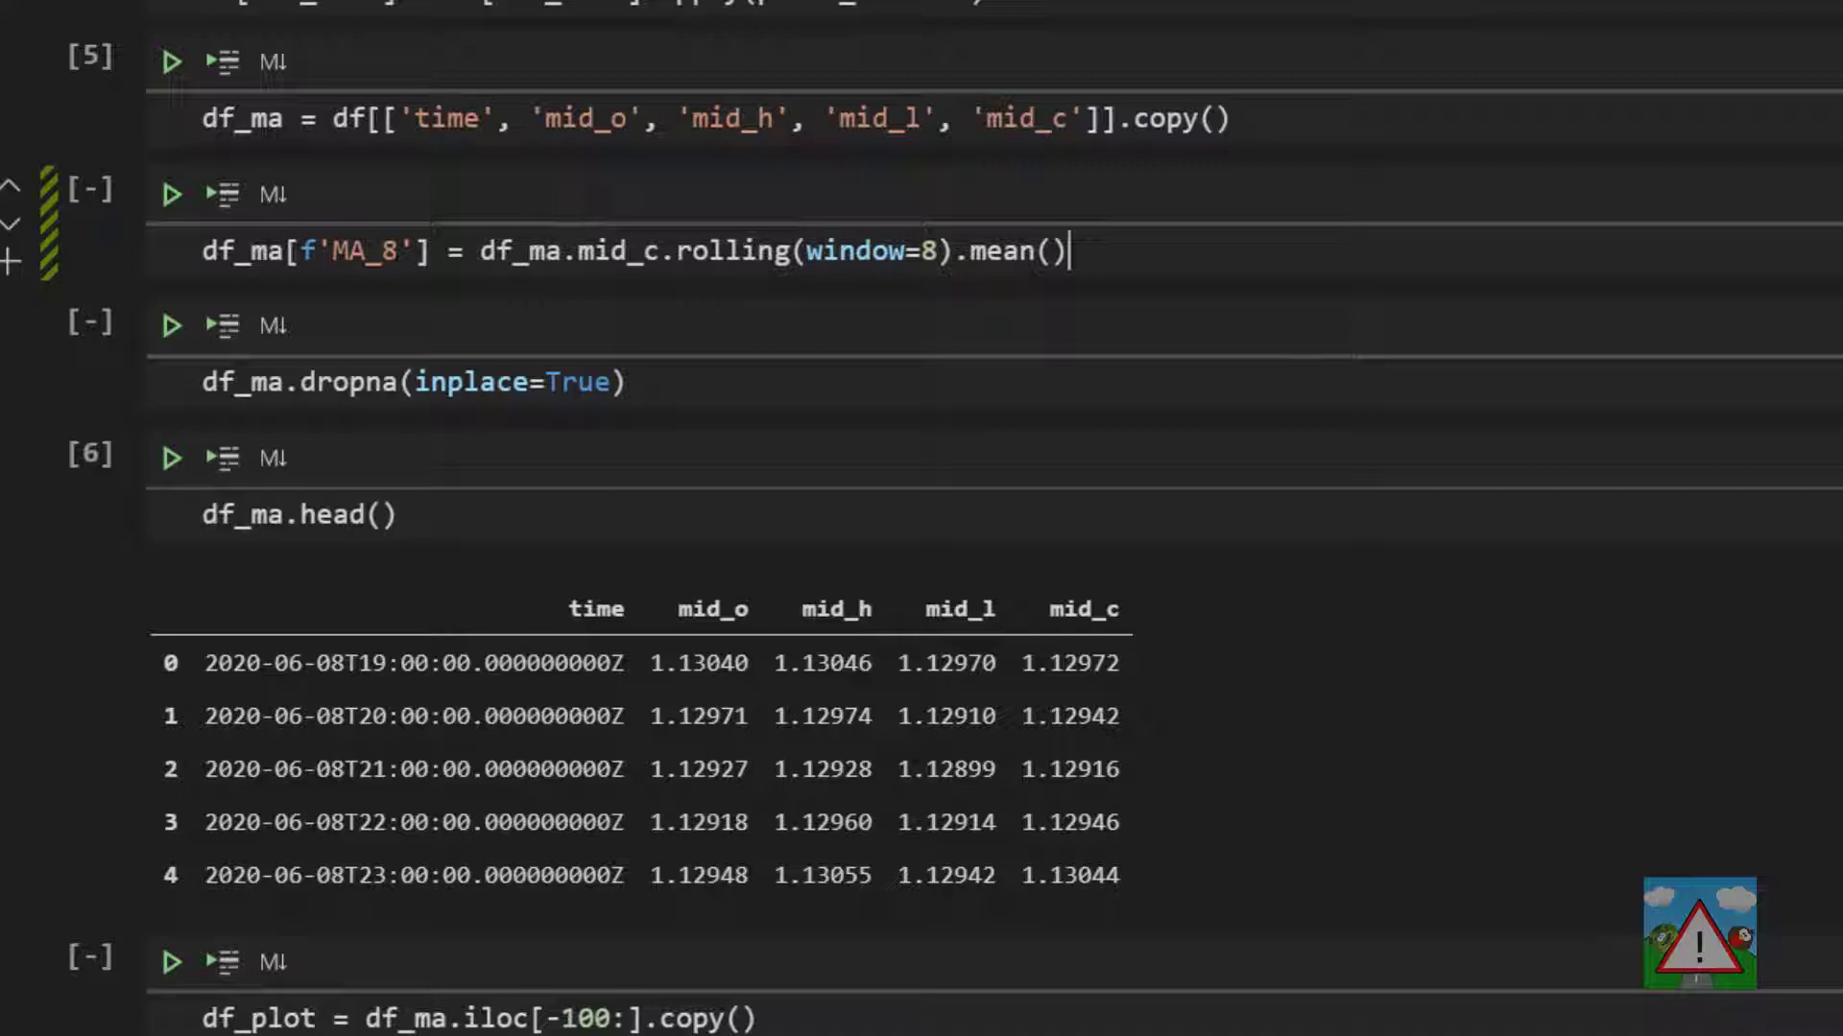
mouse_move(566, 221)
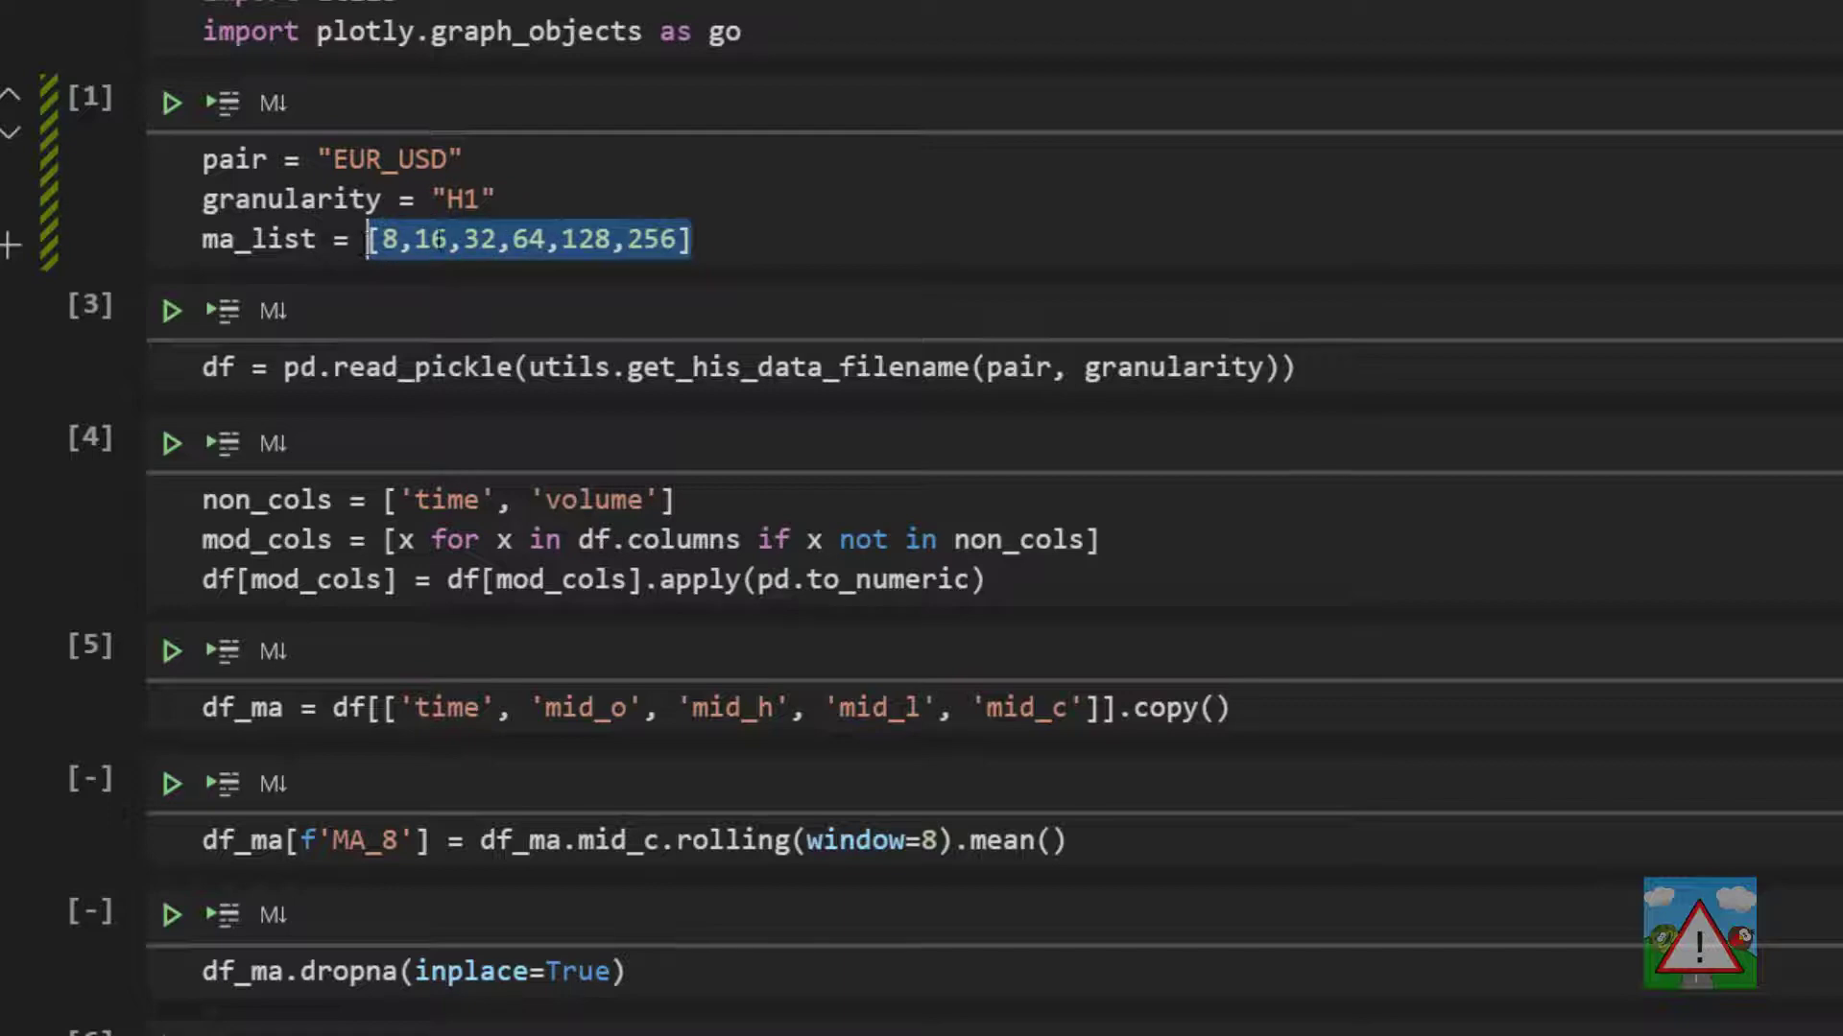
scroll(down, 3)
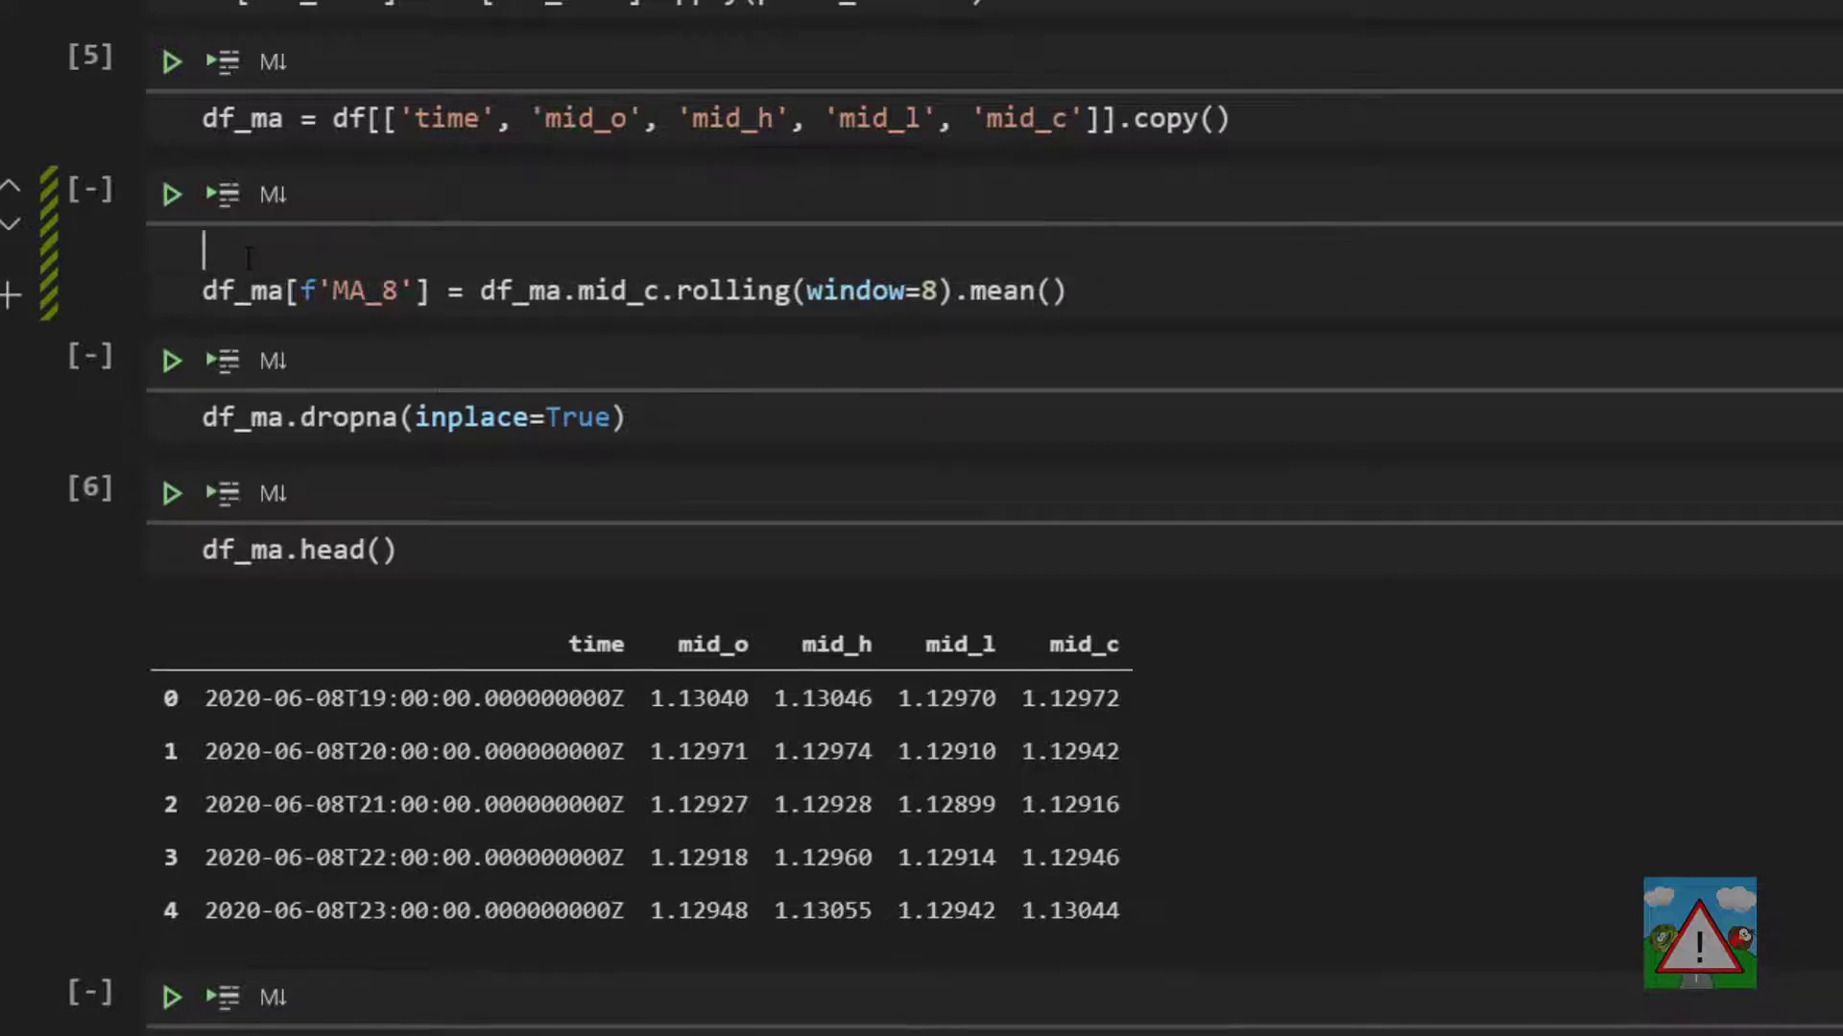
Add 'for ma in ma_list:' and rename the column to f'MA_{ma}'
text(for ma in)
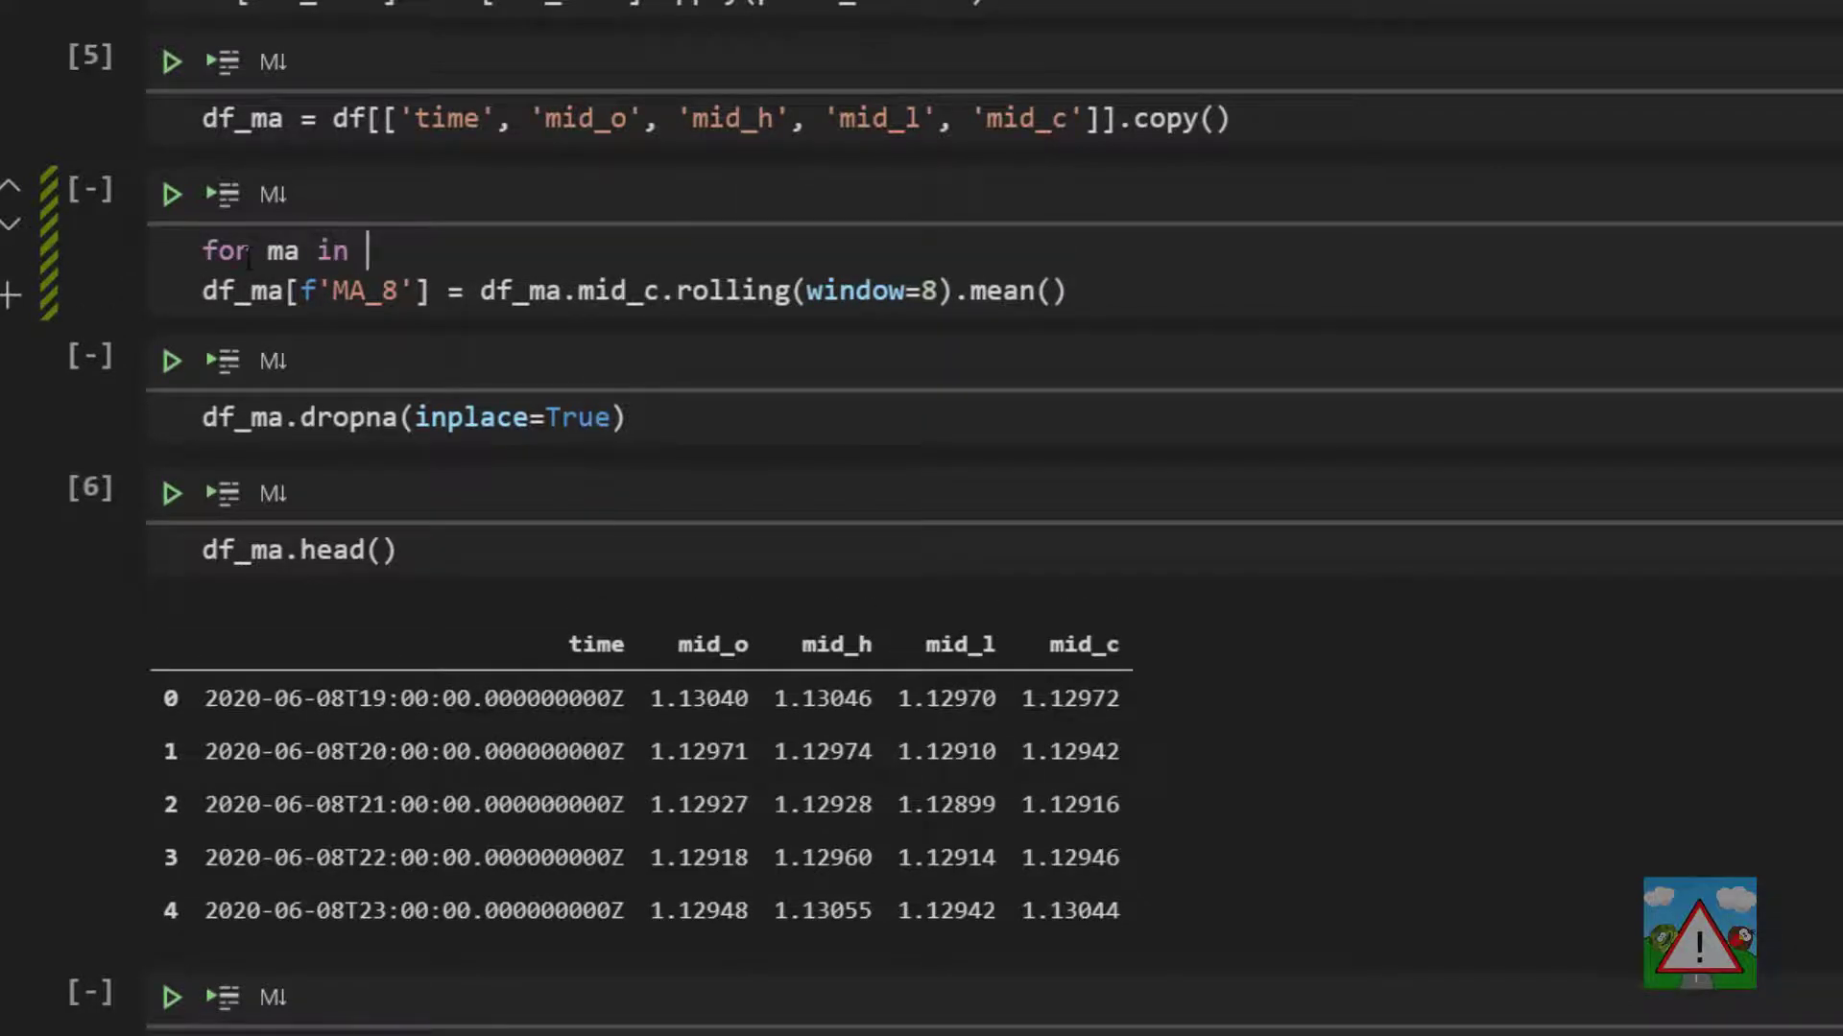
text(ma_list:)
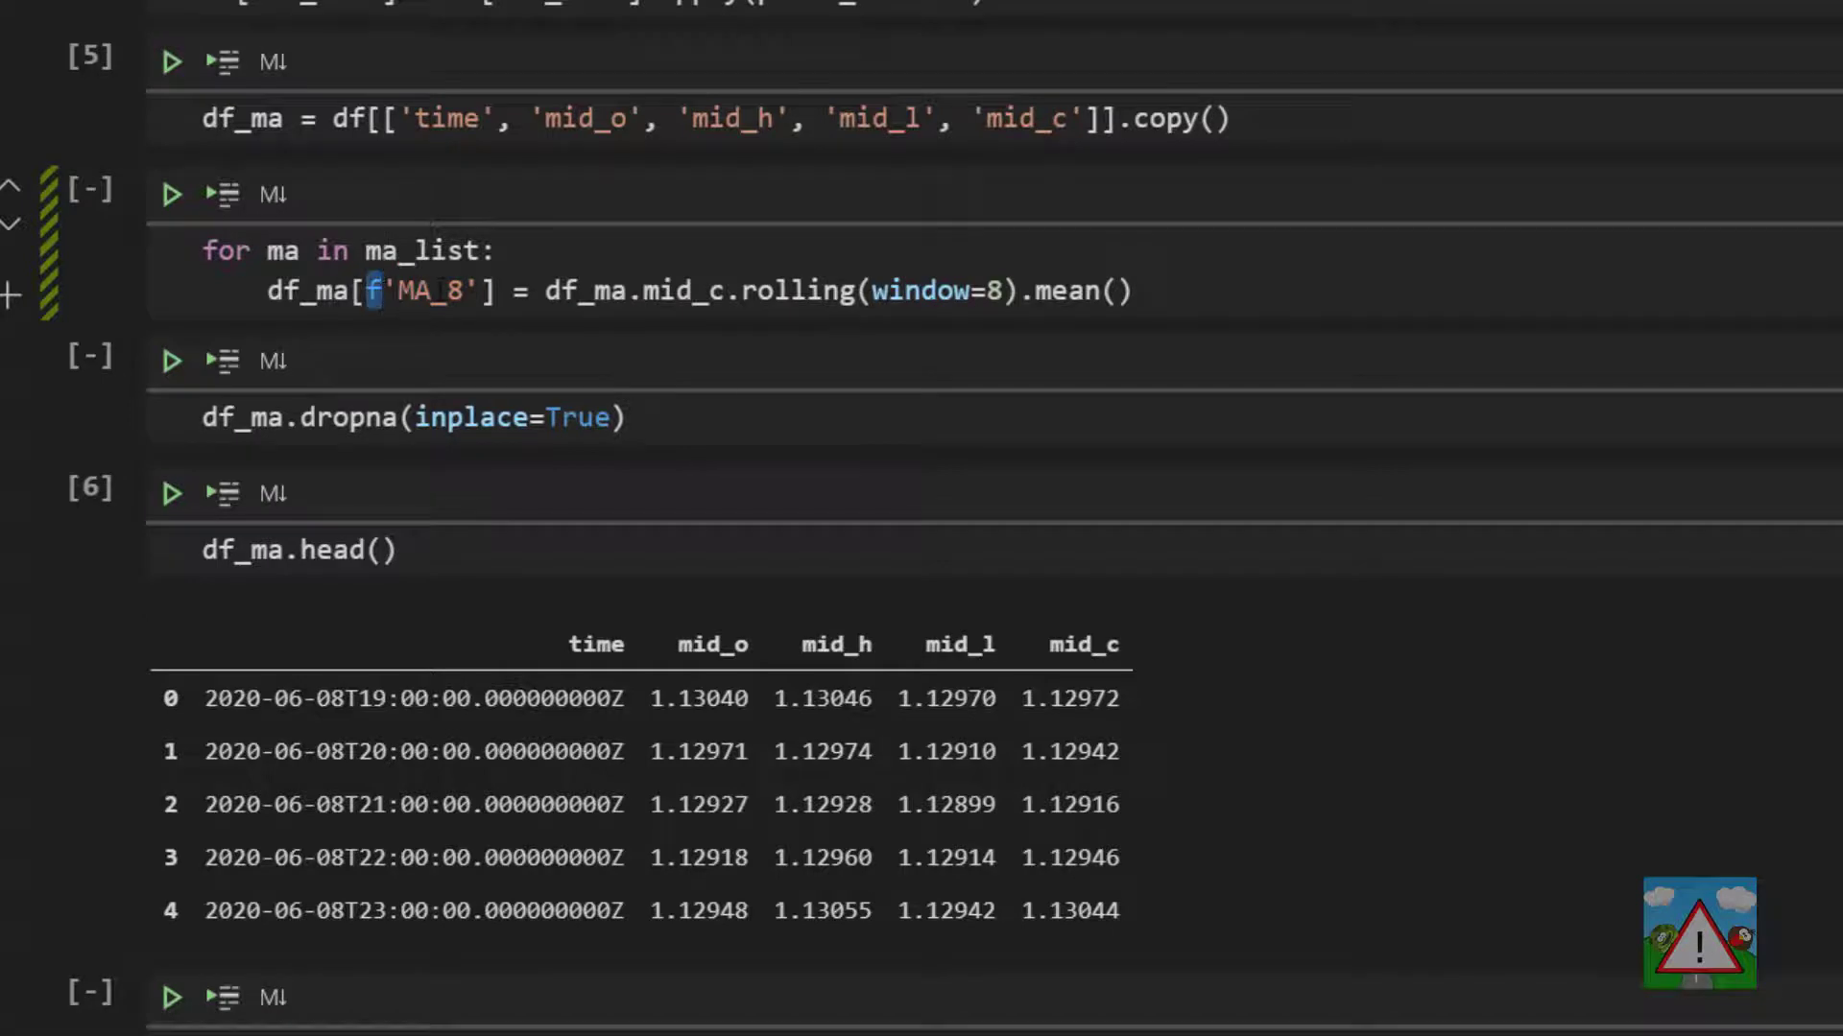
key(Backspace)
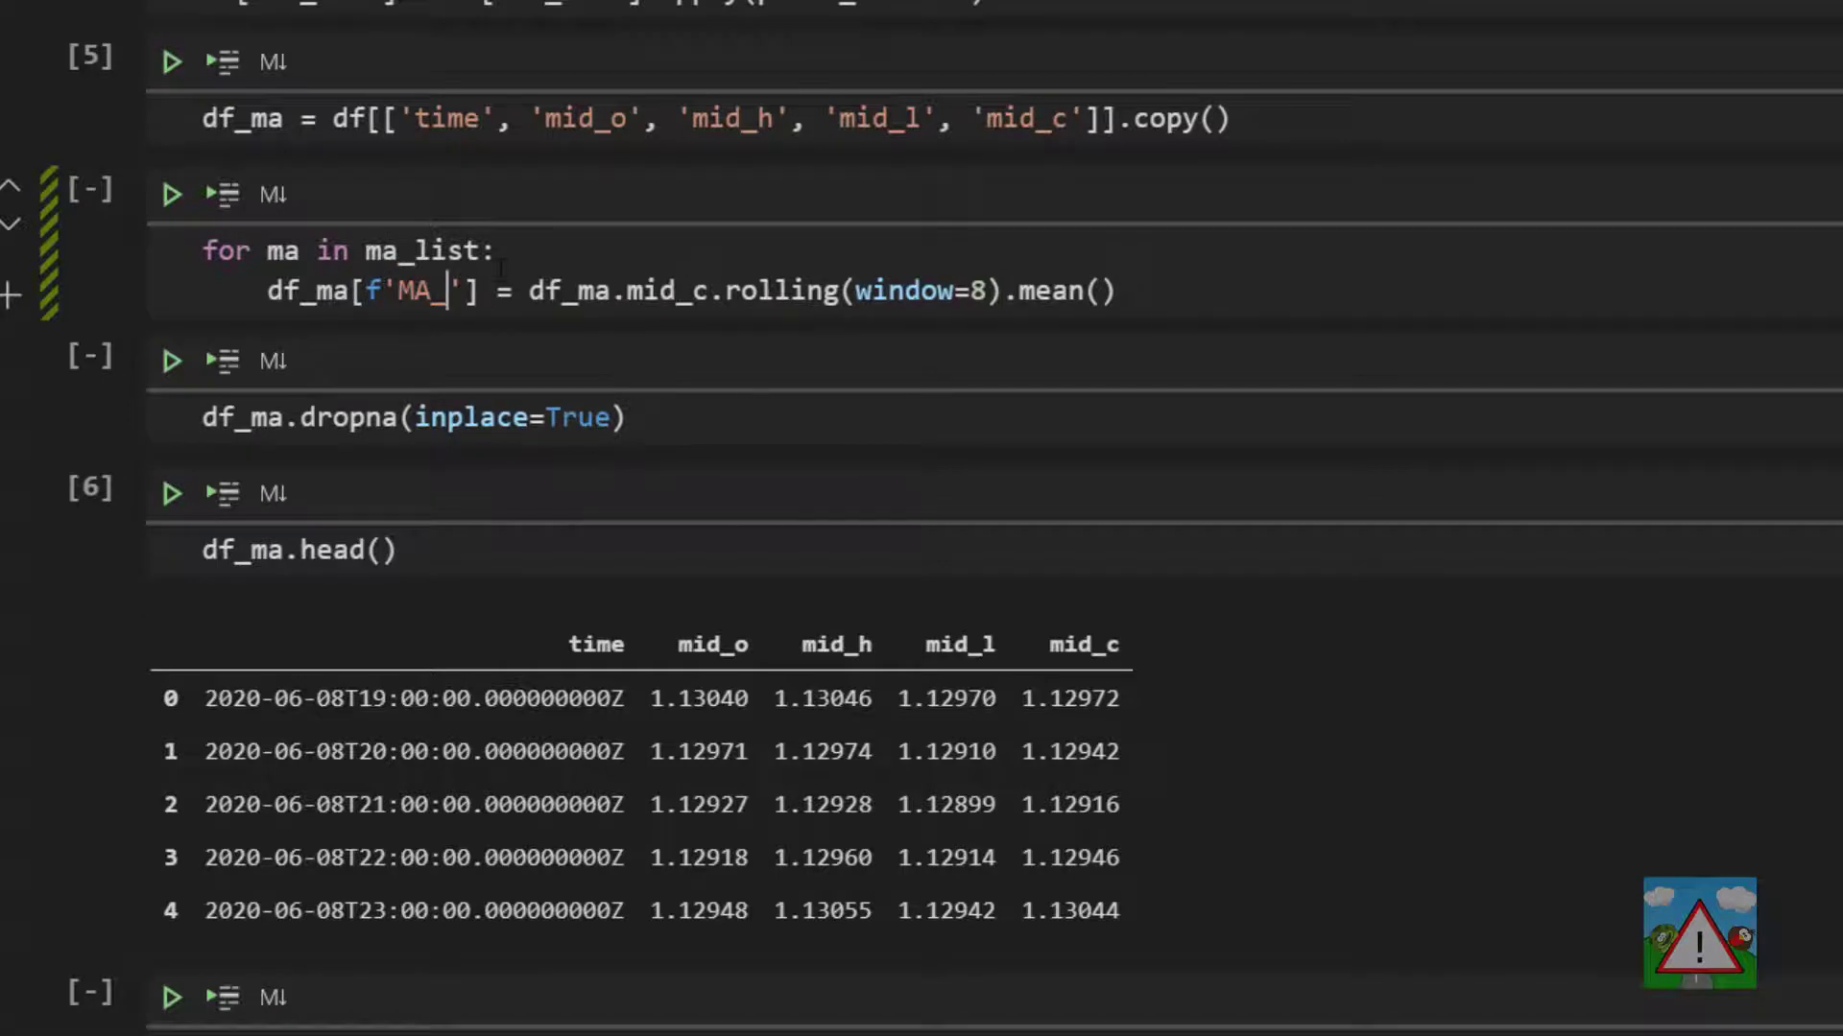
text({})
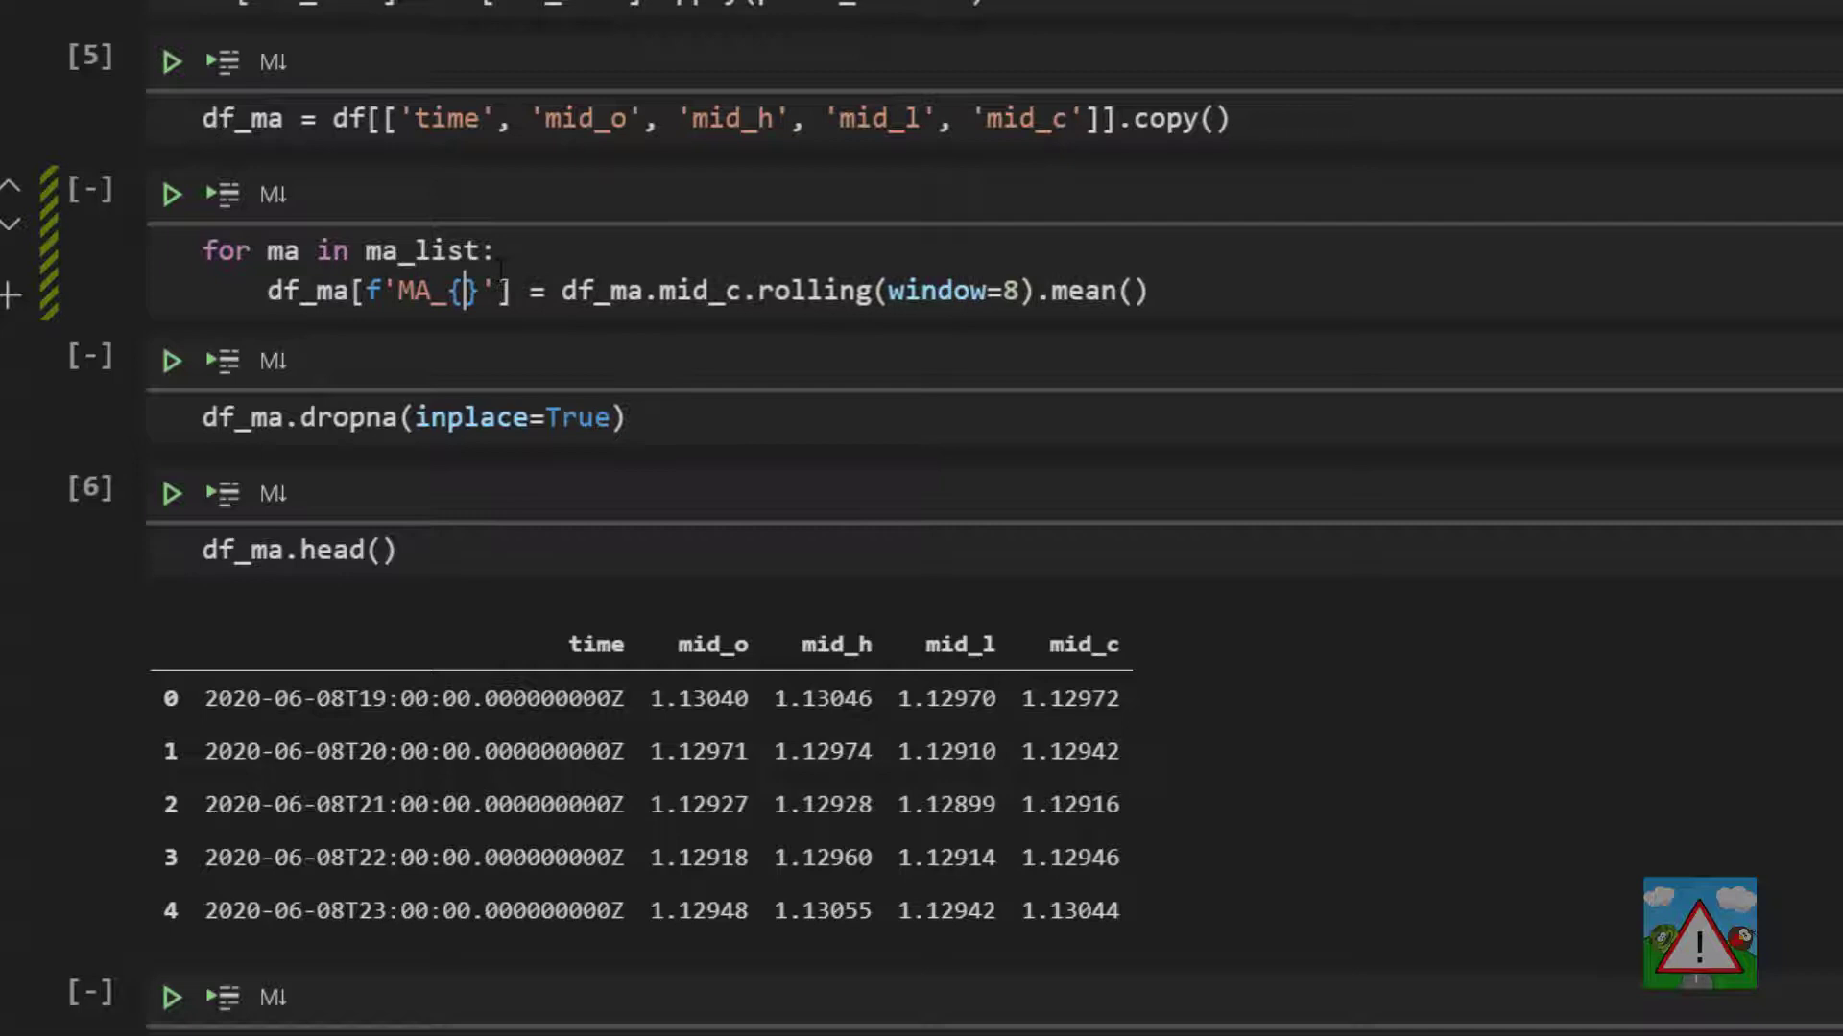
text(ma)
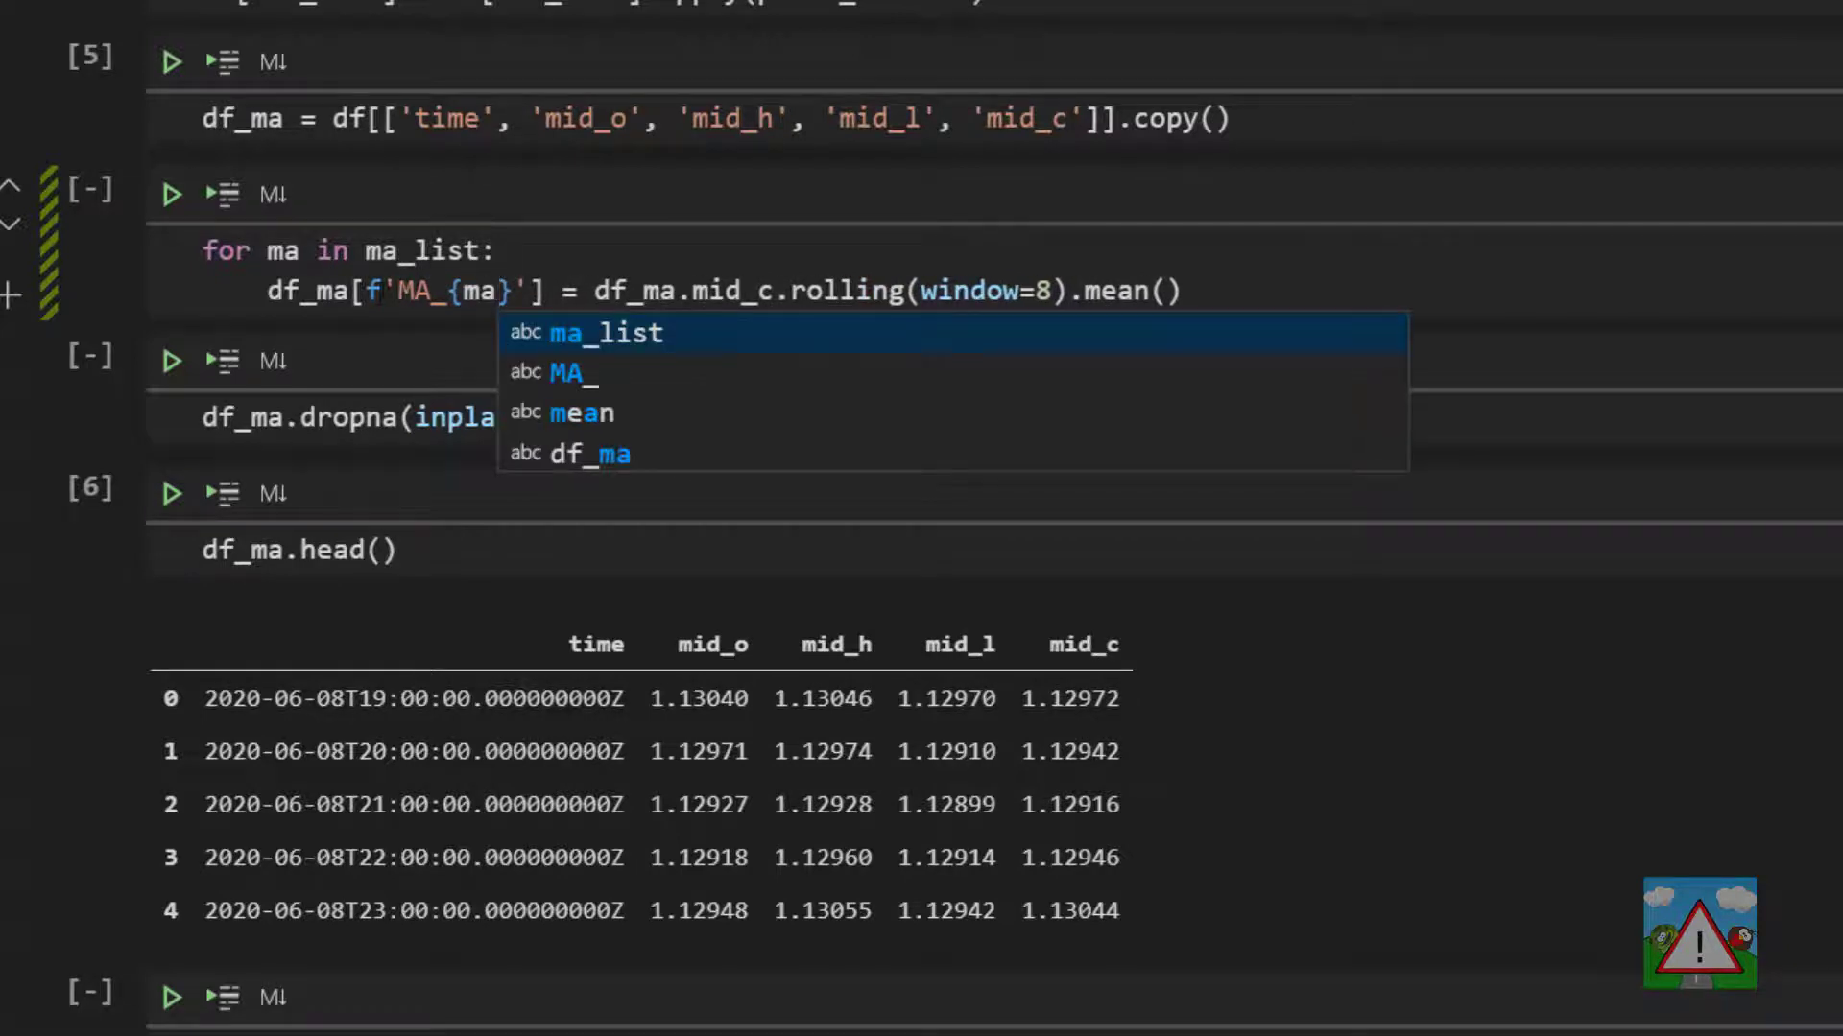
Use ma as the rolling window and run the loop and dropna cells
key(Escape)
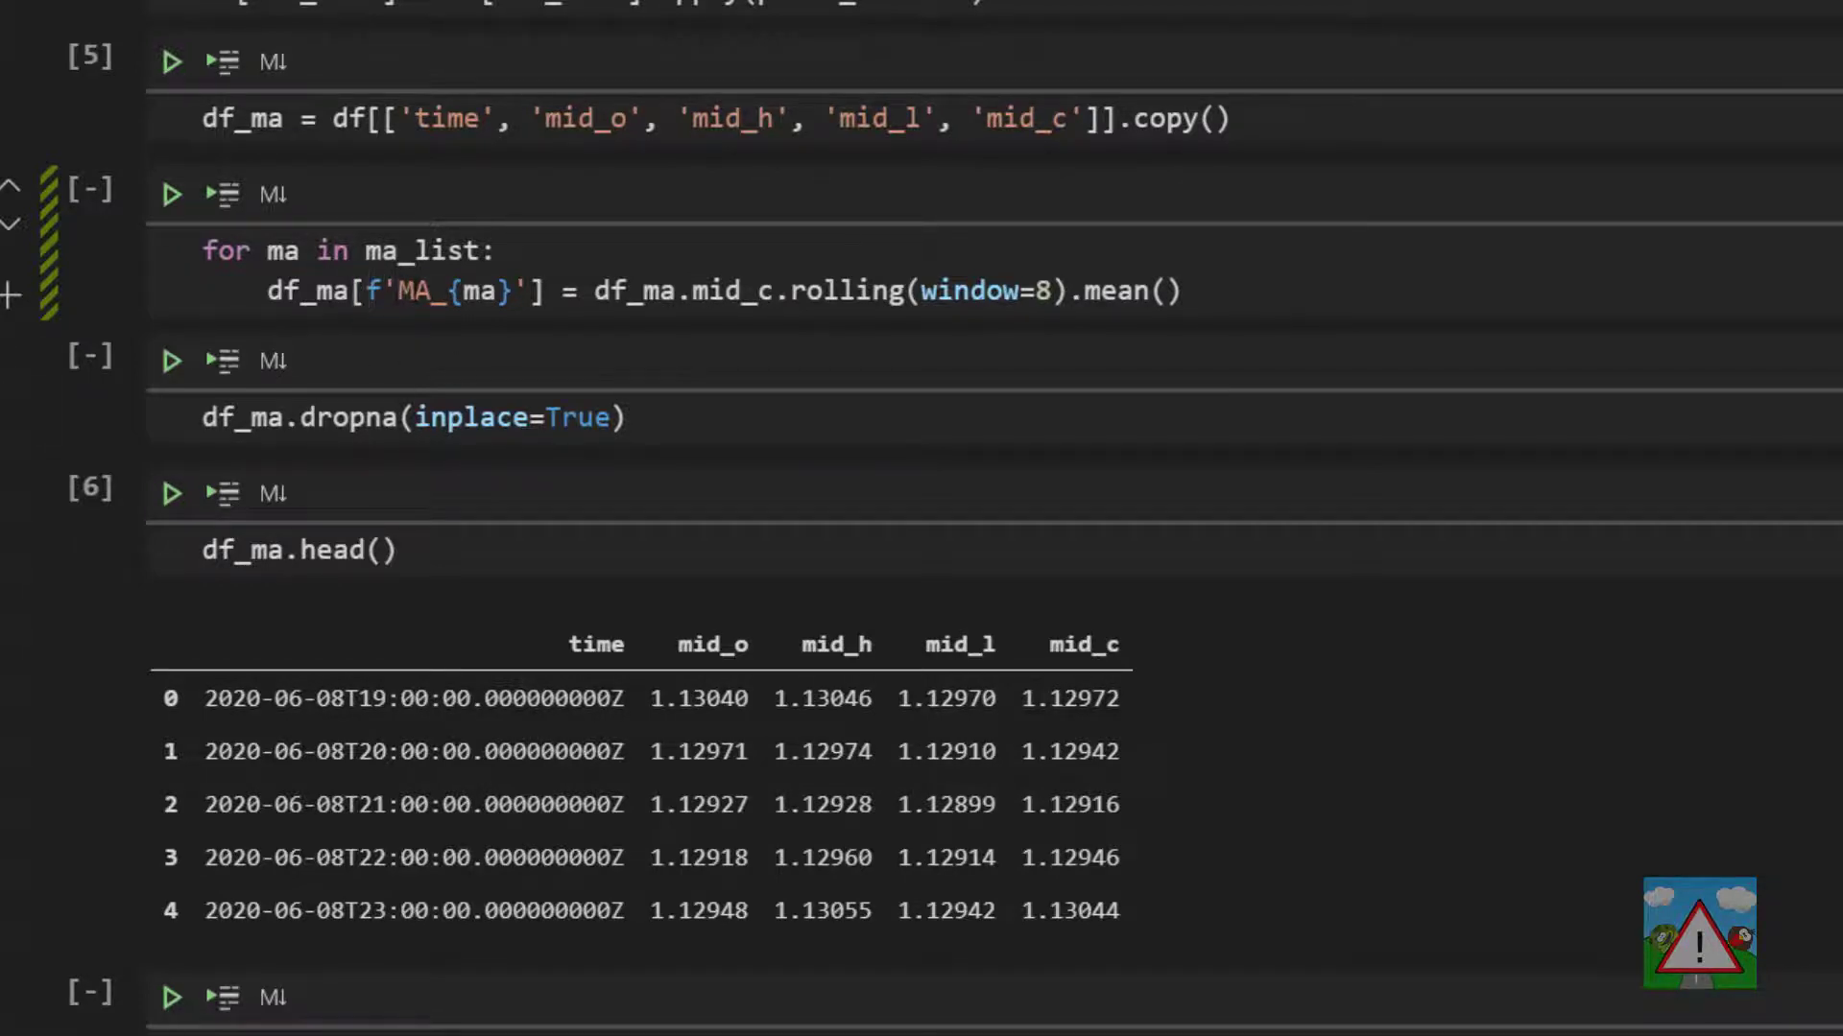
double_click(282, 251)
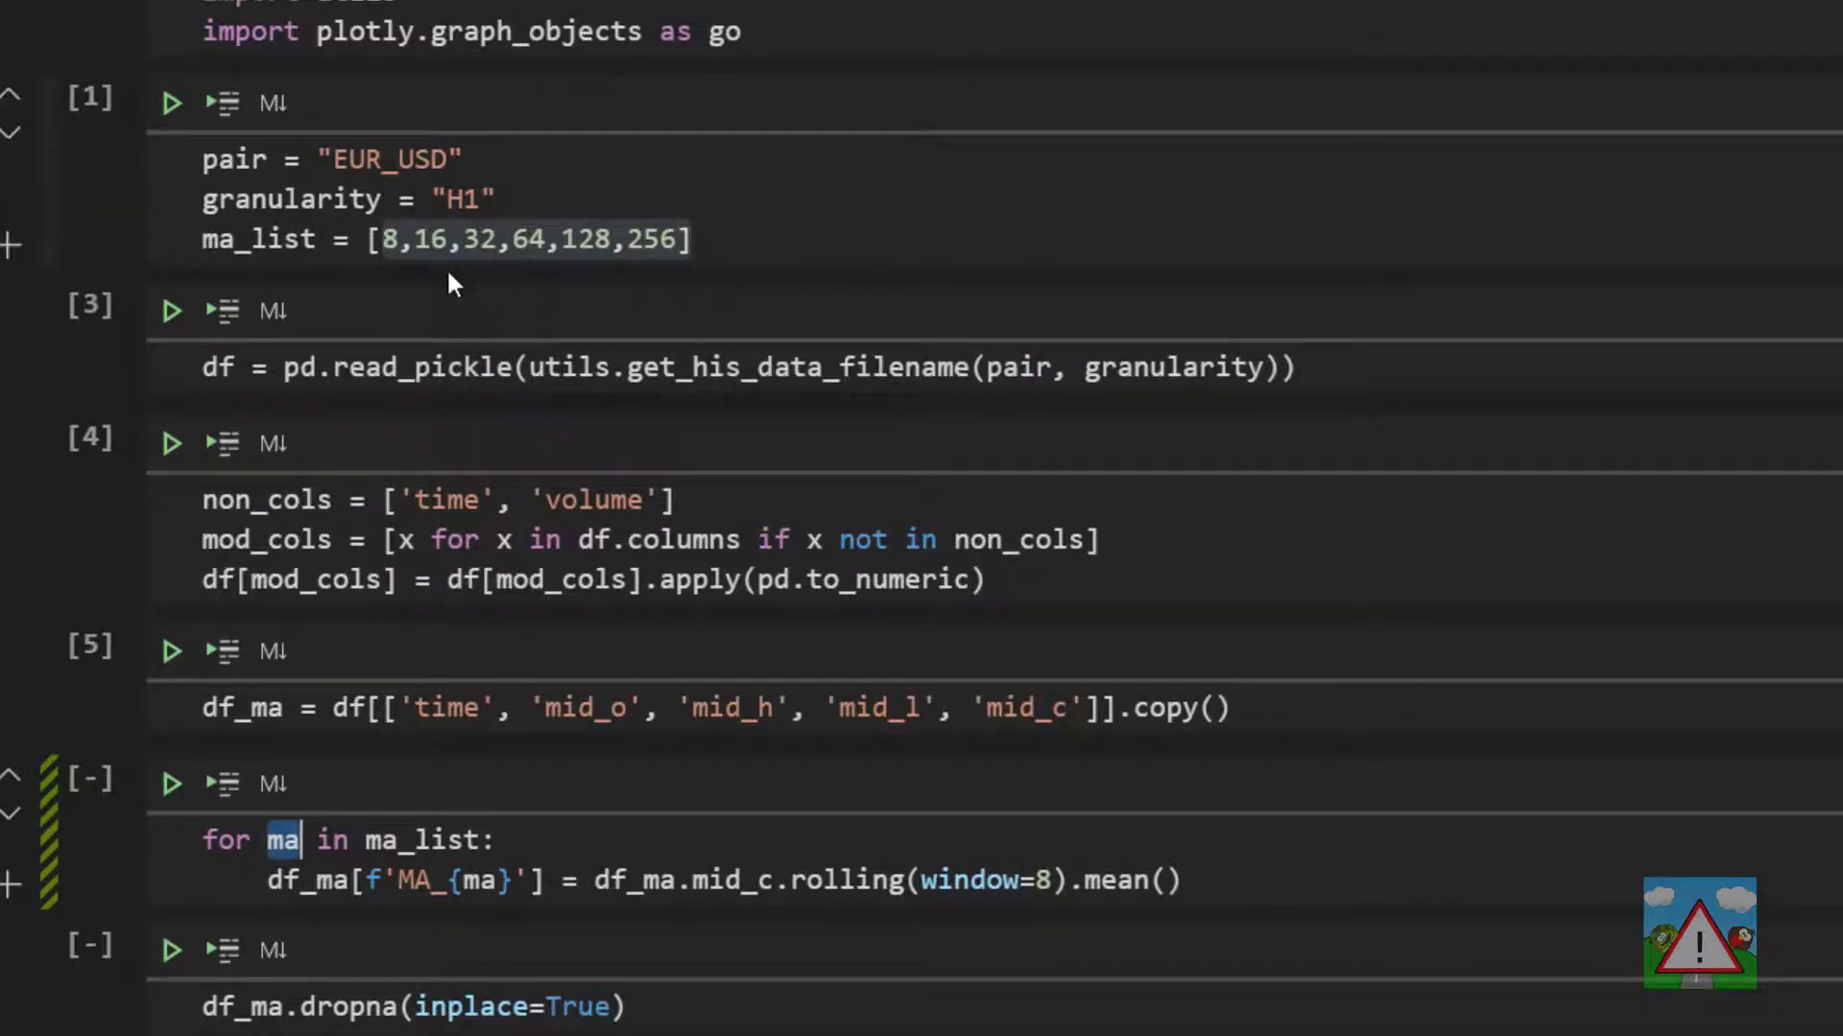
scroll(down, 3)
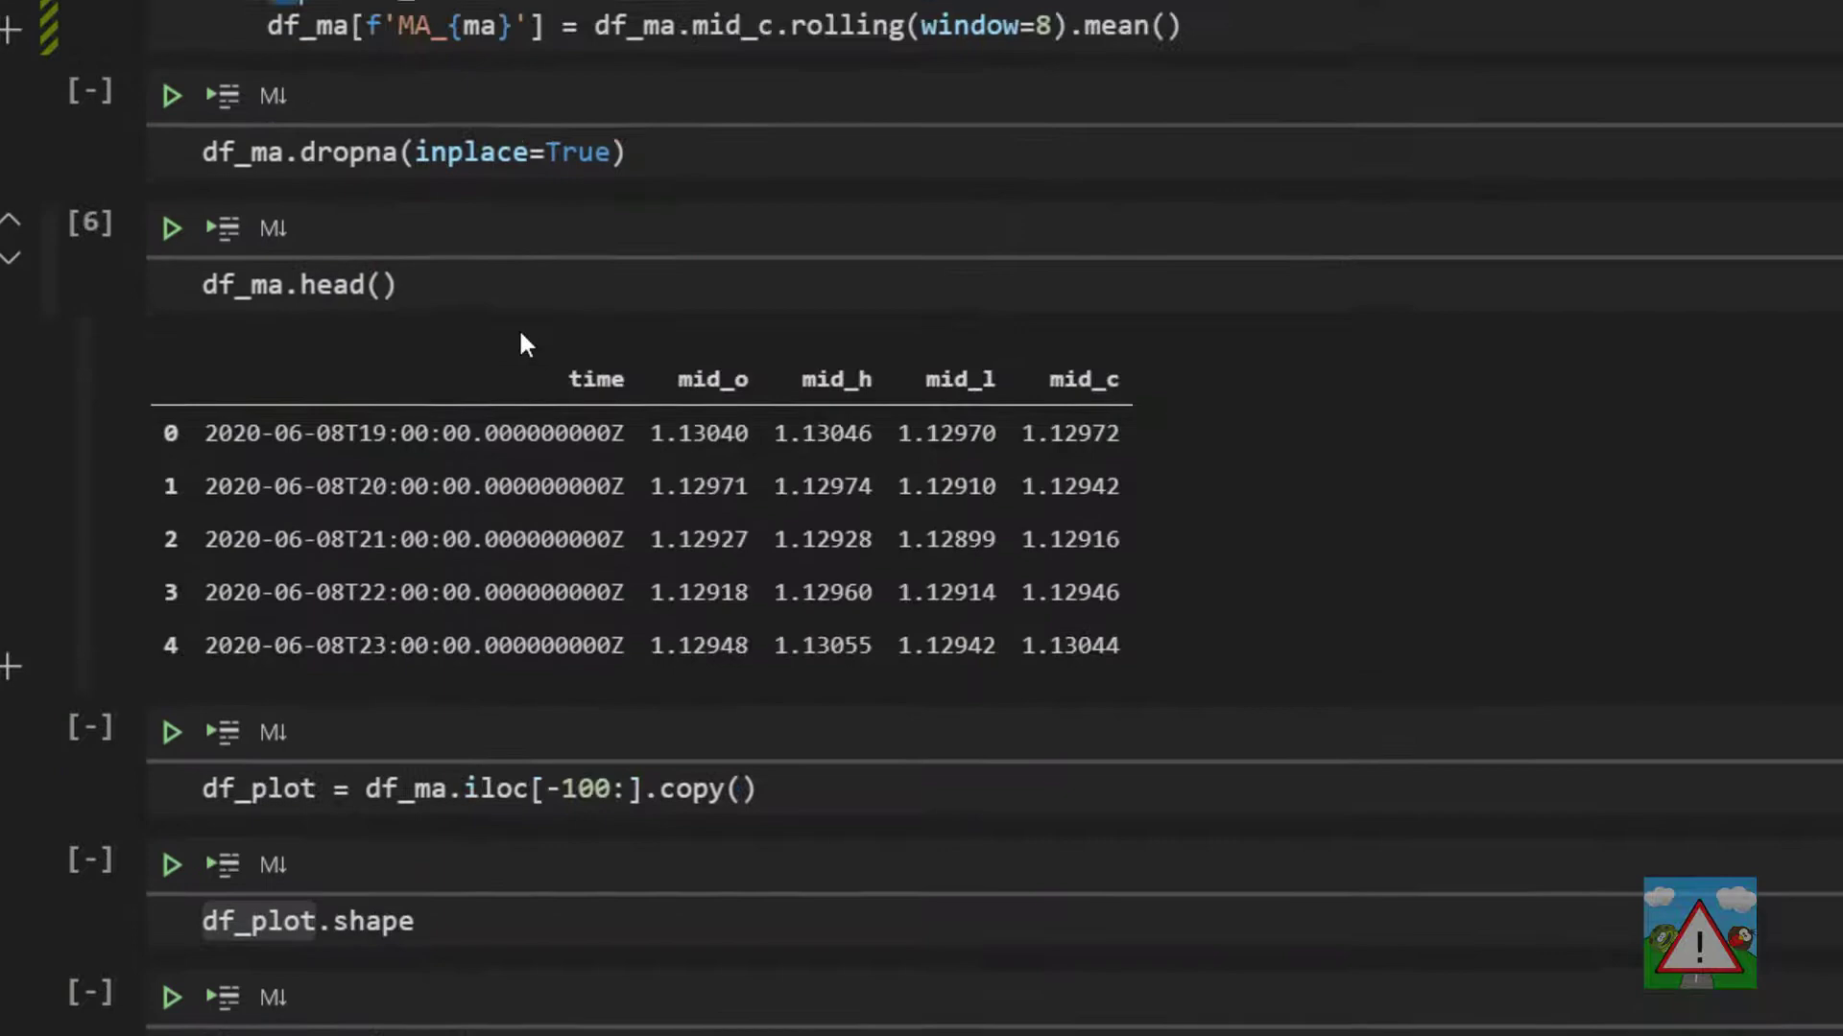
scroll(down, 3)
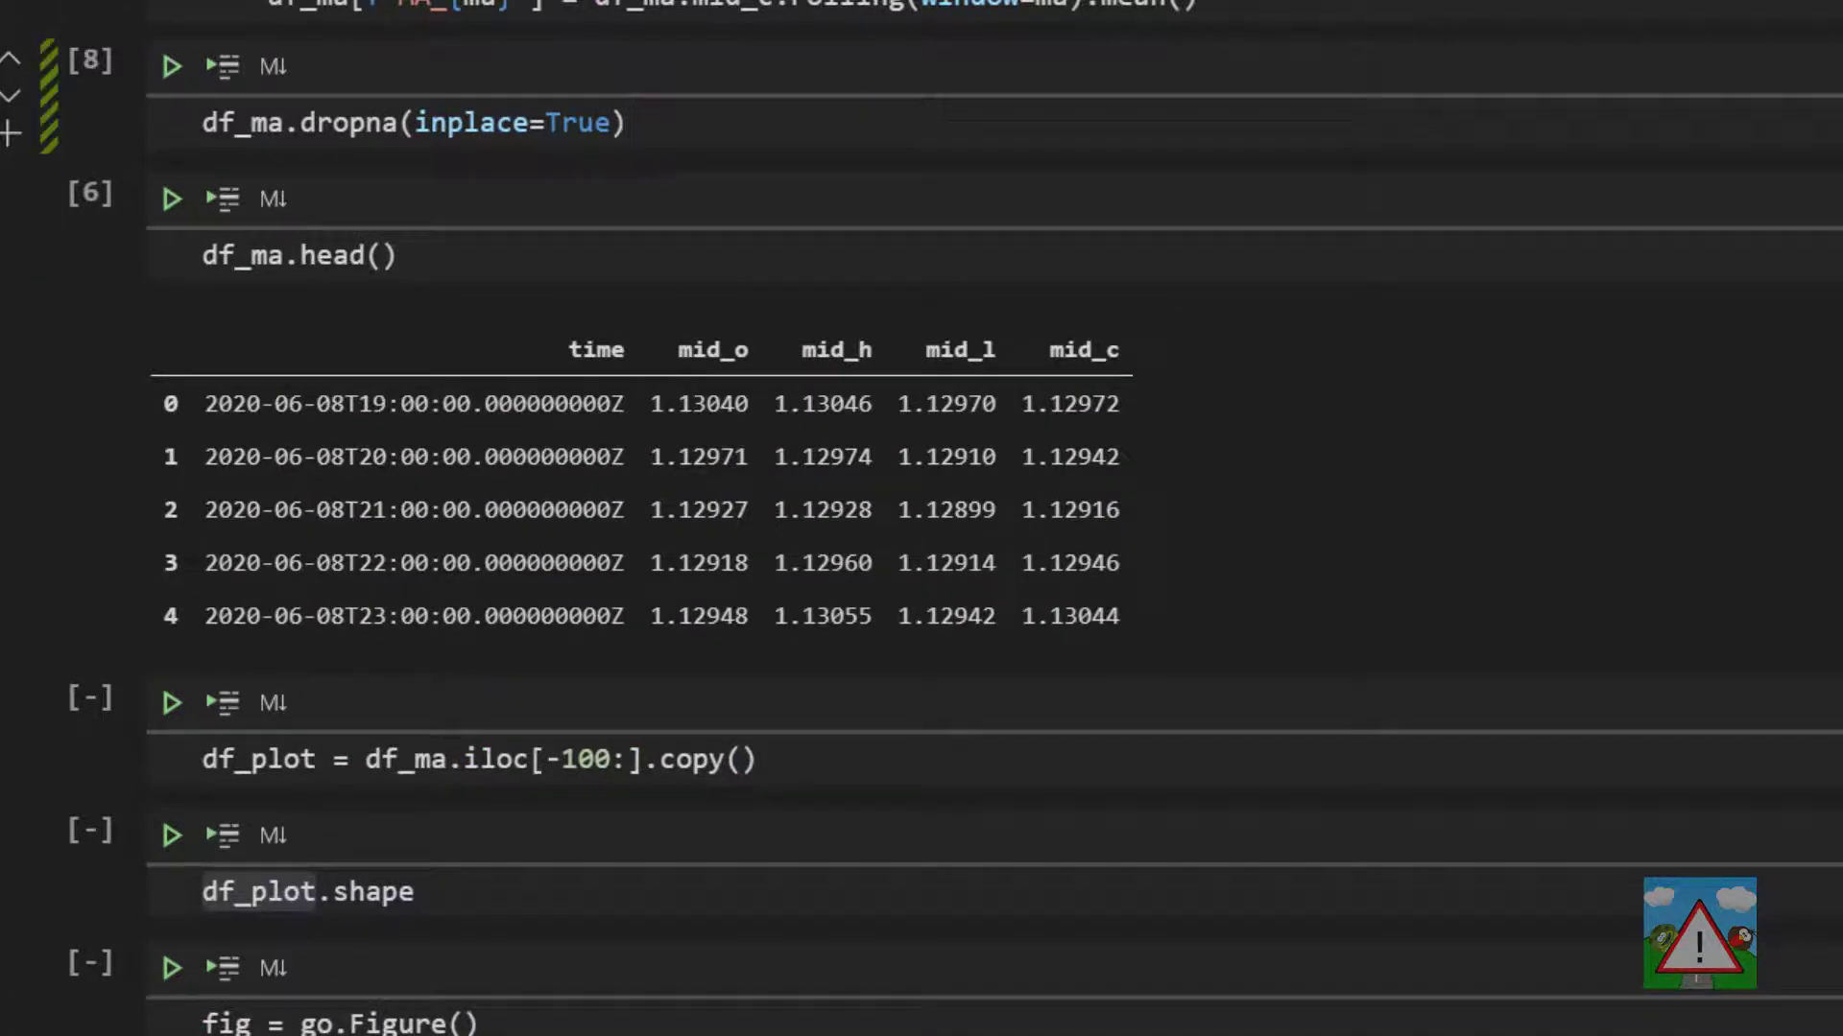
click(171, 198)
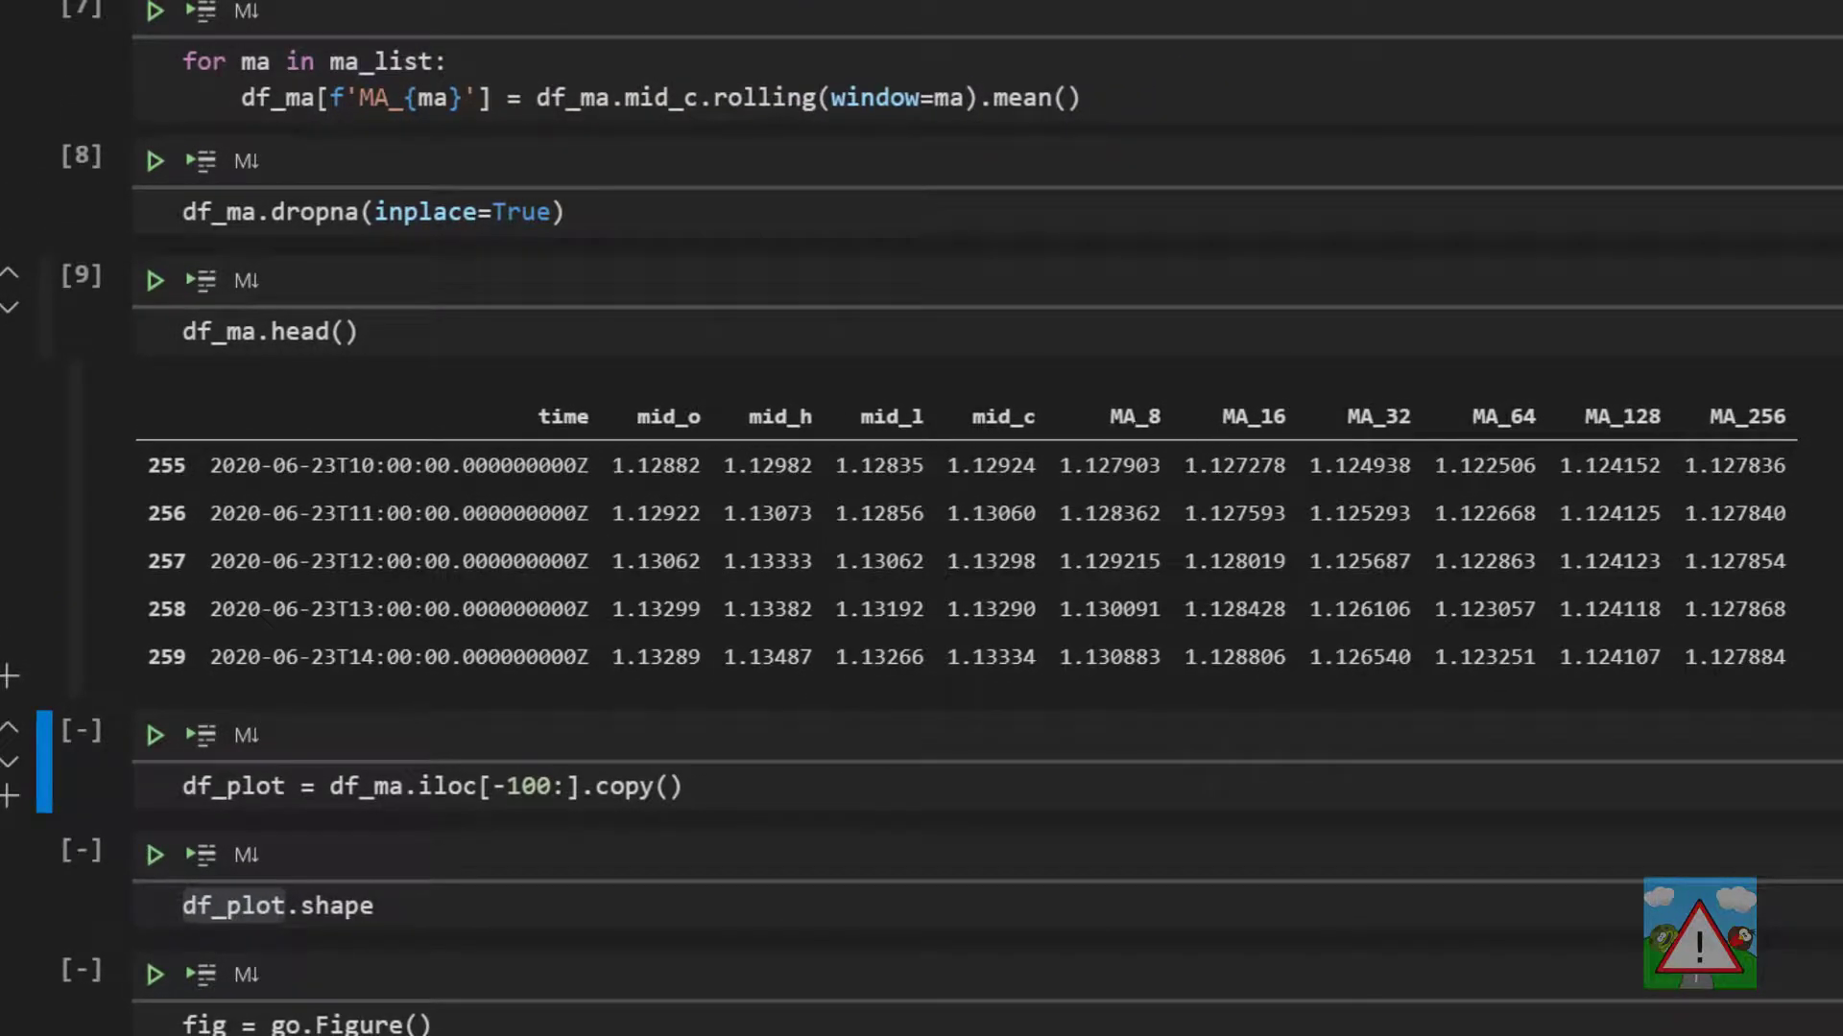
double_click(1377, 414)
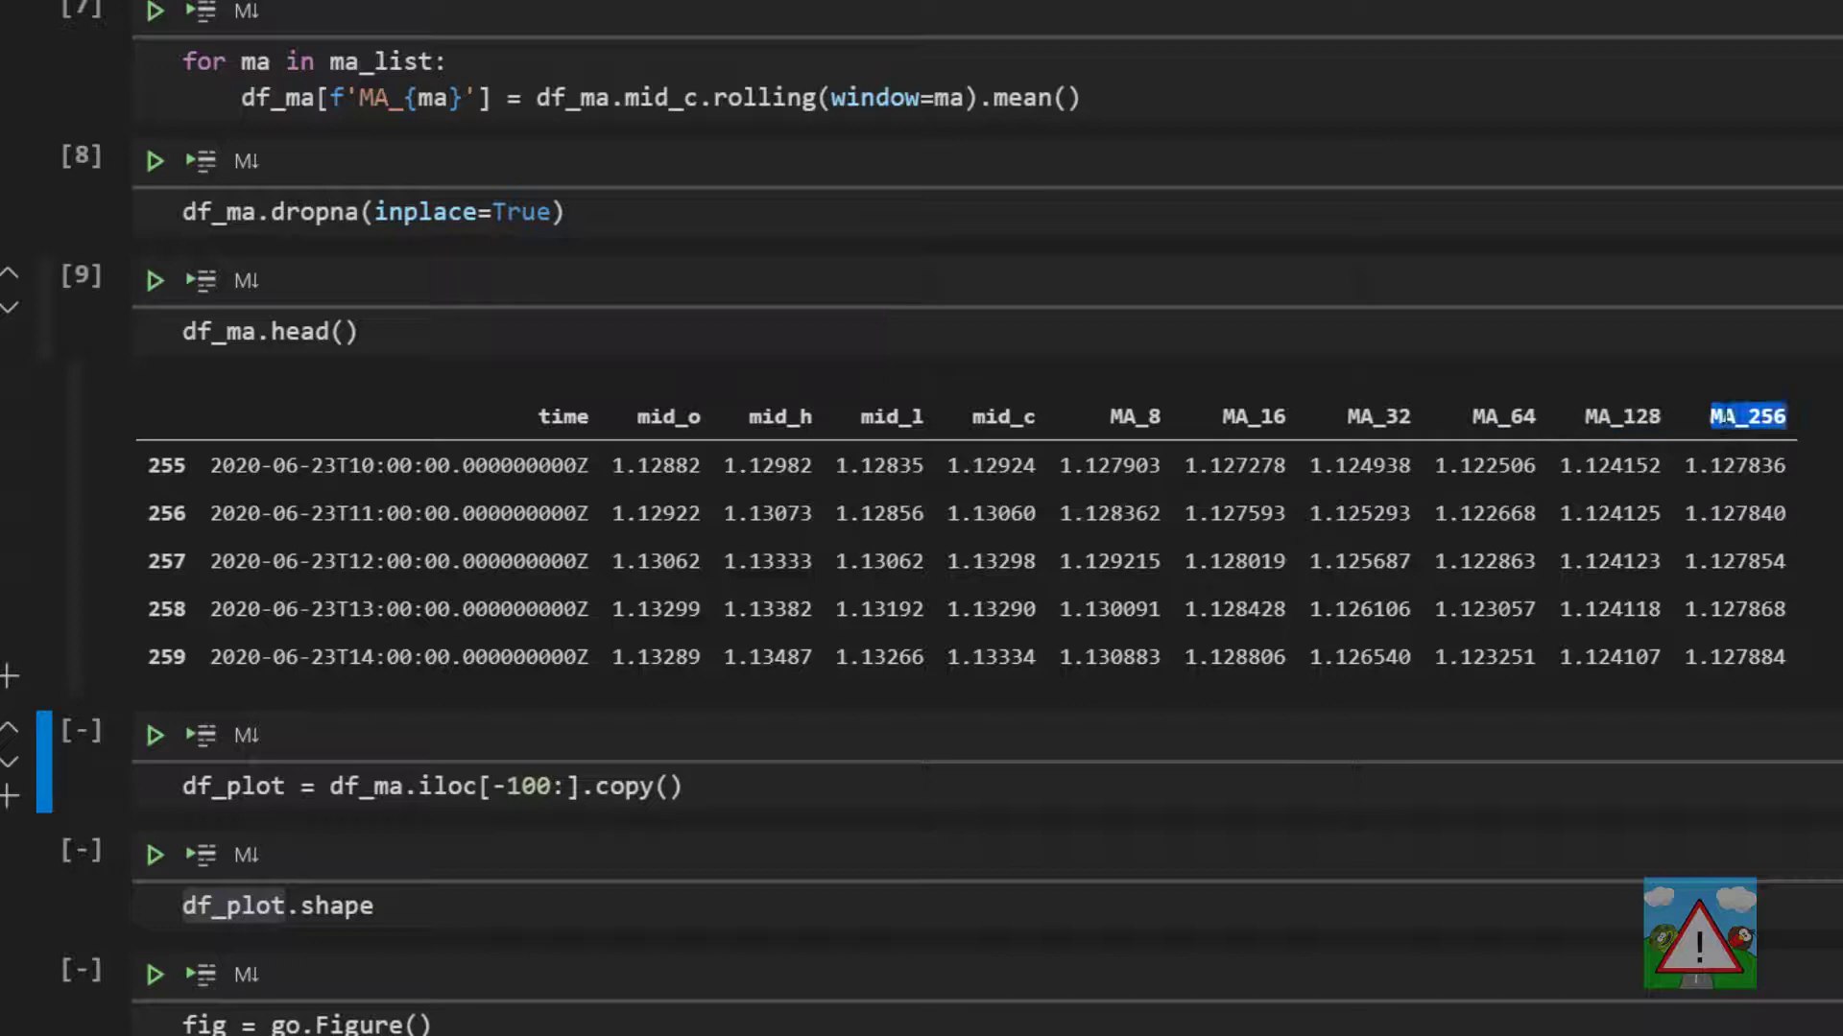
mouse_move(1436, 401)
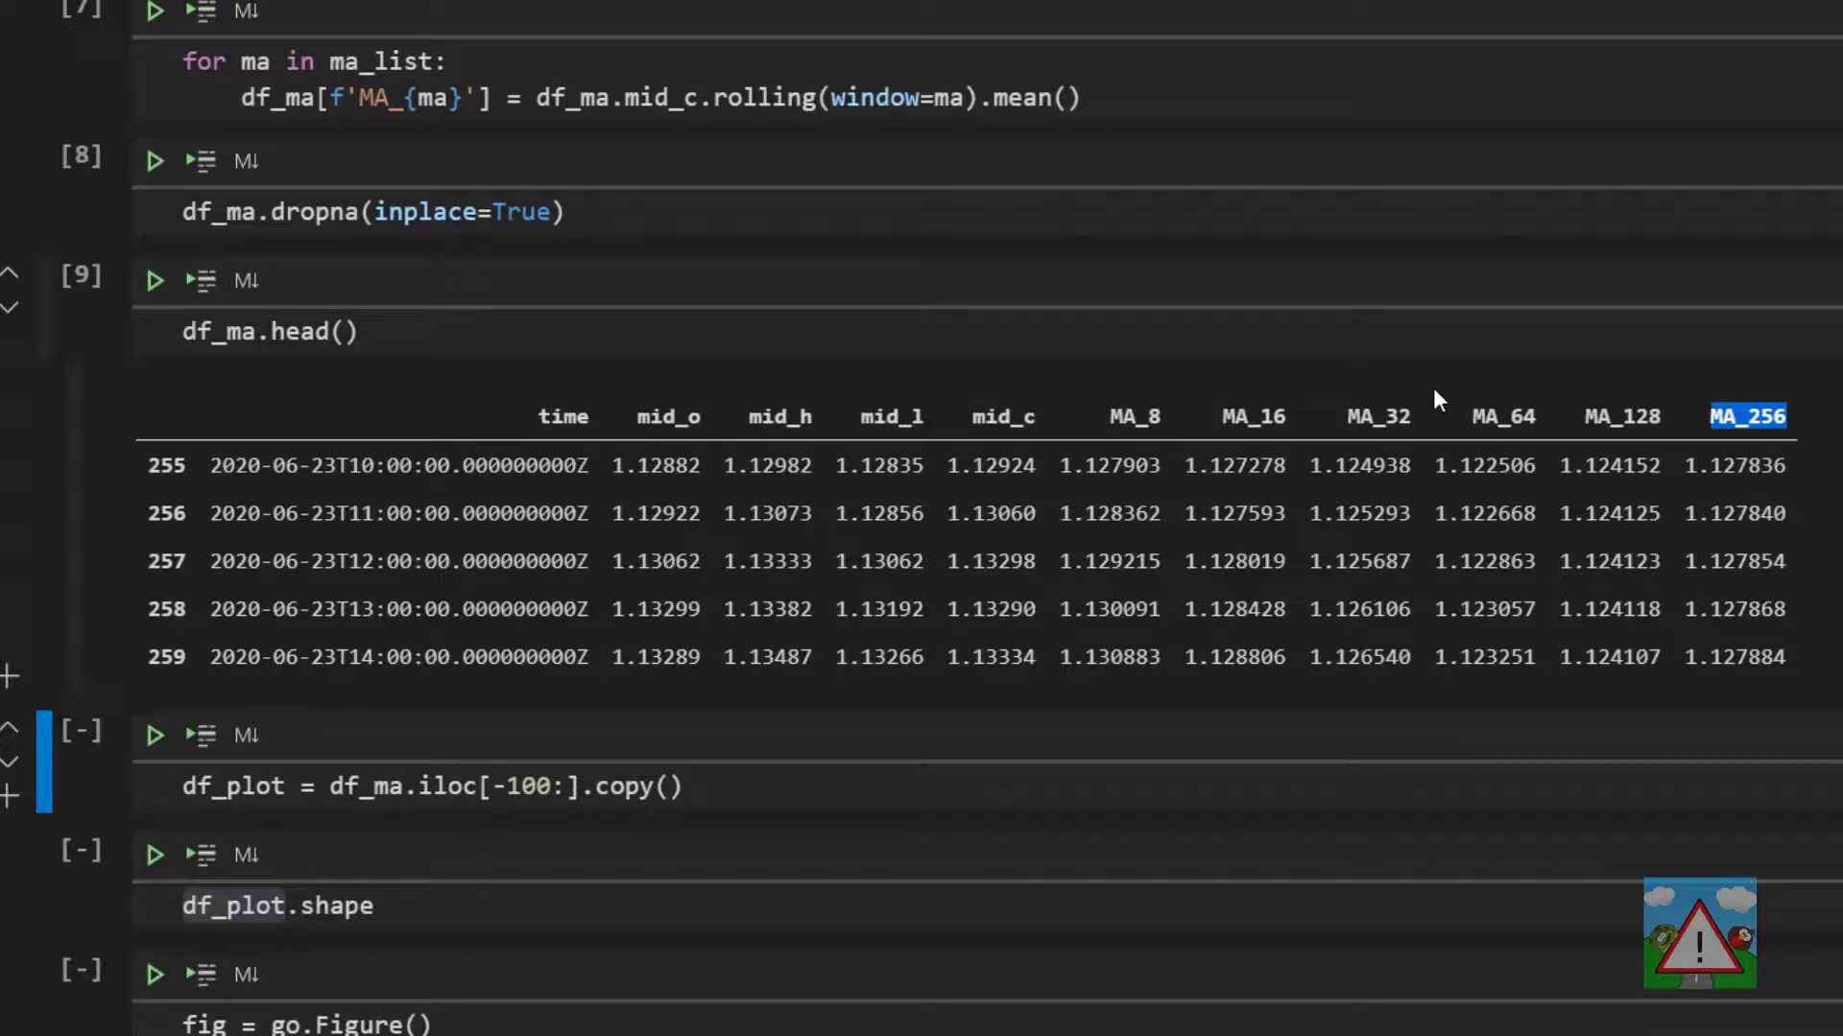
scroll(down, 3)
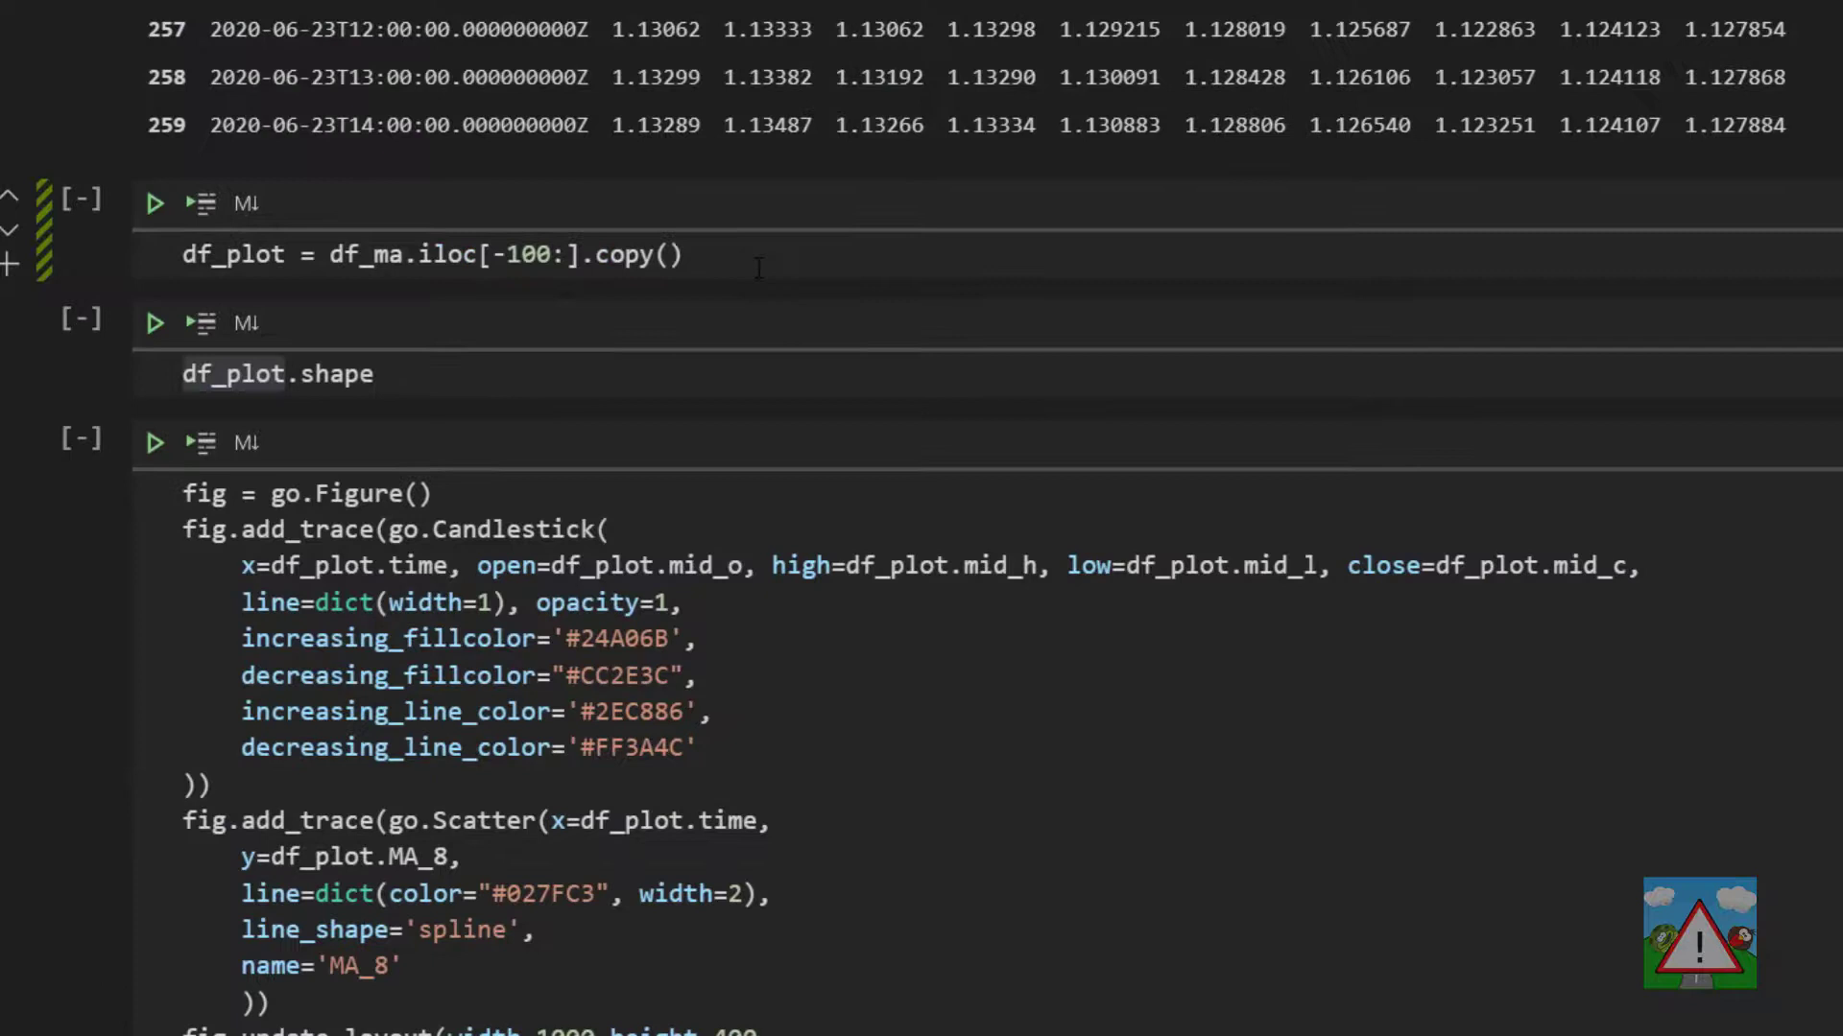
Change the df_plot slice from 100 to 200 rows and confirm shape (200, 11)
click(156, 200)
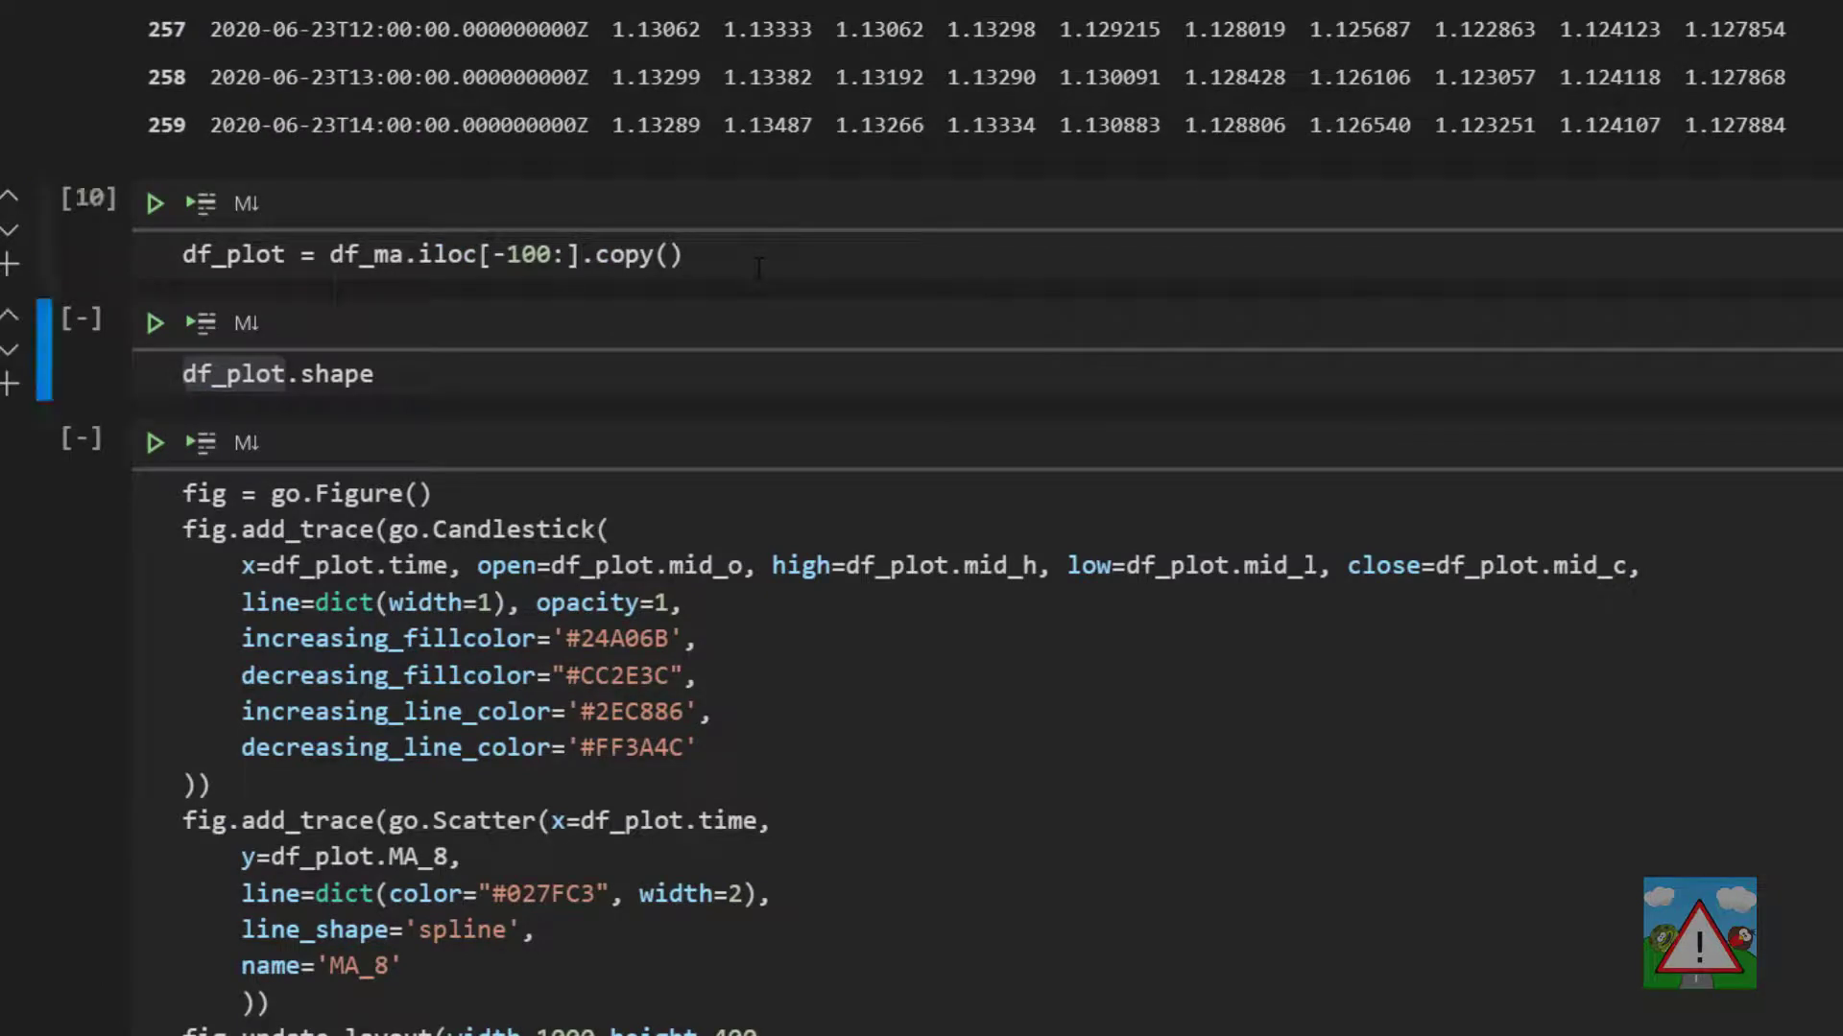
double_click(528, 256)
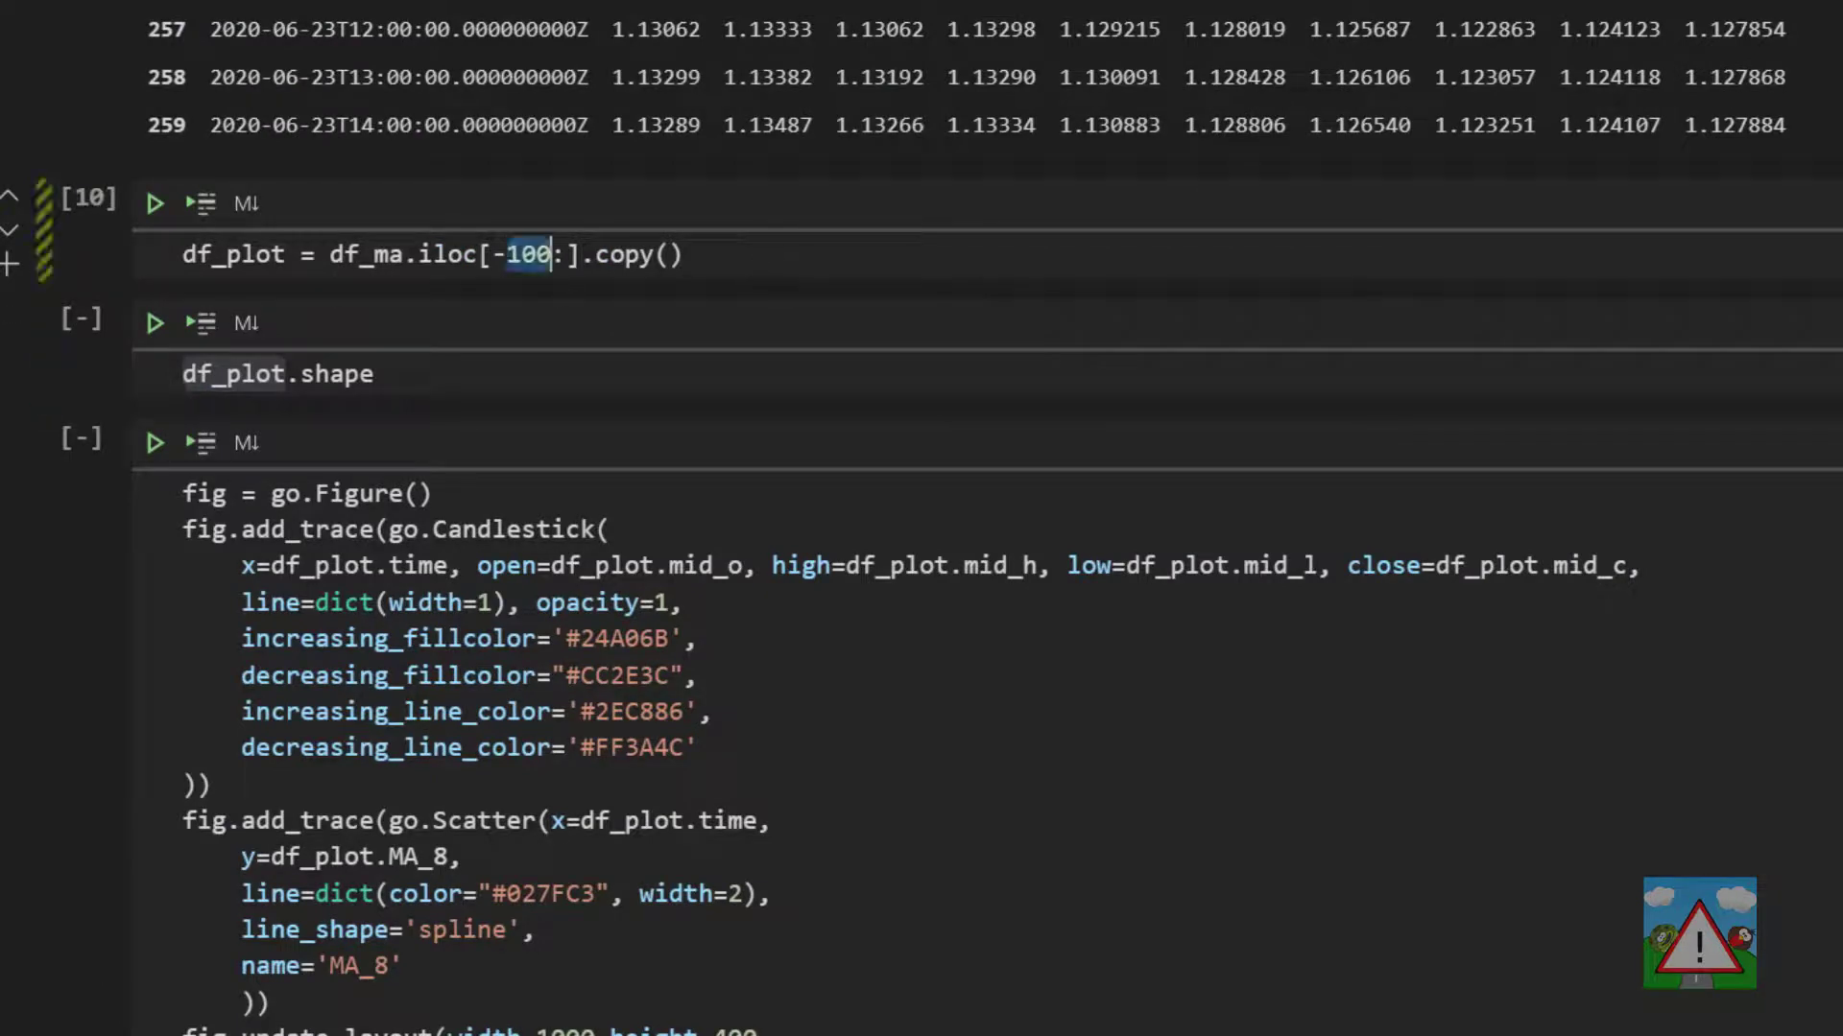
text(-200)
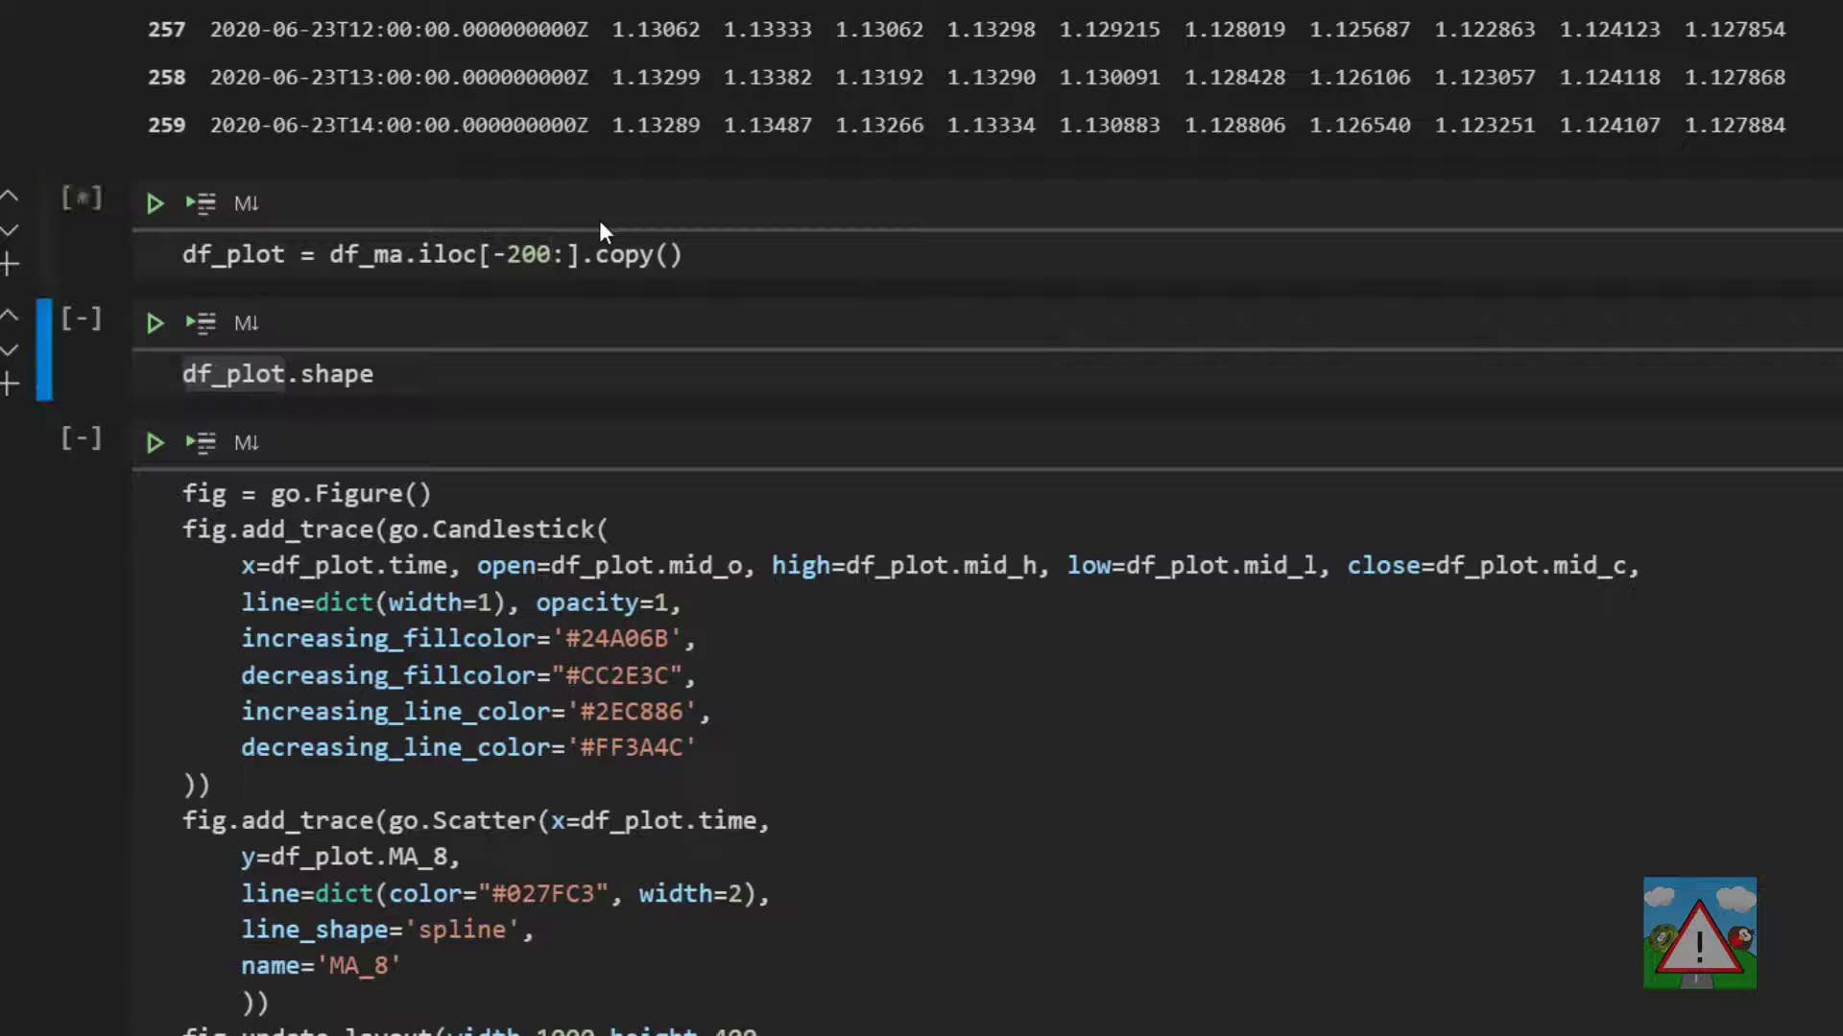
click(154, 323)
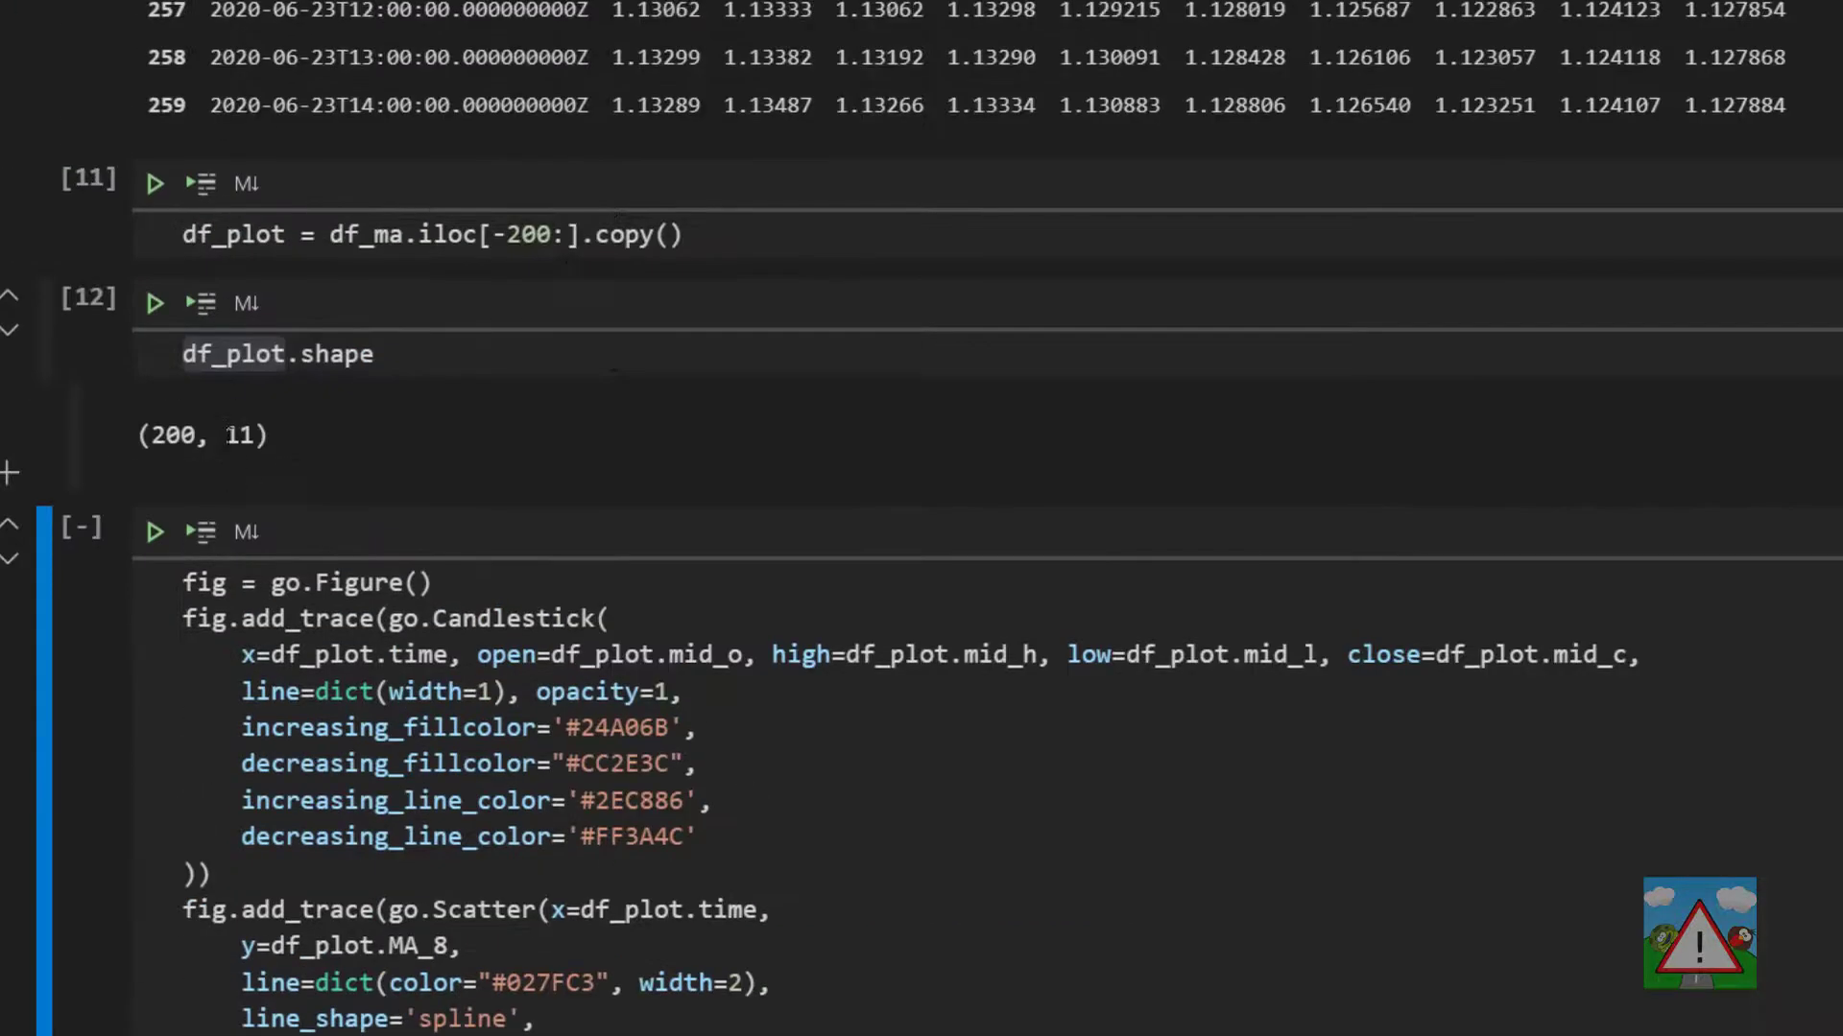
scroll(down, 3)
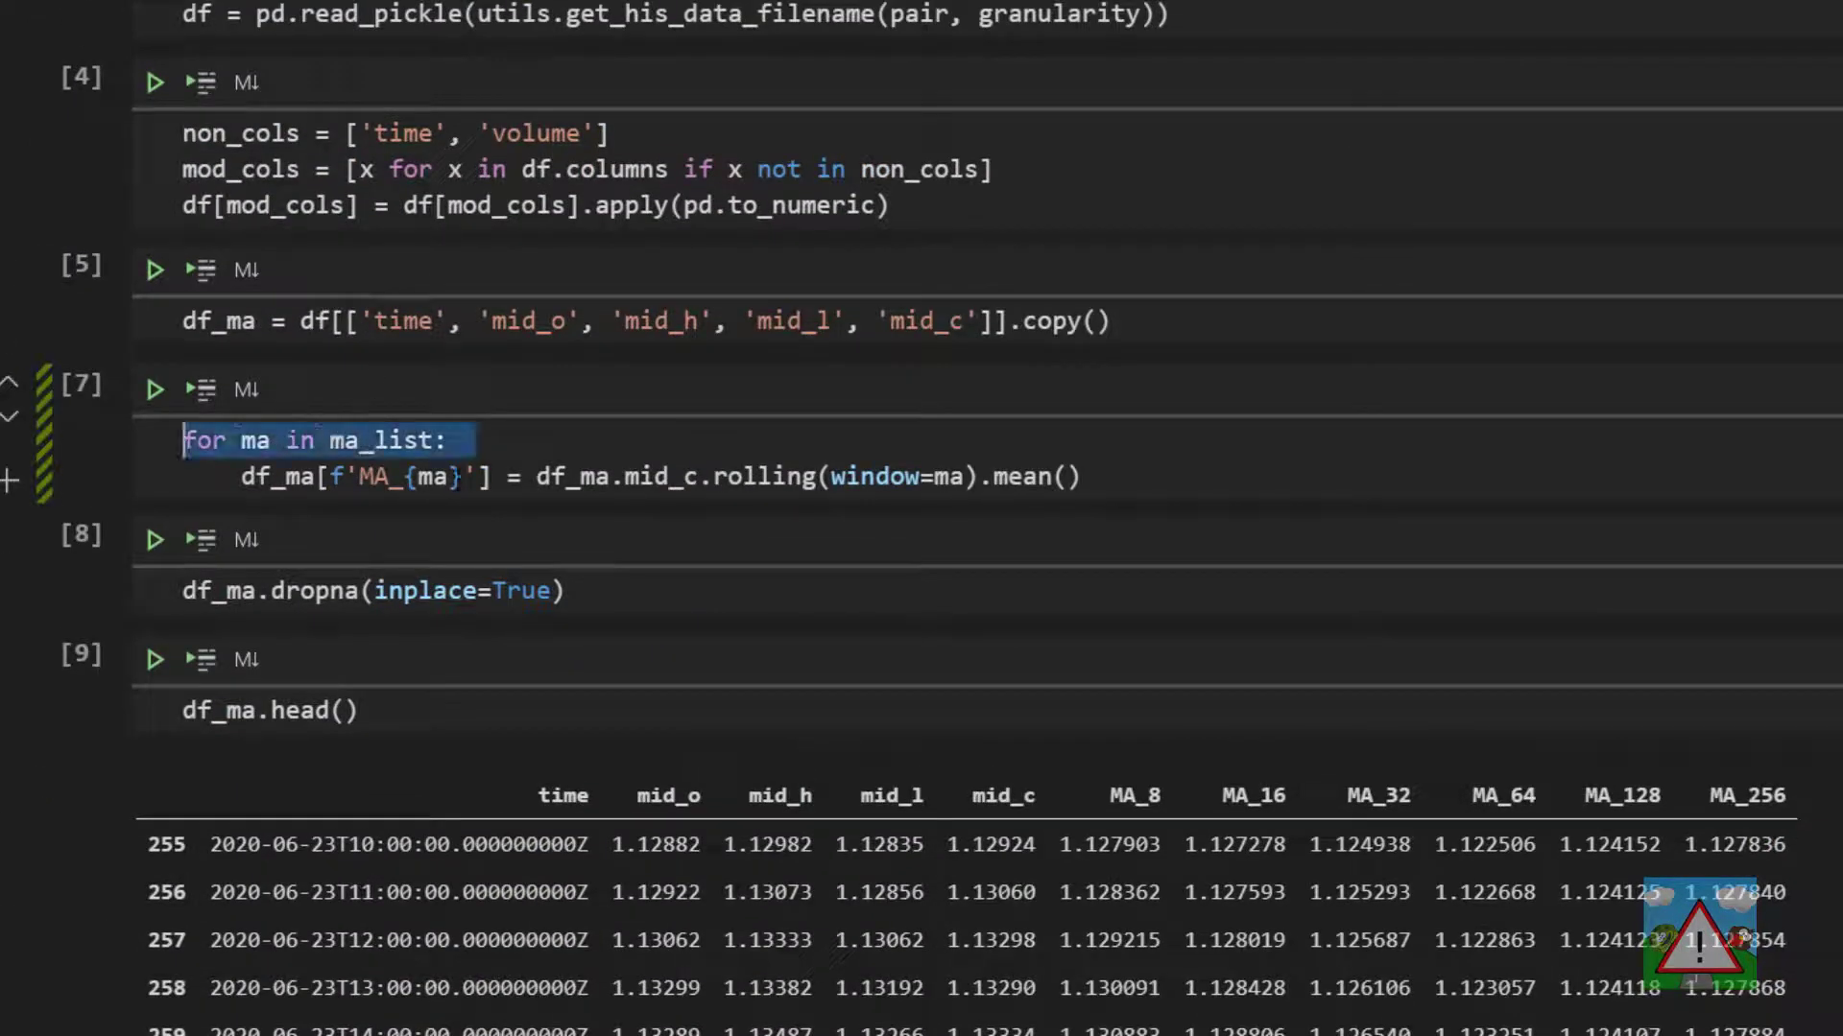
Loop the scatter trace over ma_list, dropping the colour and plotting df_plot[f"MA_{ma}"]
scroll(down, 3)
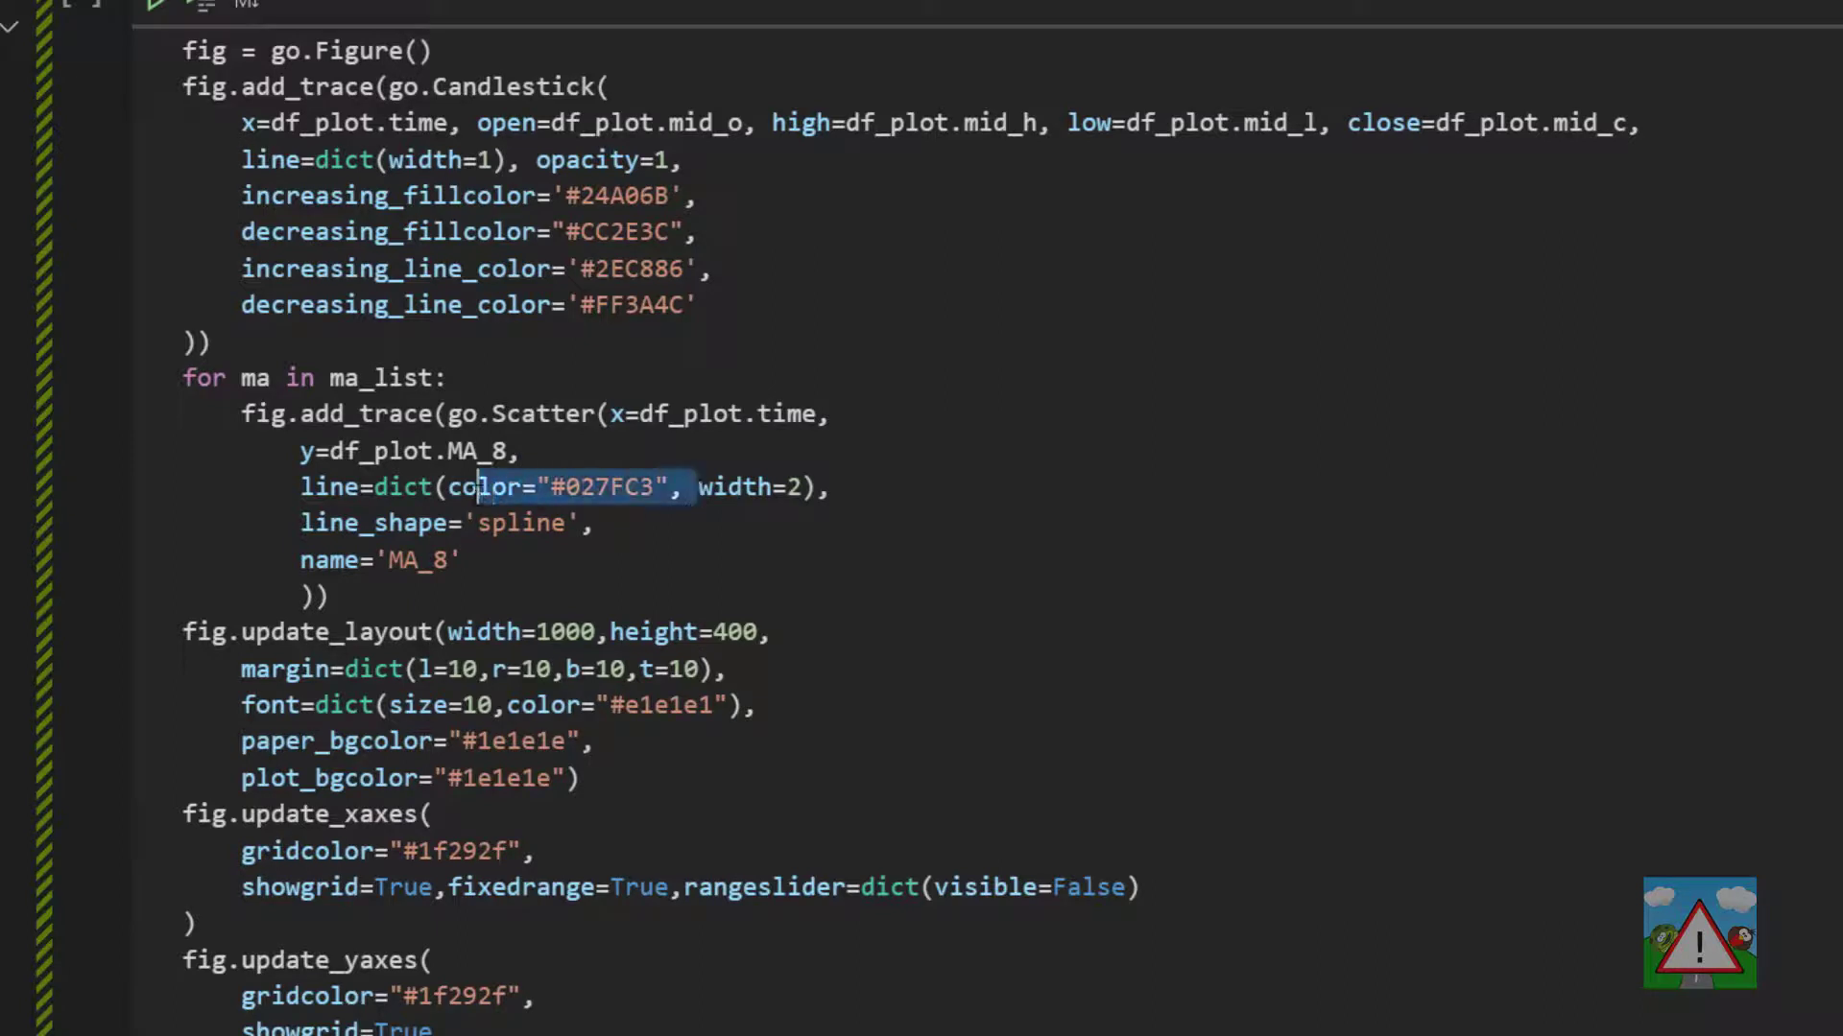
key(Delete)
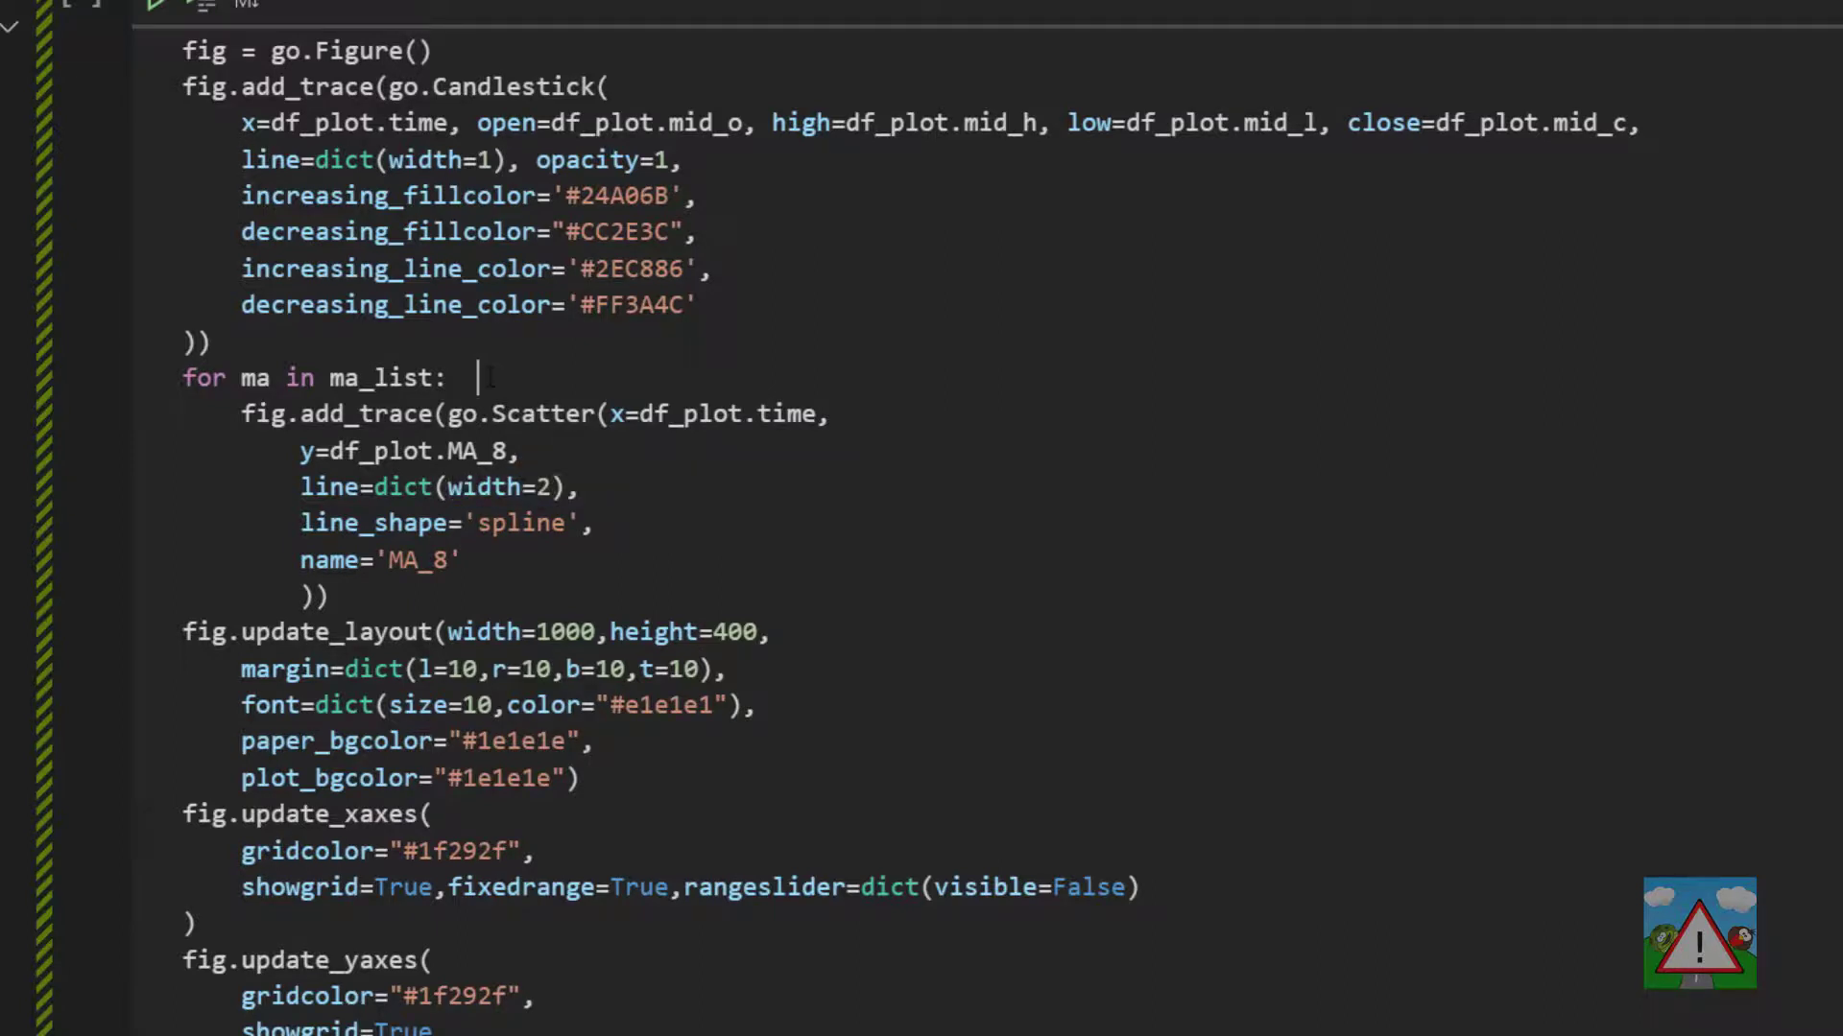
text(col =)
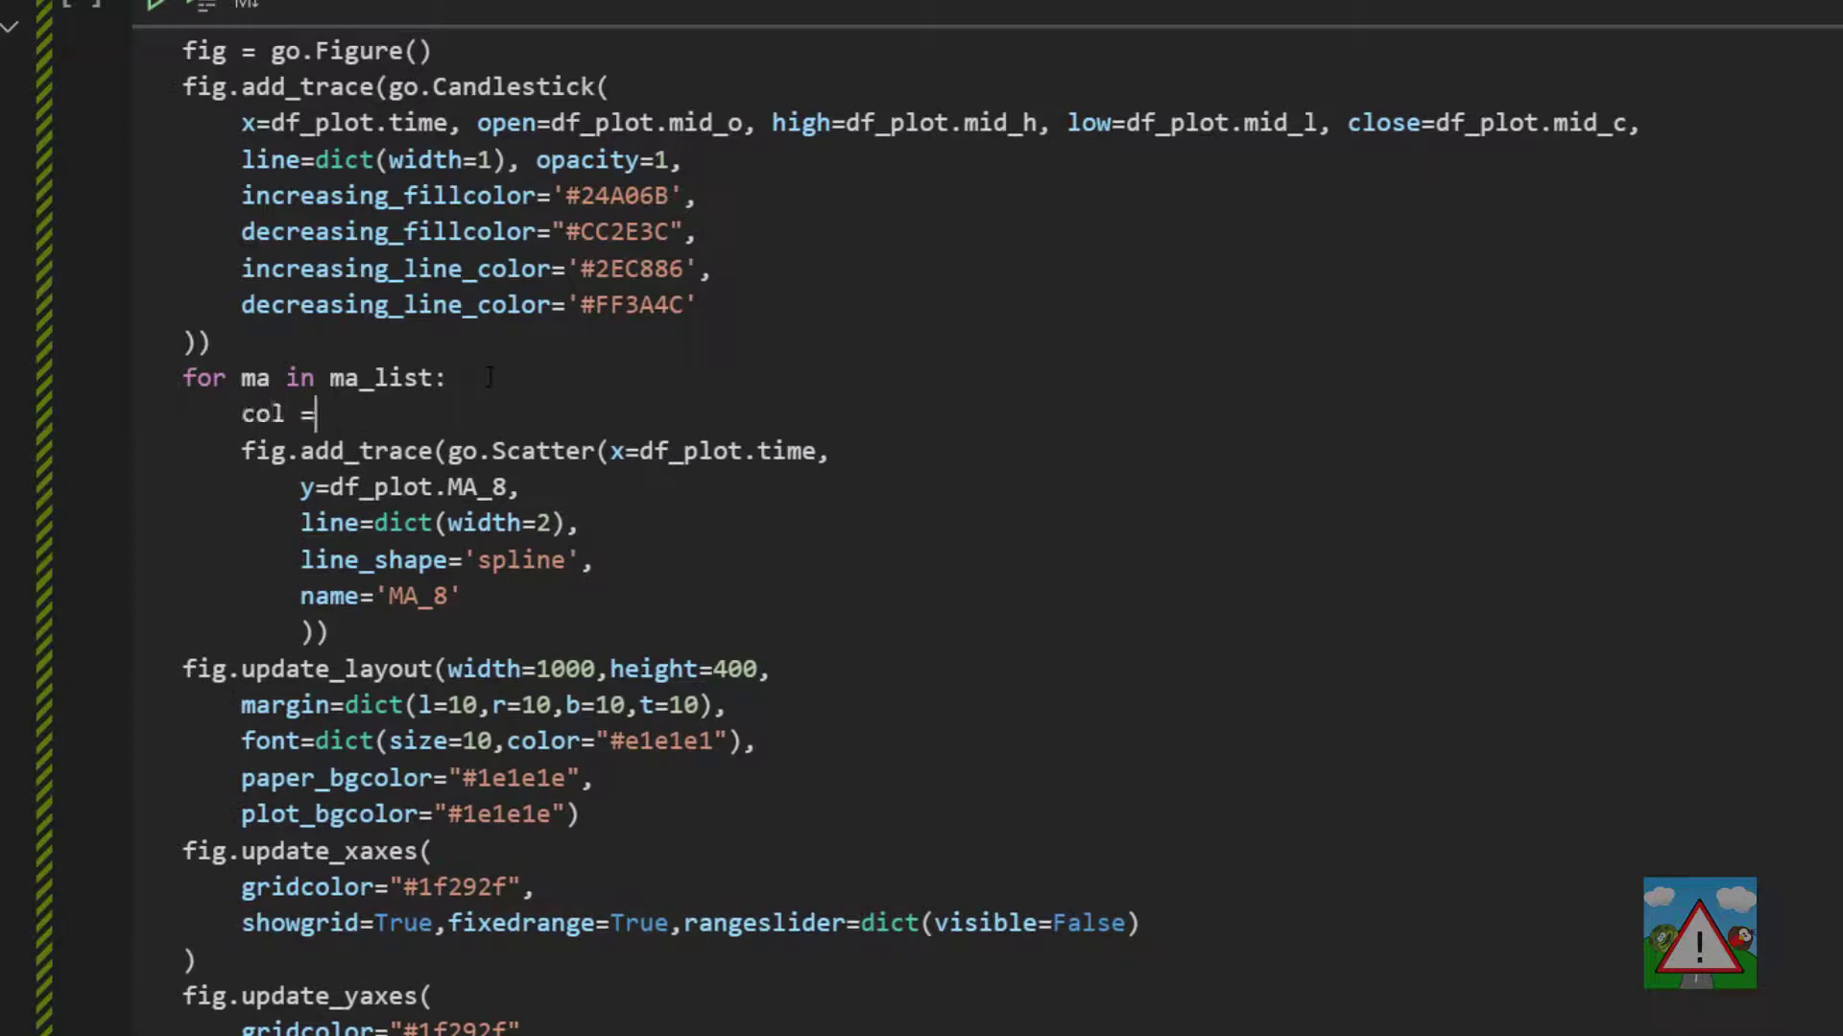
text(f")
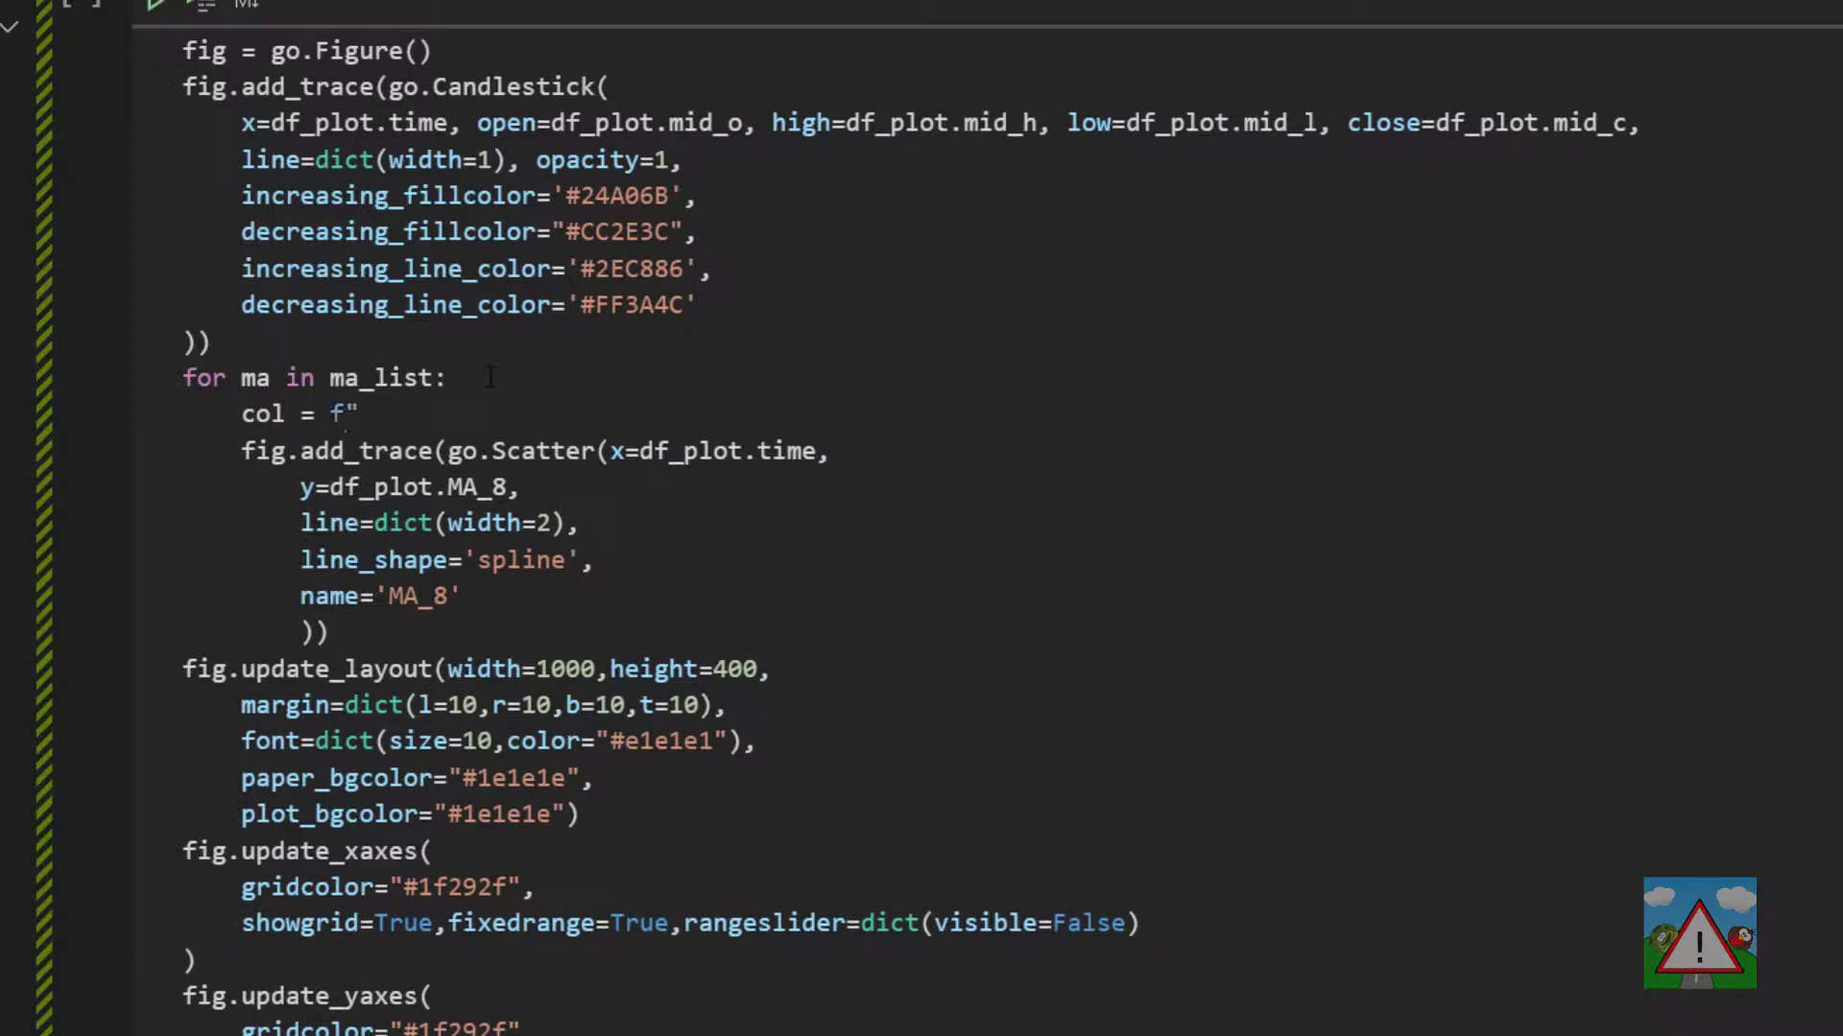
text(MA_)
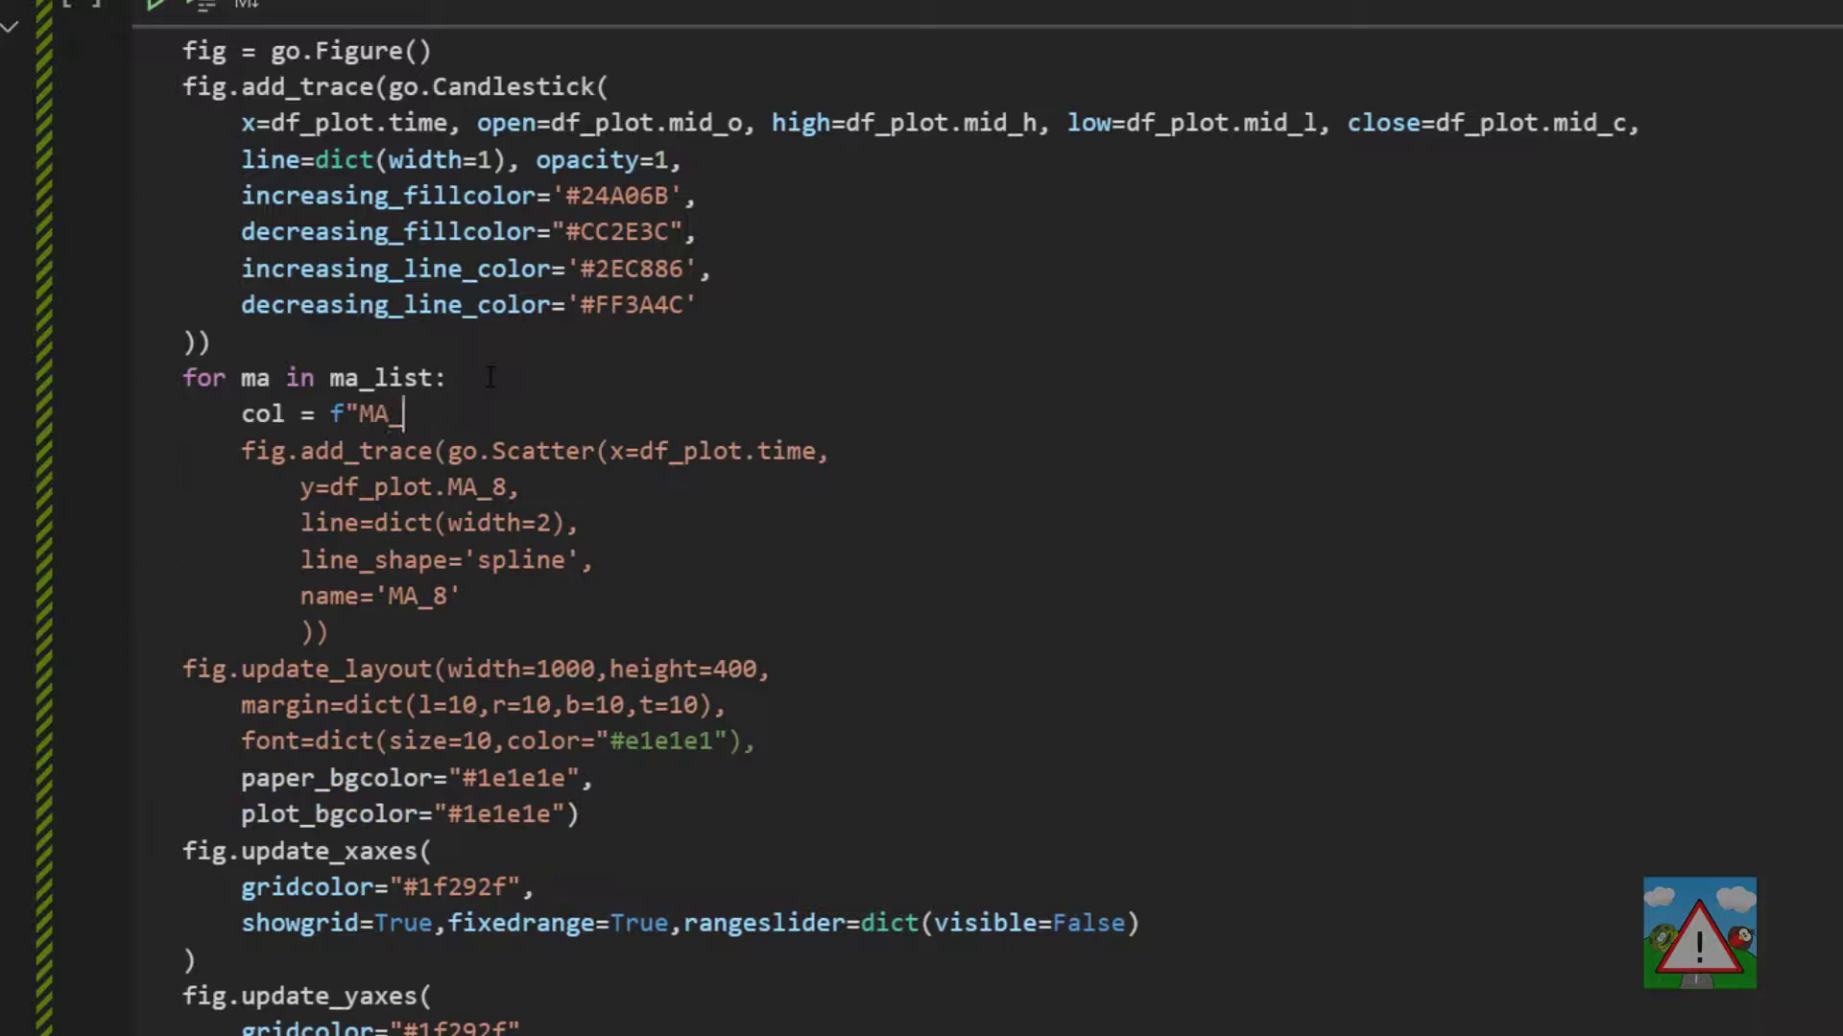
text({ma)
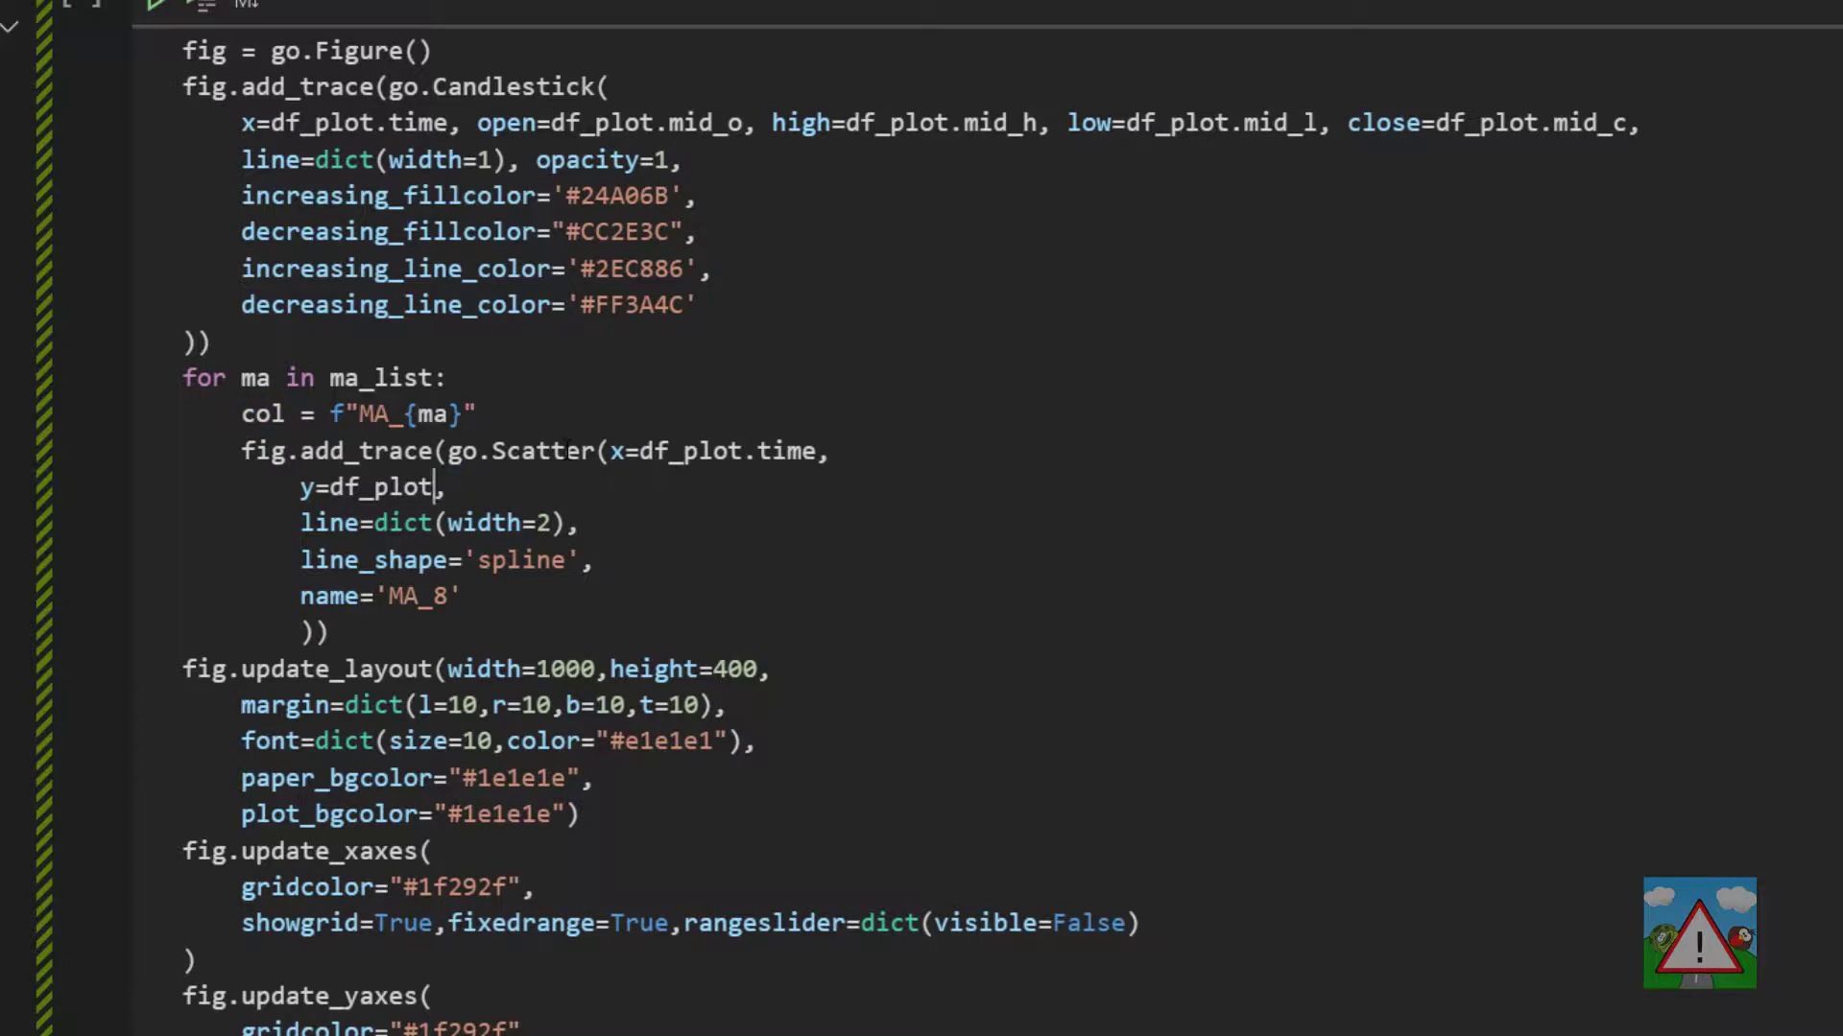
text([col])
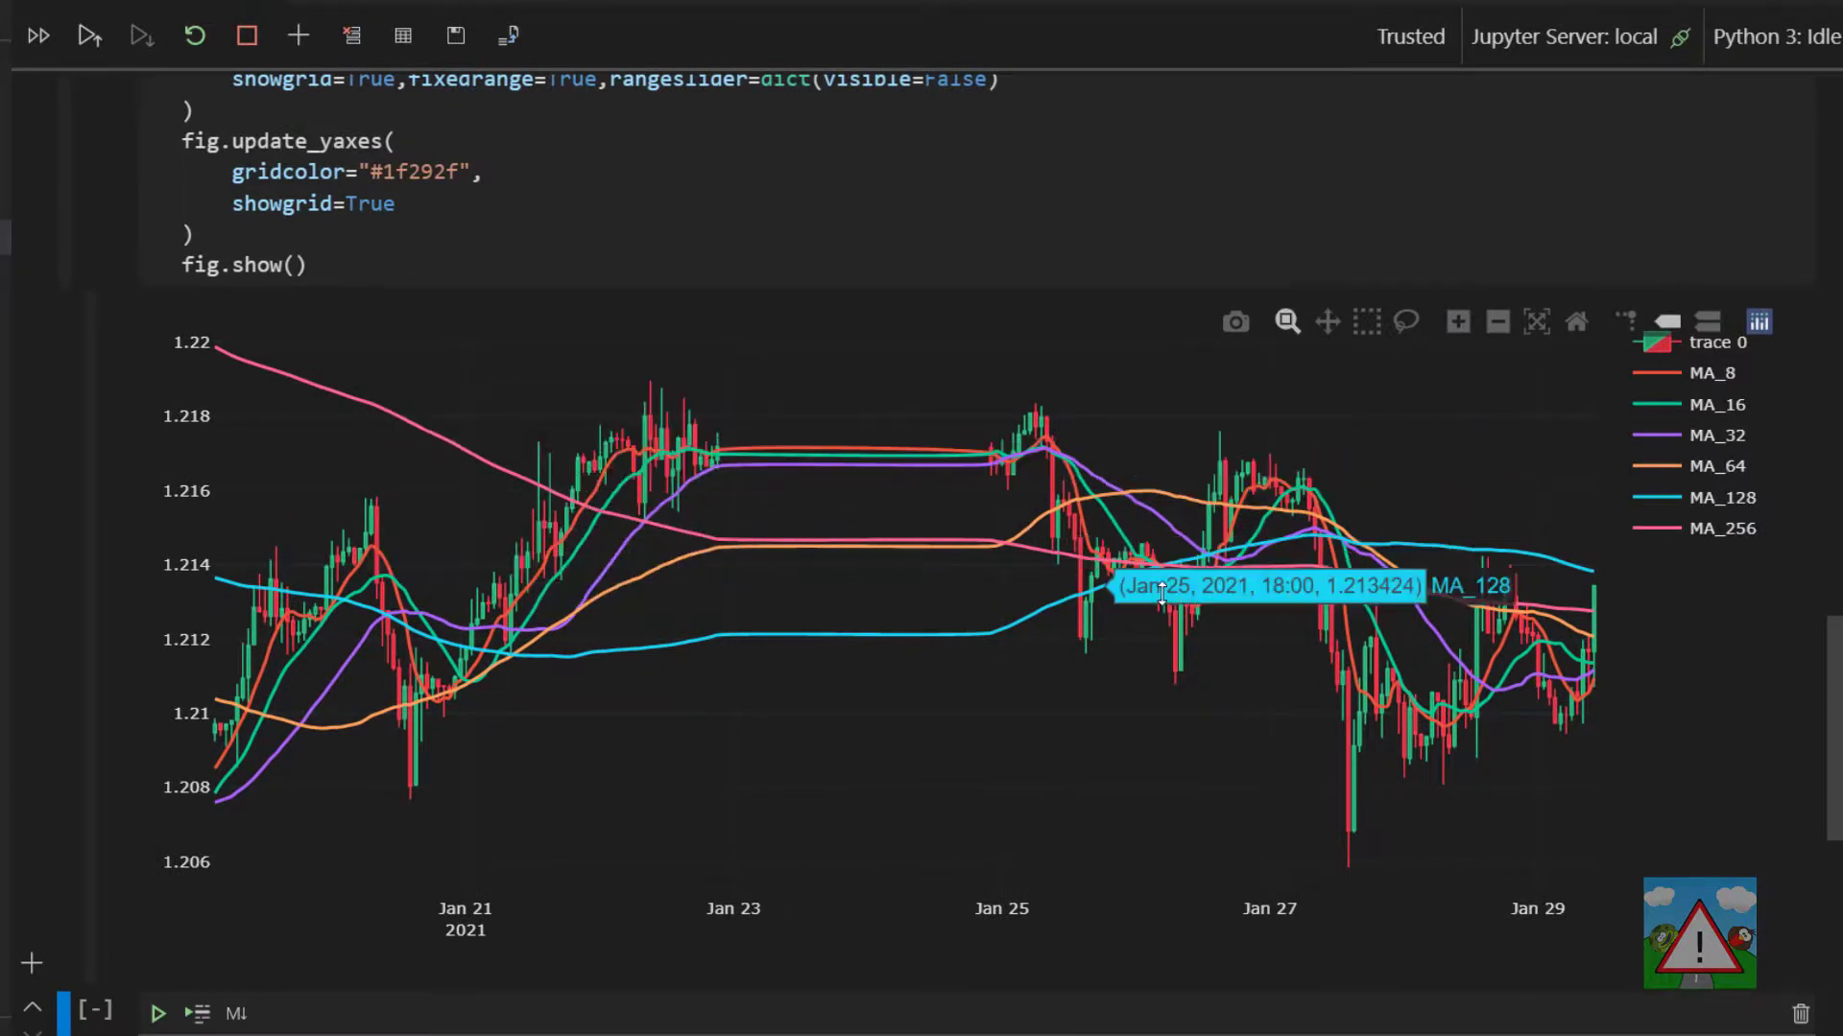
mouse_move(475, 534)
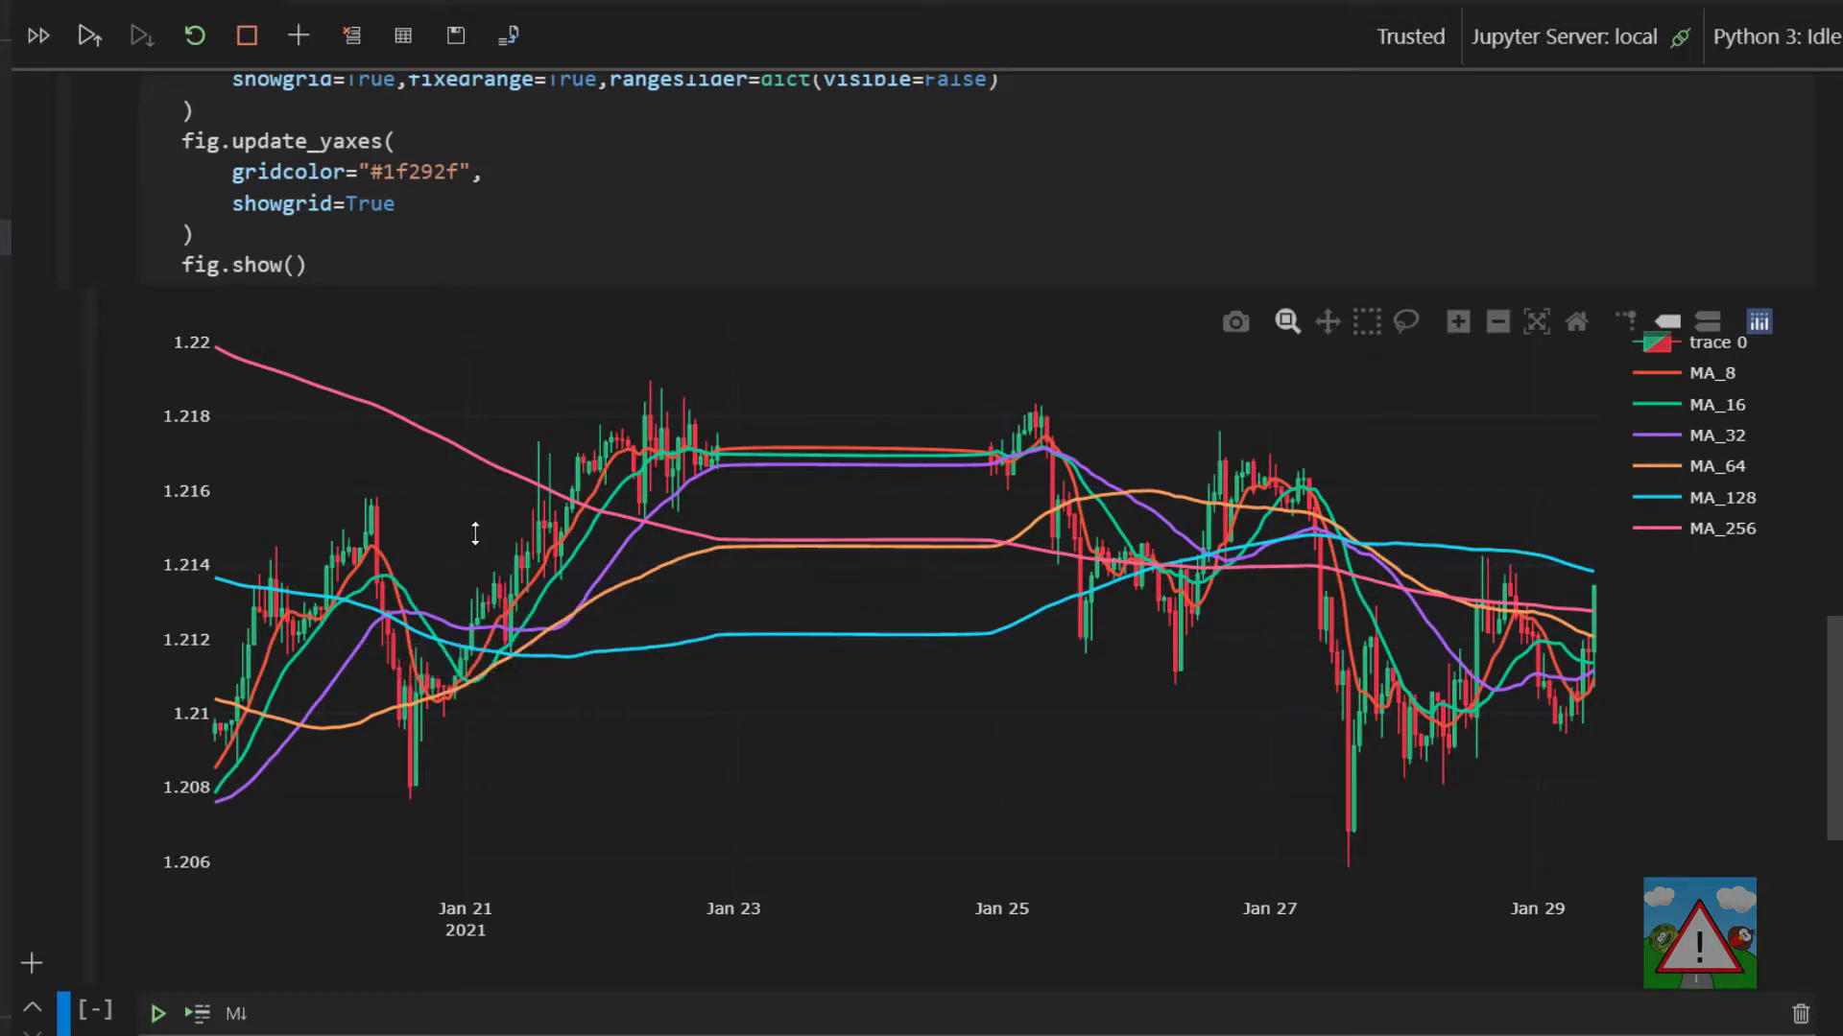
mouse_move(1069, 517)
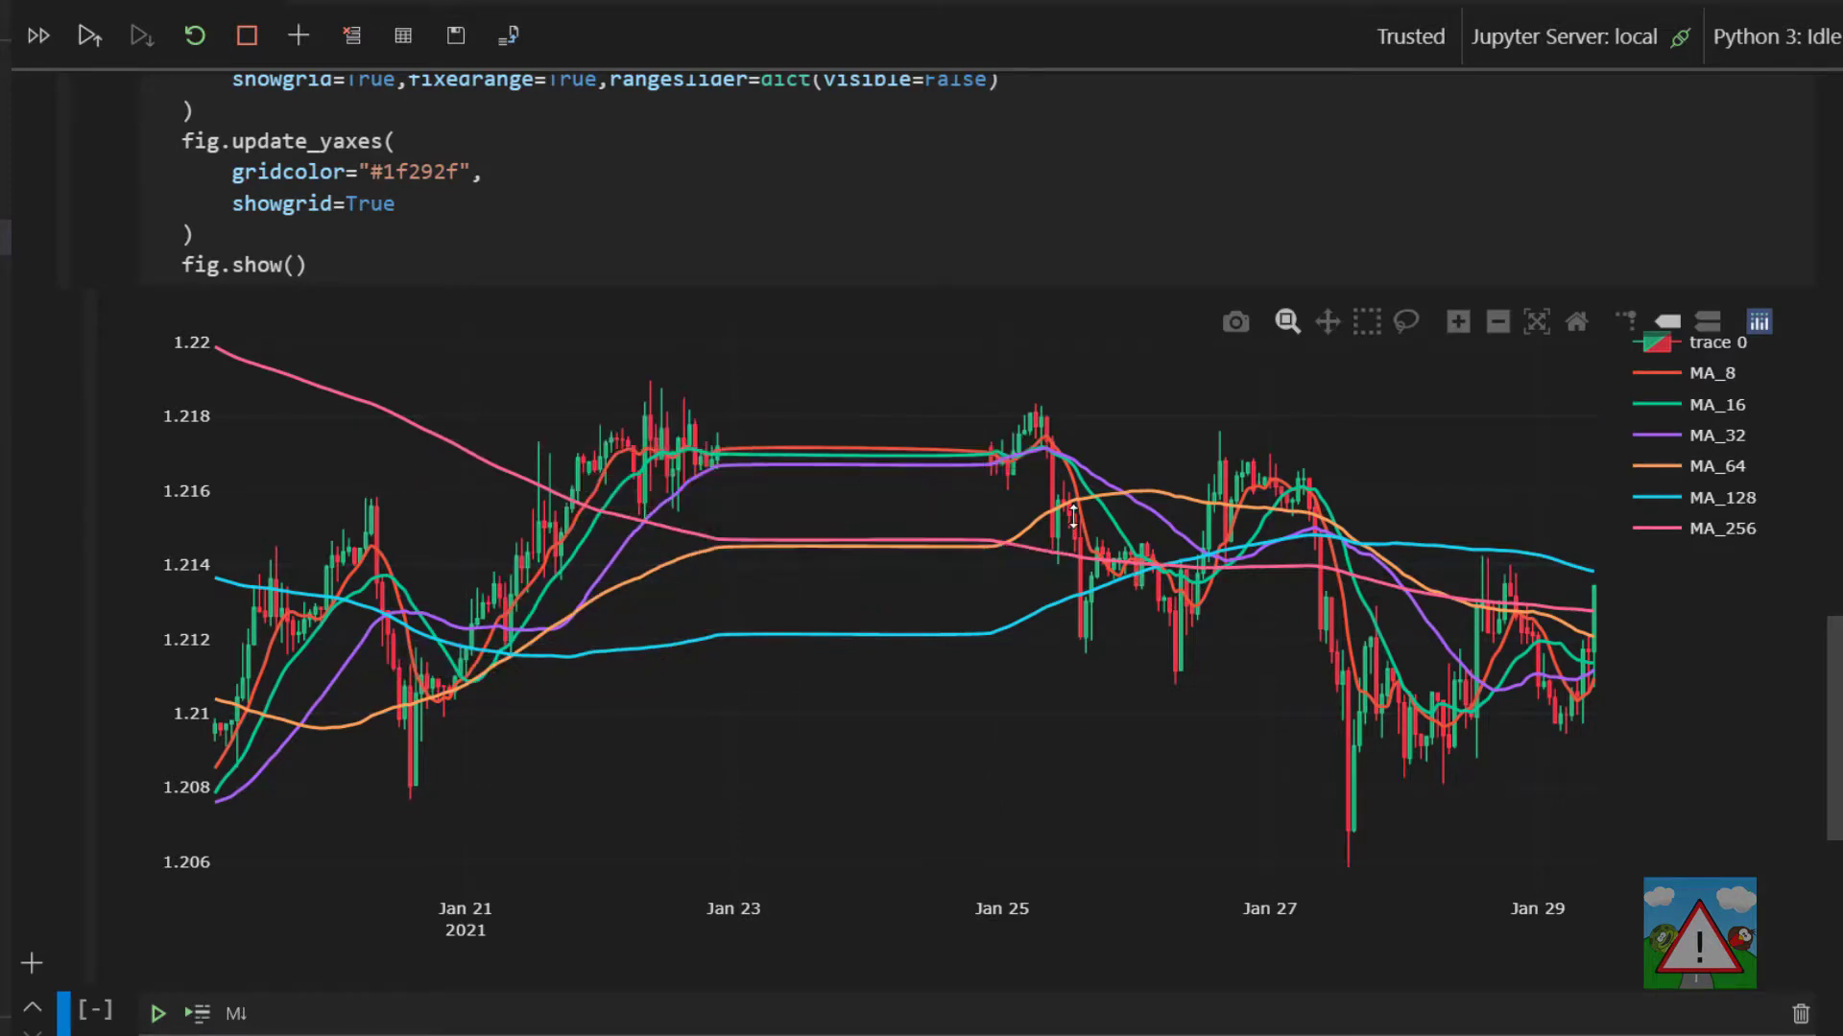
Scroll back up to the MA loop, dropna, preview and df_plot shape cells
scroll(down, 3)
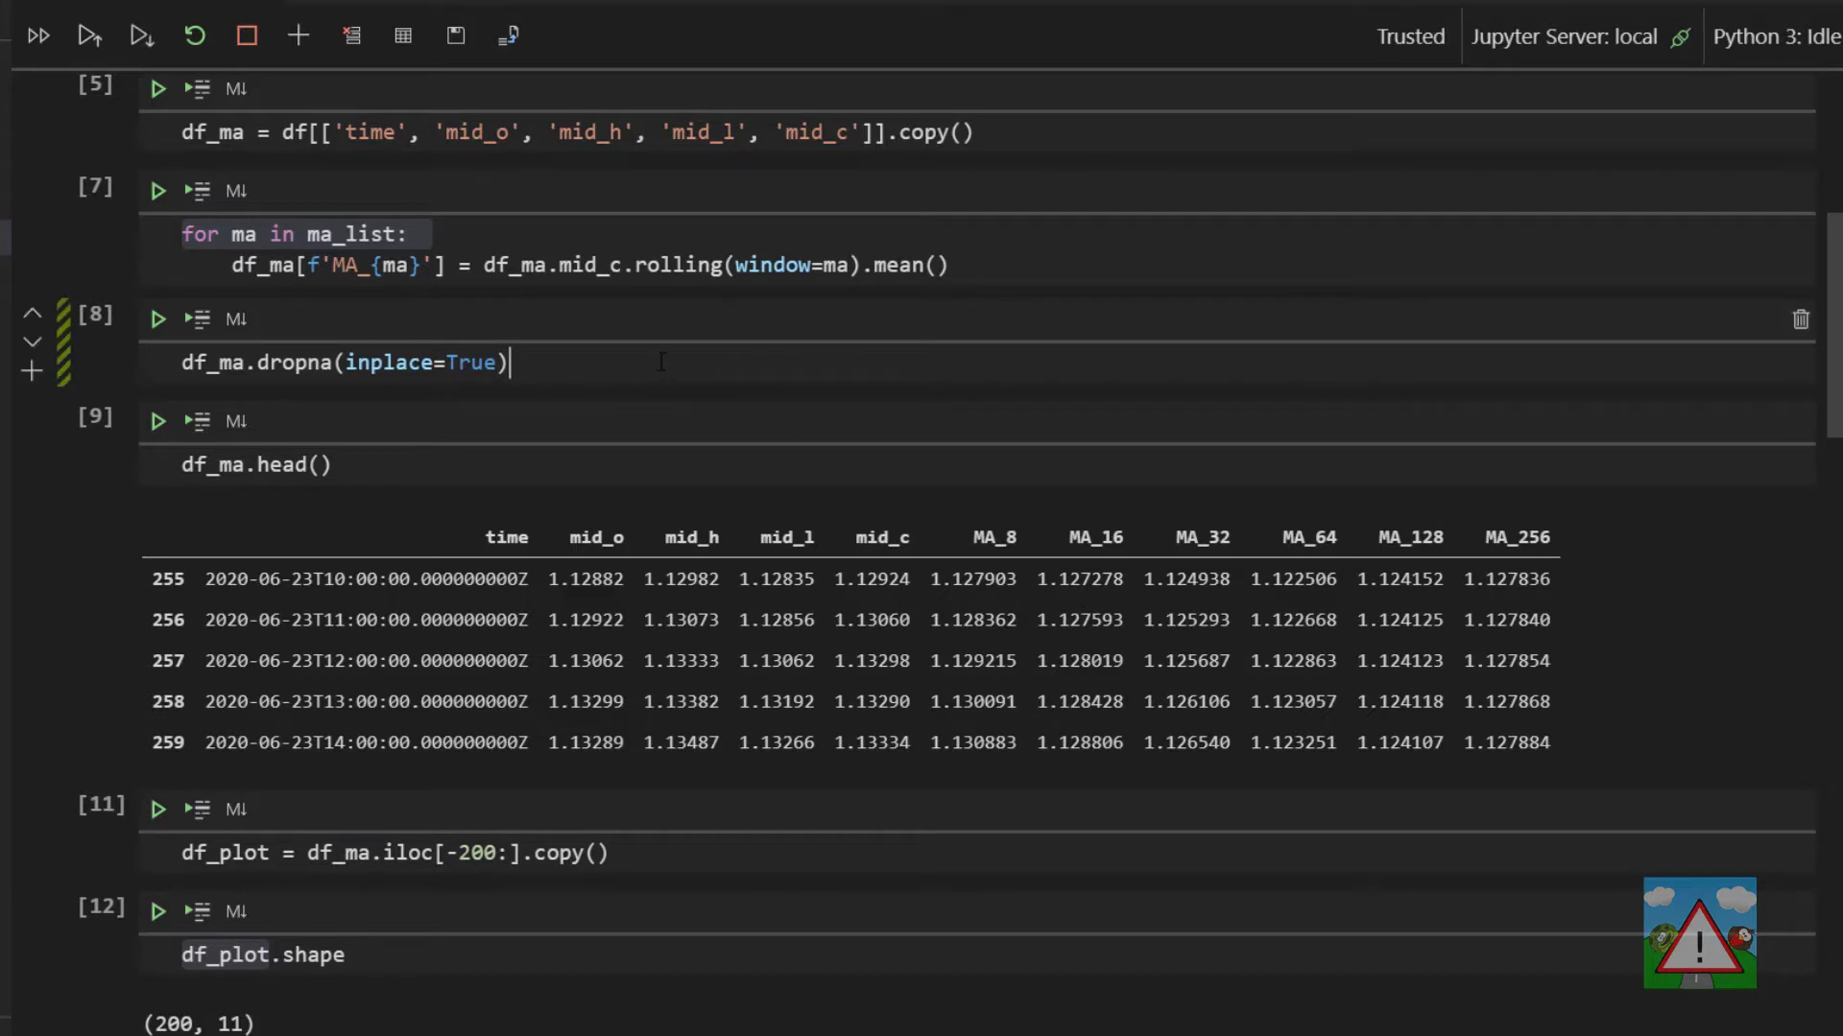
mouse_move(644, 315)
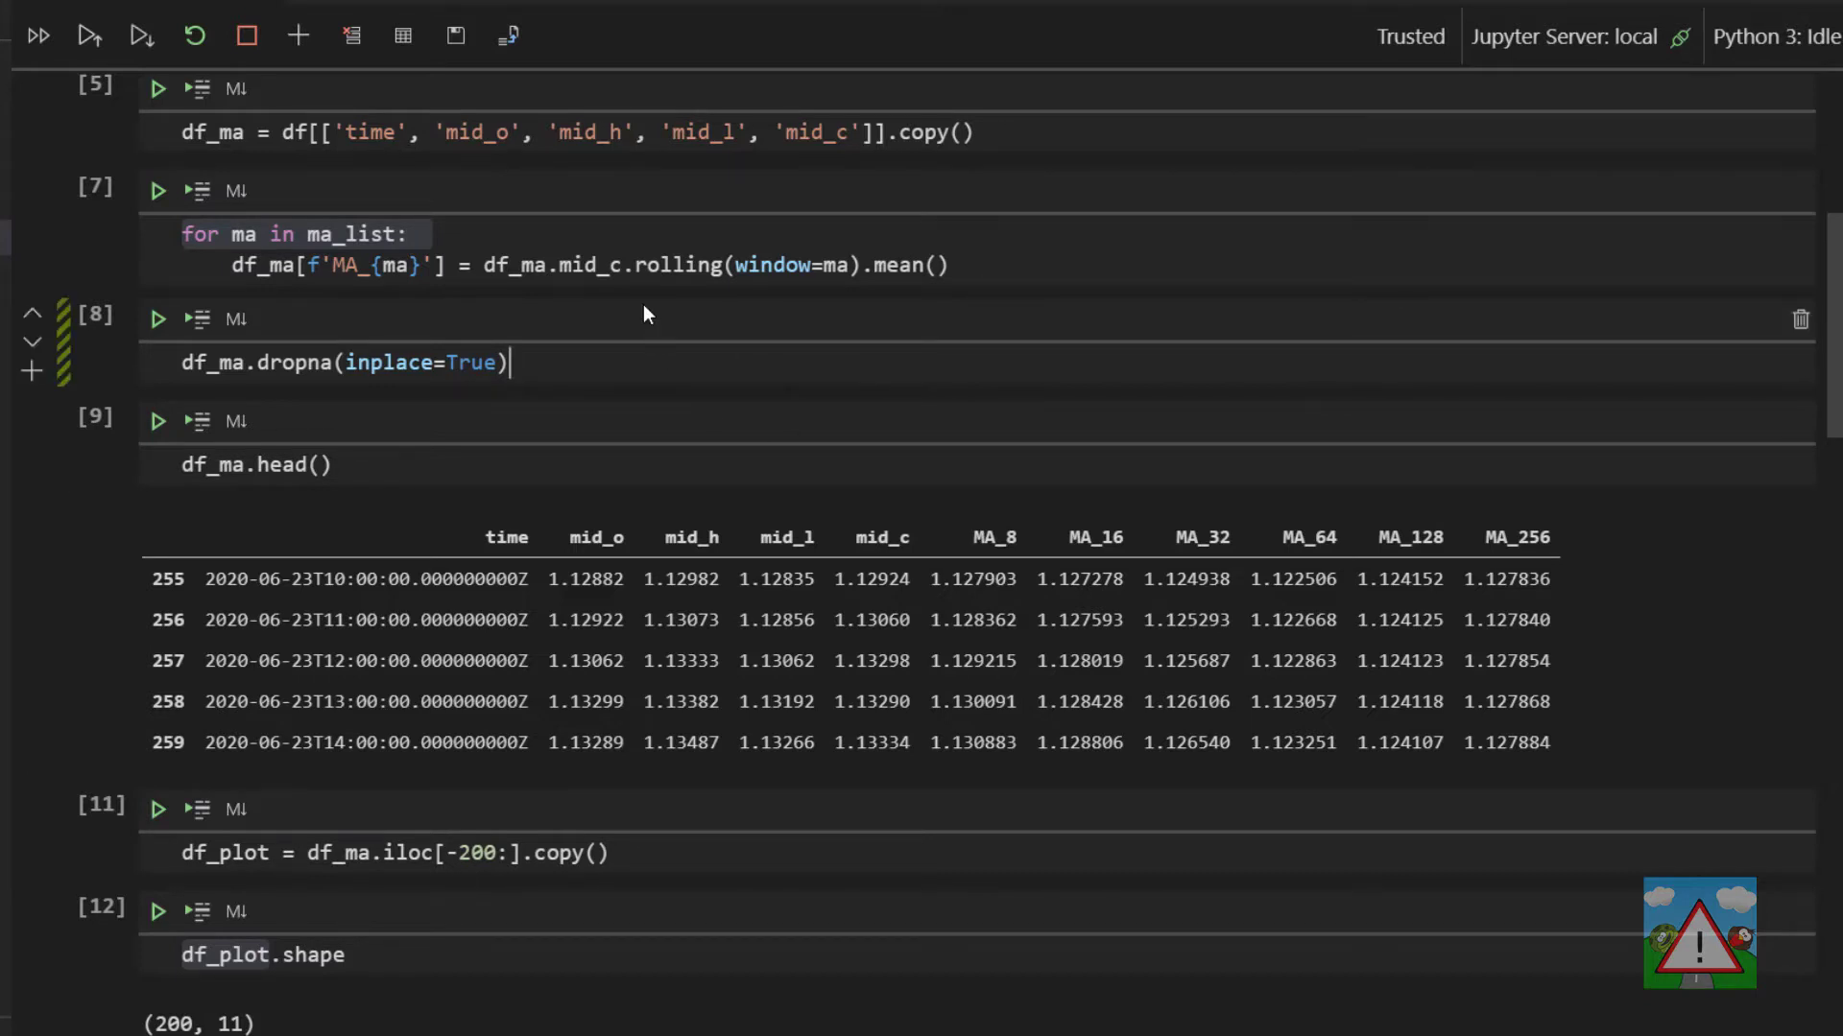